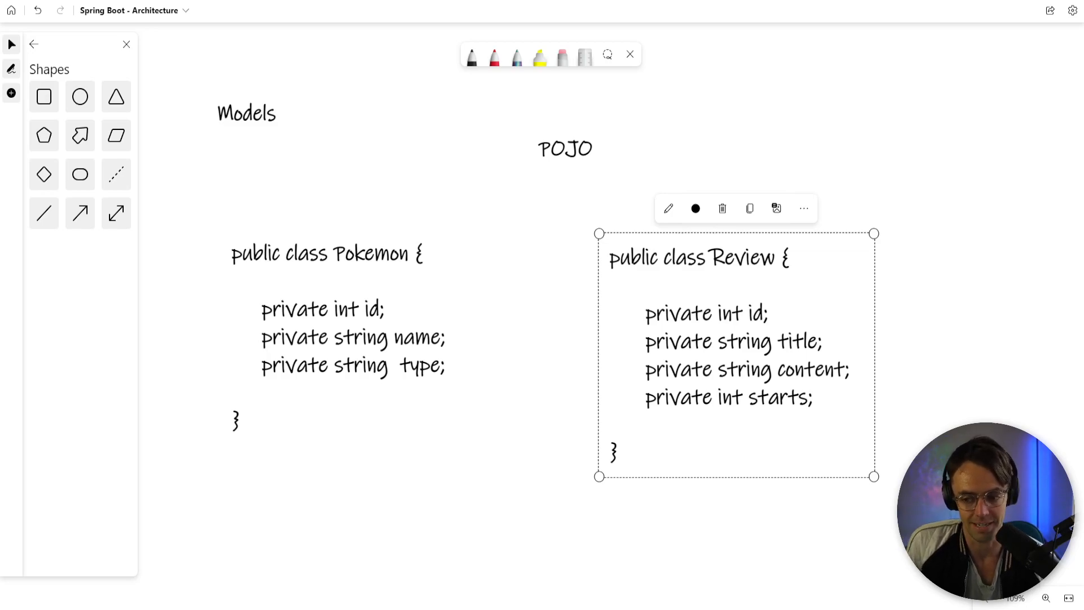
pyautogui.moveTo(163, 133)
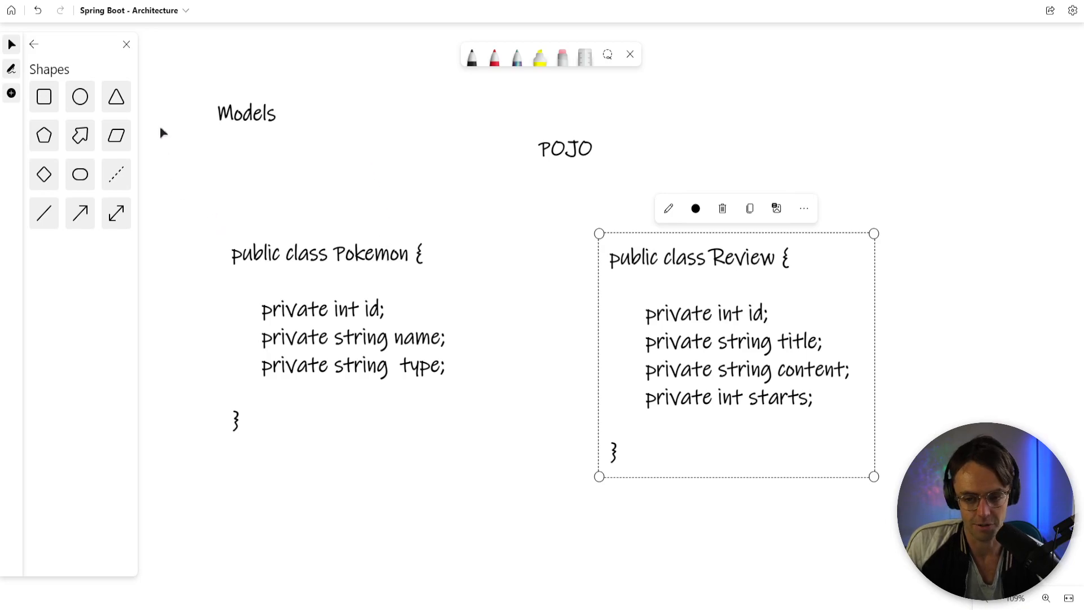
pyautogui.moveTo(280, 156)
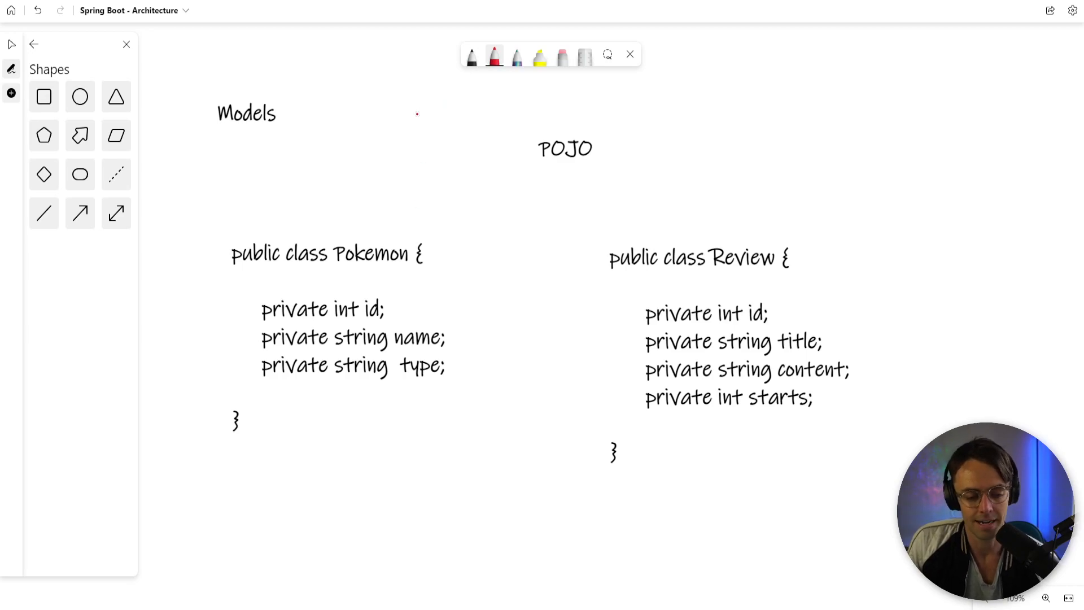
pyautogui.moveTo(366, 96)
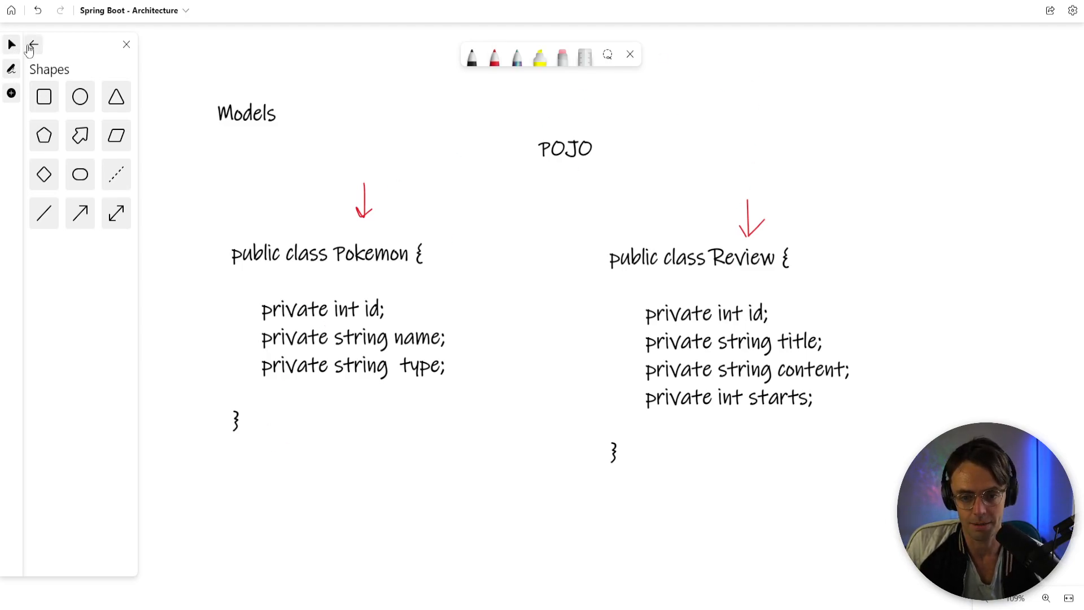
# Add a Users text label, remove it again, then switch to the black pen for scribbling around POJO
pyautogui.click(31, 44)
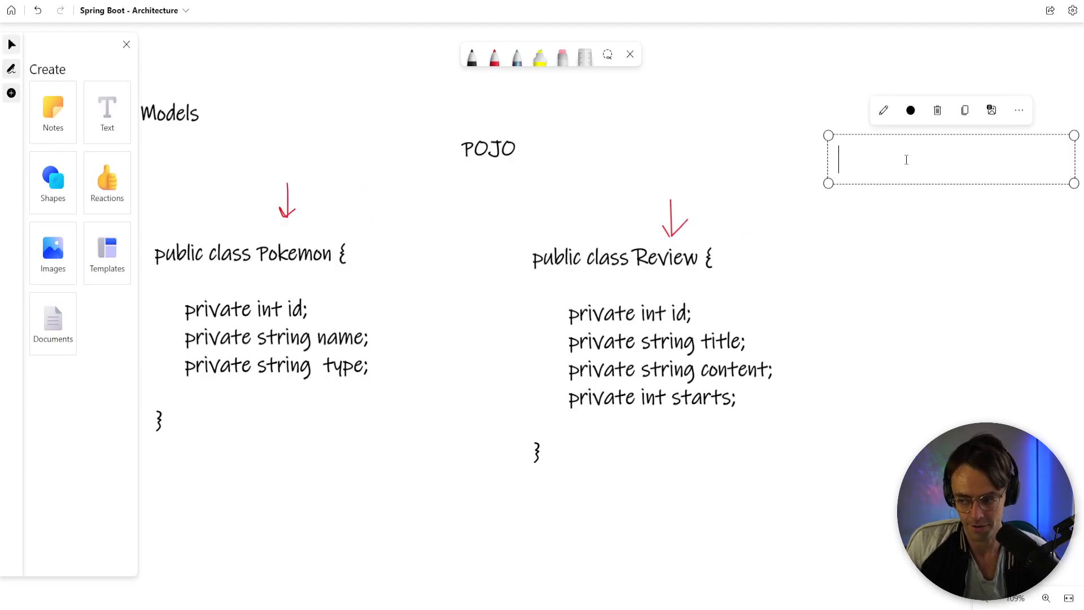
pyautogui.write('Users')
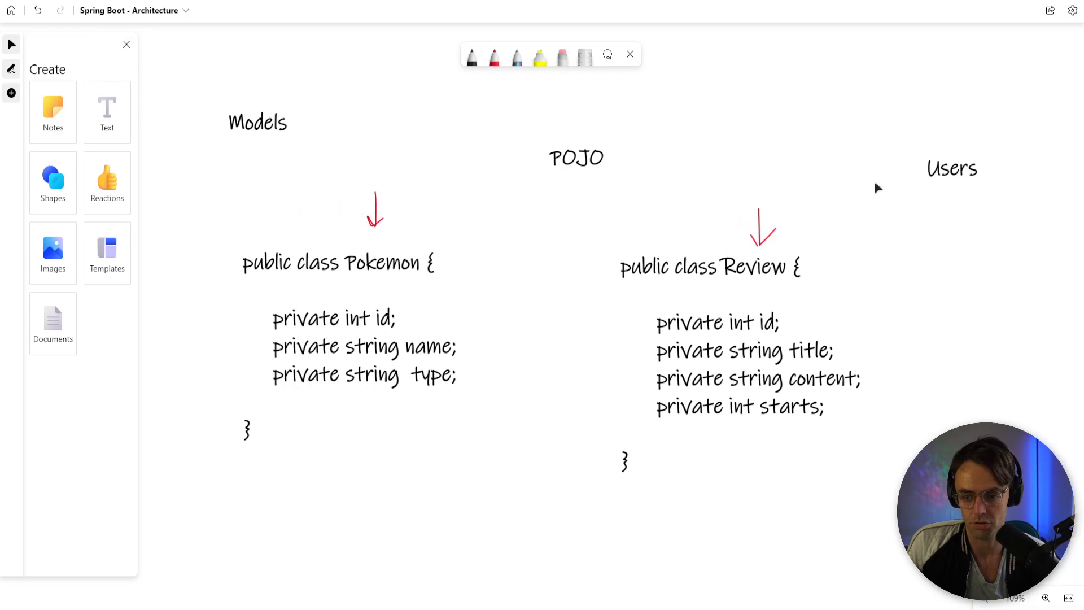
pyautogui.click(951, 168)
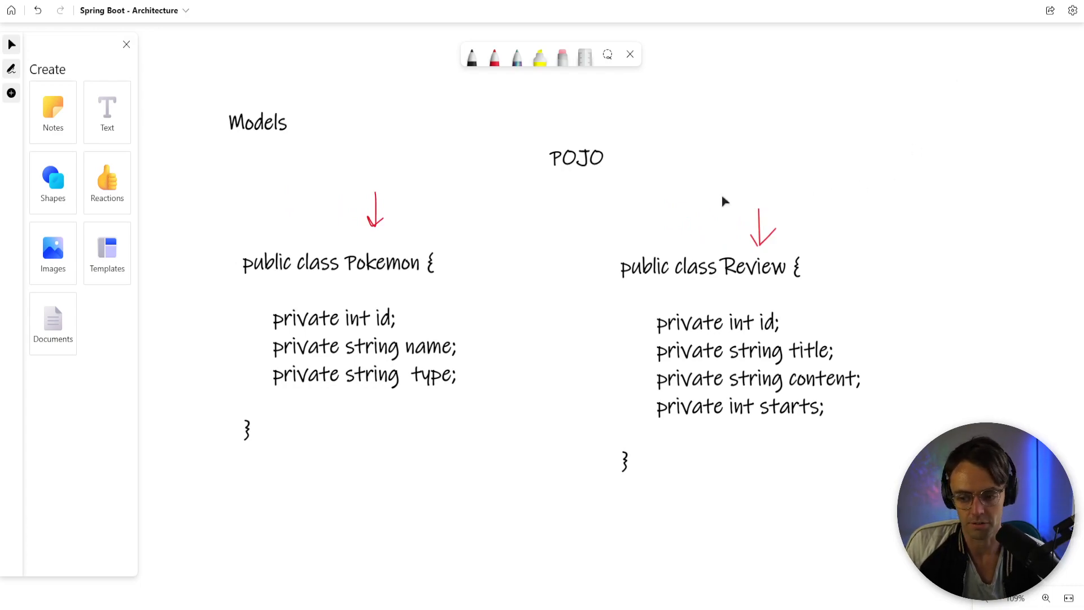
pyautogui.click(356, 270)
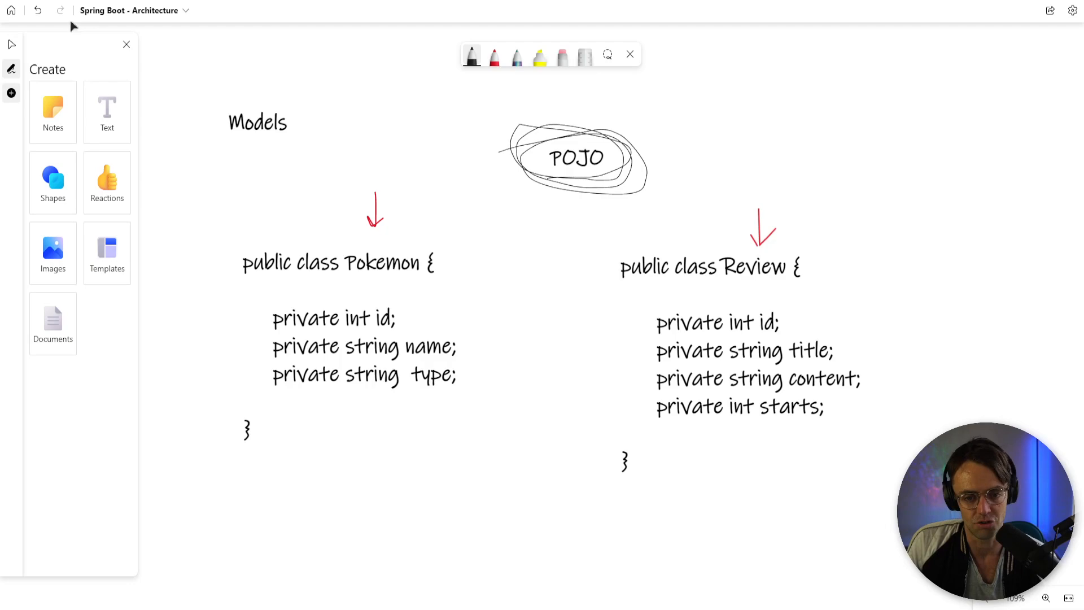
pyautogui.moveTo(307, 231)
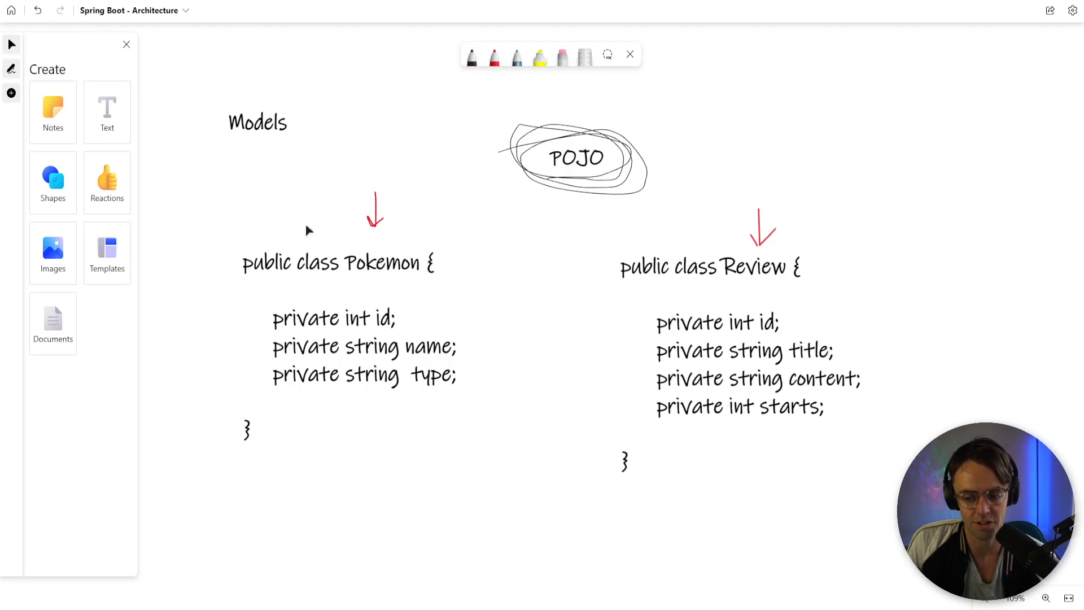
# Edit the Pokemon class text to add blank space before its closing brace
pyautogui.scroll(-3)
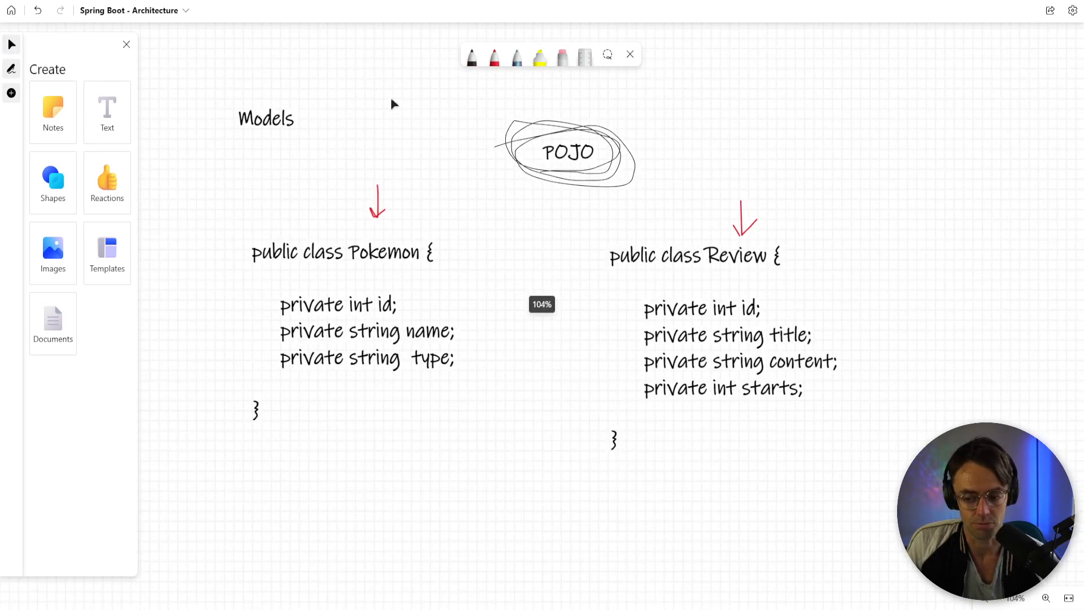
pyautogui.click(345, 332)
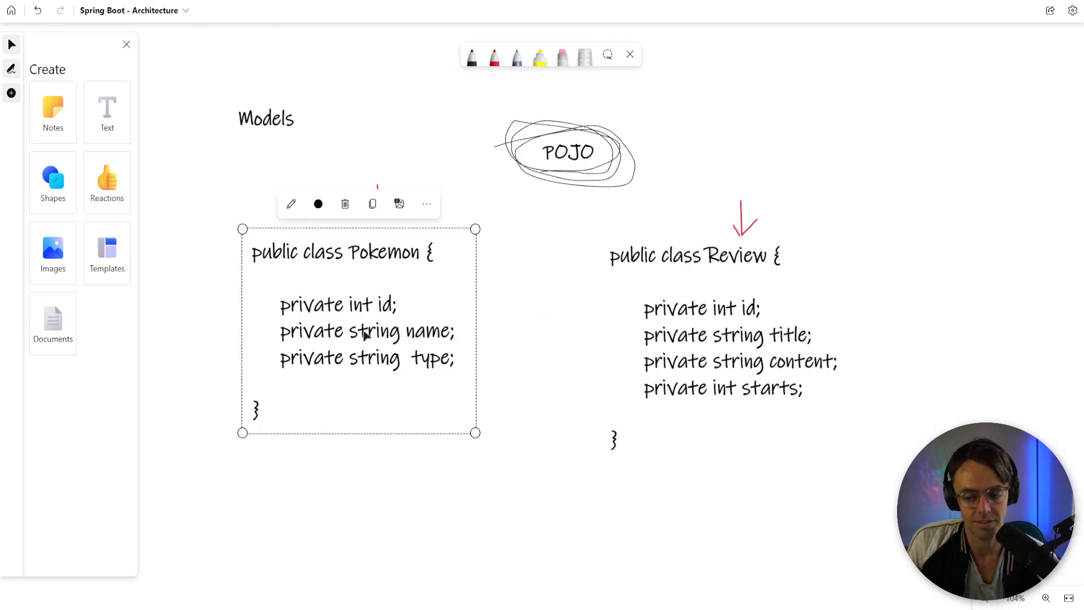
pyautogui.doubleClick(339, 304)
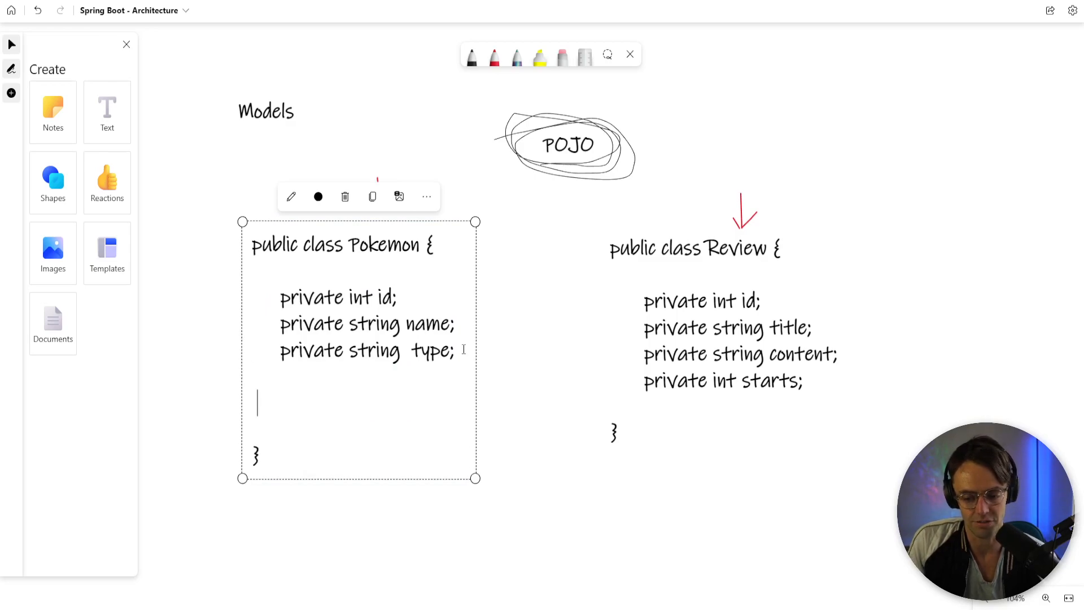
pyautogui.write('get')
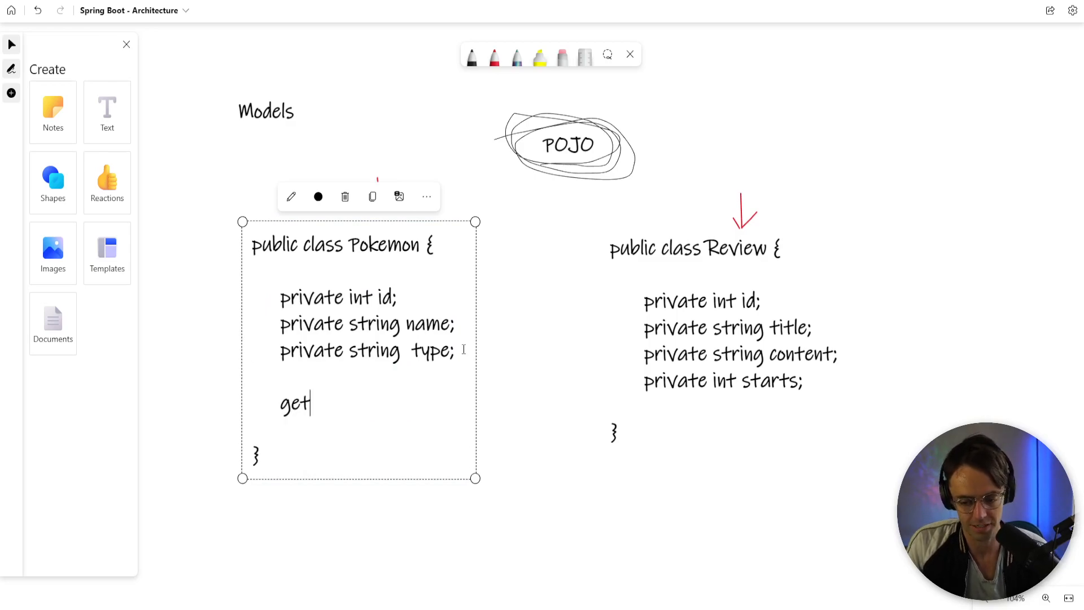
pyautogui.press('backspace')
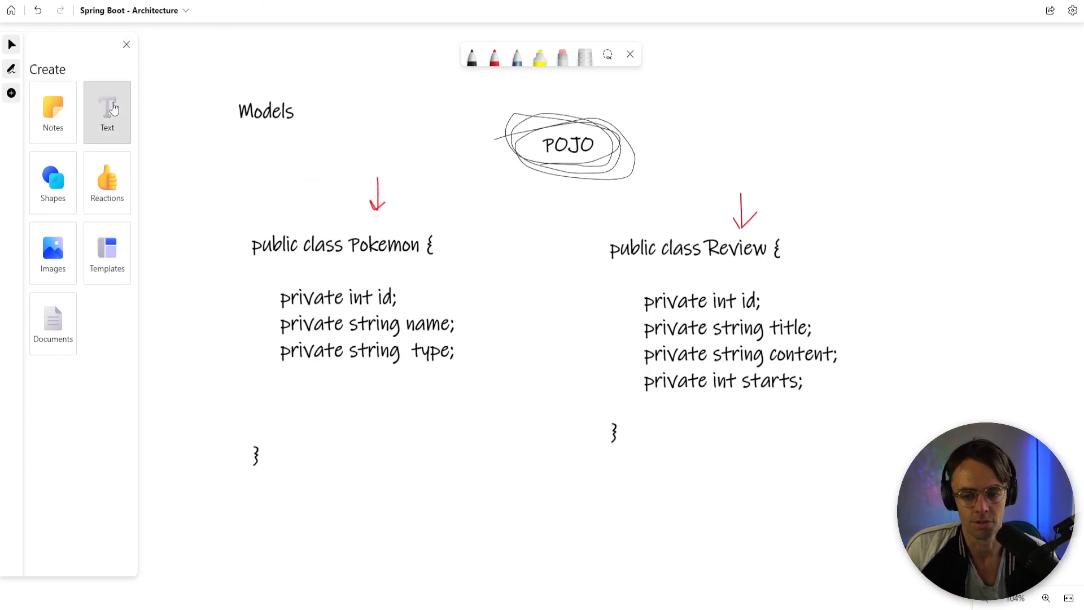
# Add a Lombok text label at the board's top right
pyautogui.click(107, 111)
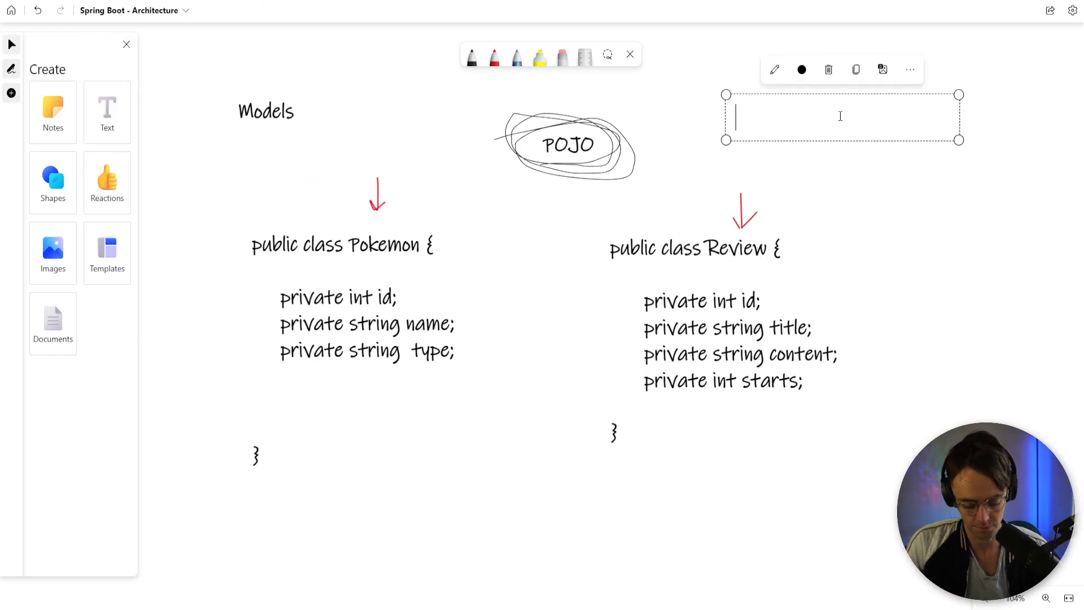
pyautogui.write('Lombok')
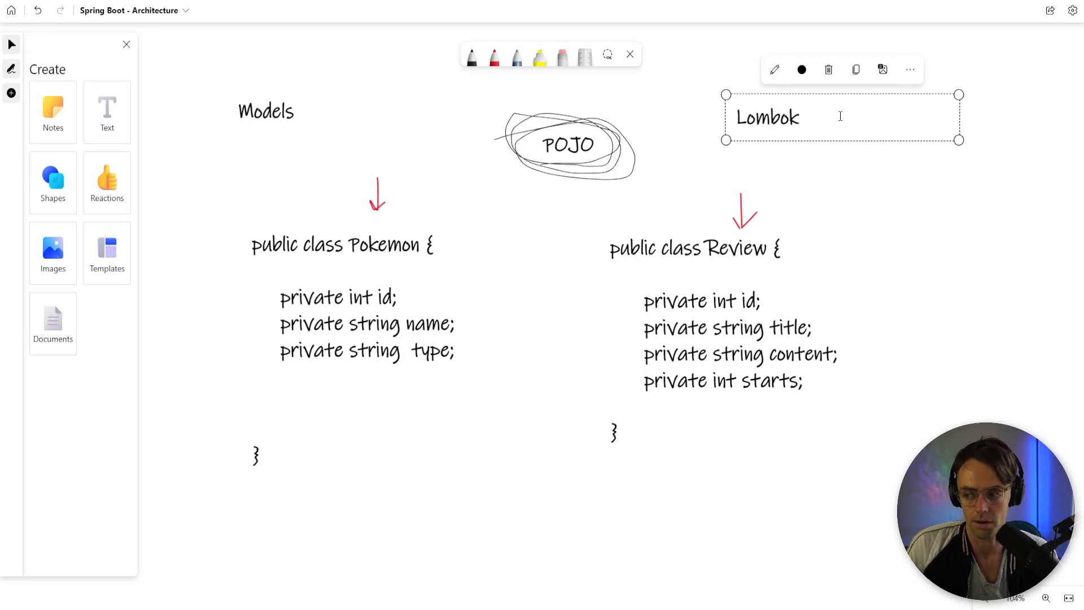
pyautogui.click(229, 89)
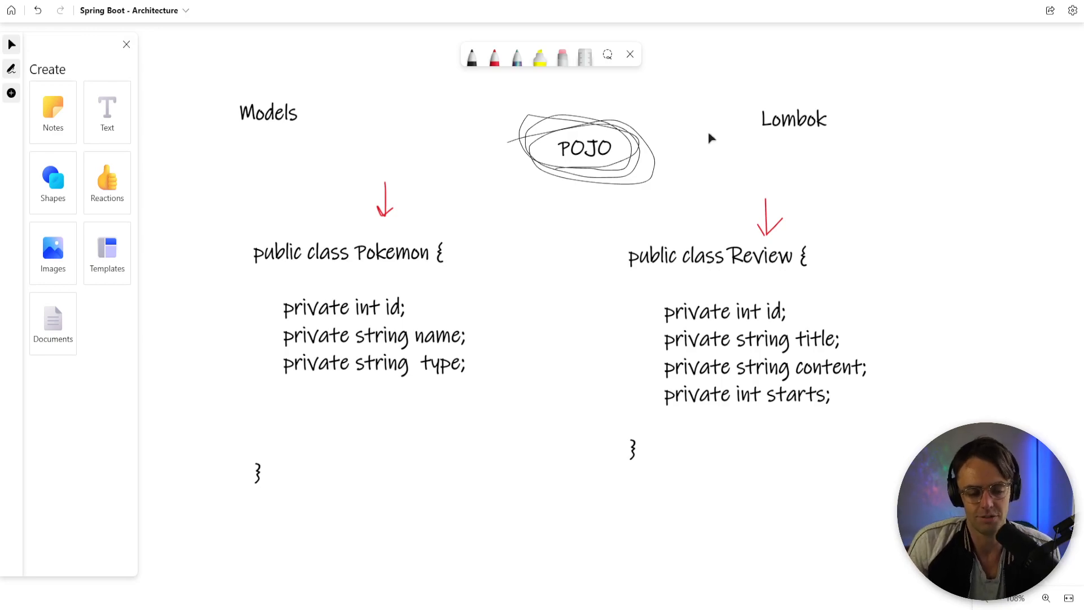
pyautogui.moveTo(205, 252)
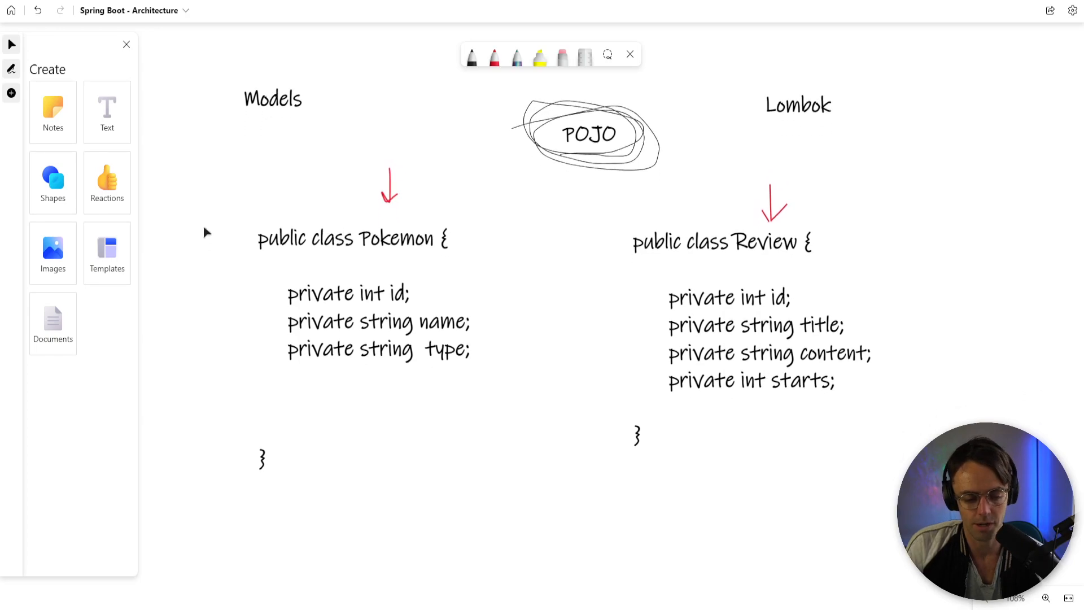
pyautogui.scroll(-3)
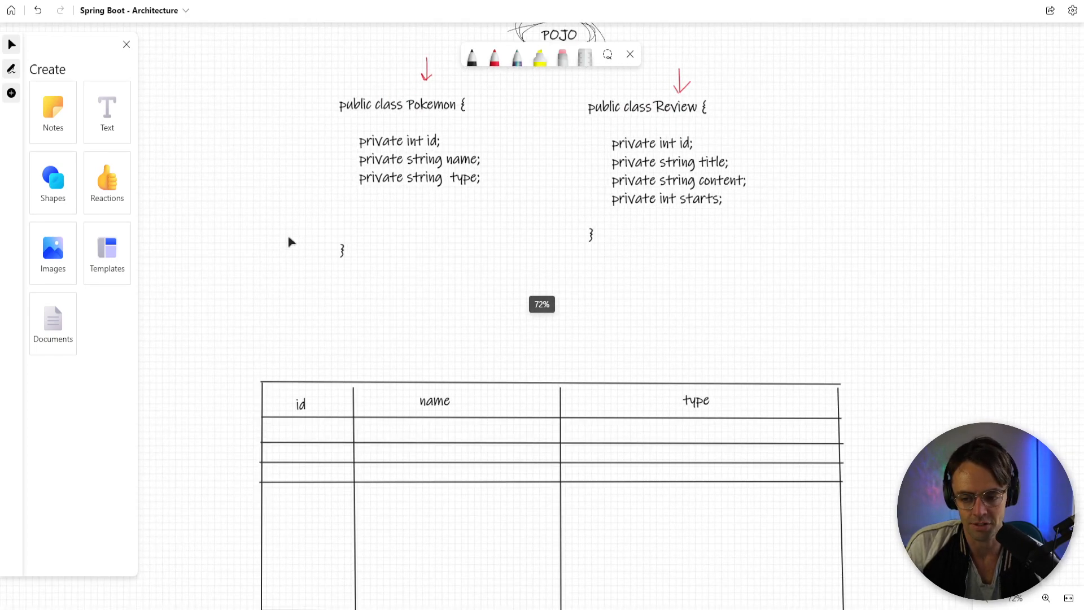
pyautogui.scroll(-3)
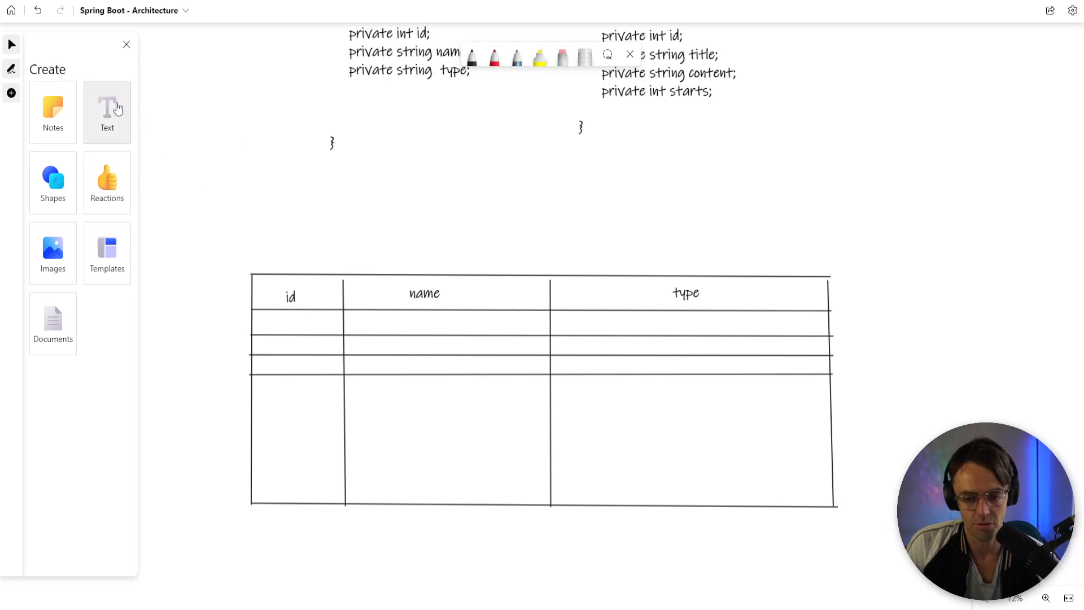
pyautogui.moveTo(122, 127)
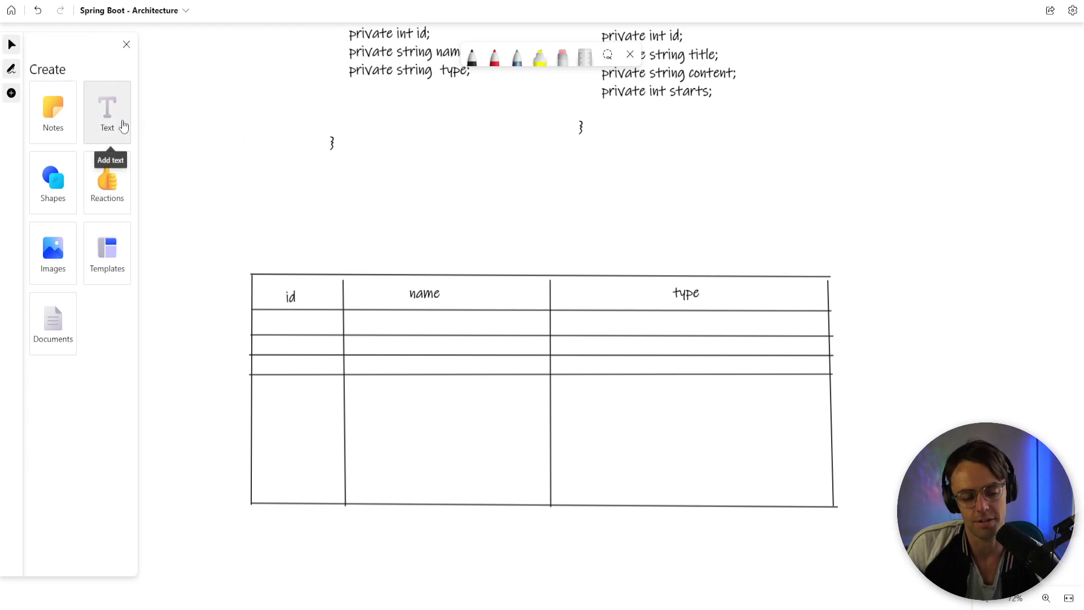
pyautogui.moveTo(193, 152)
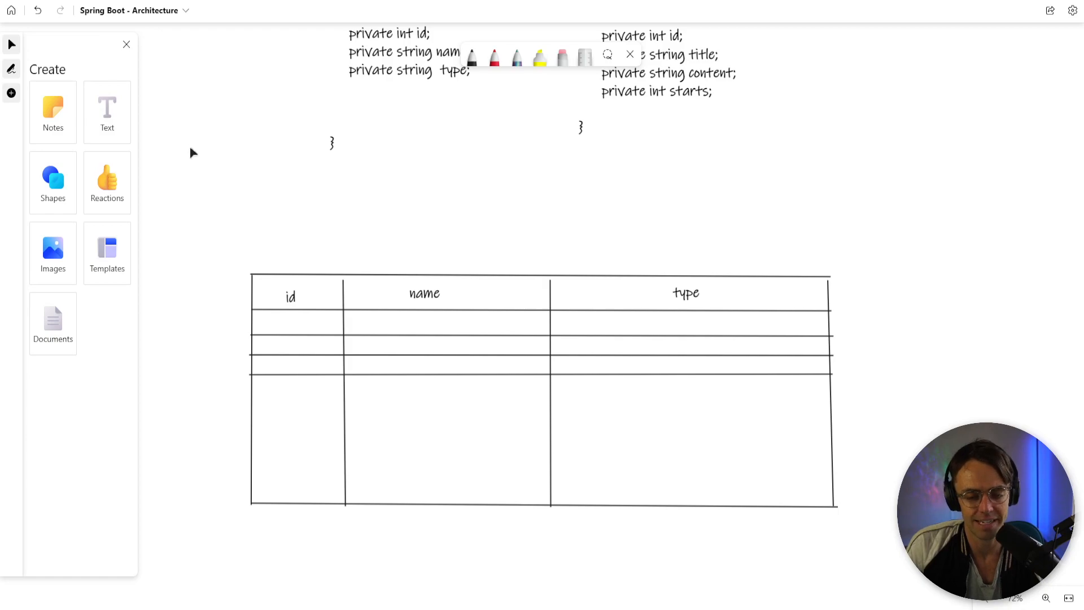
pyautogui.moveTo(200, 159)
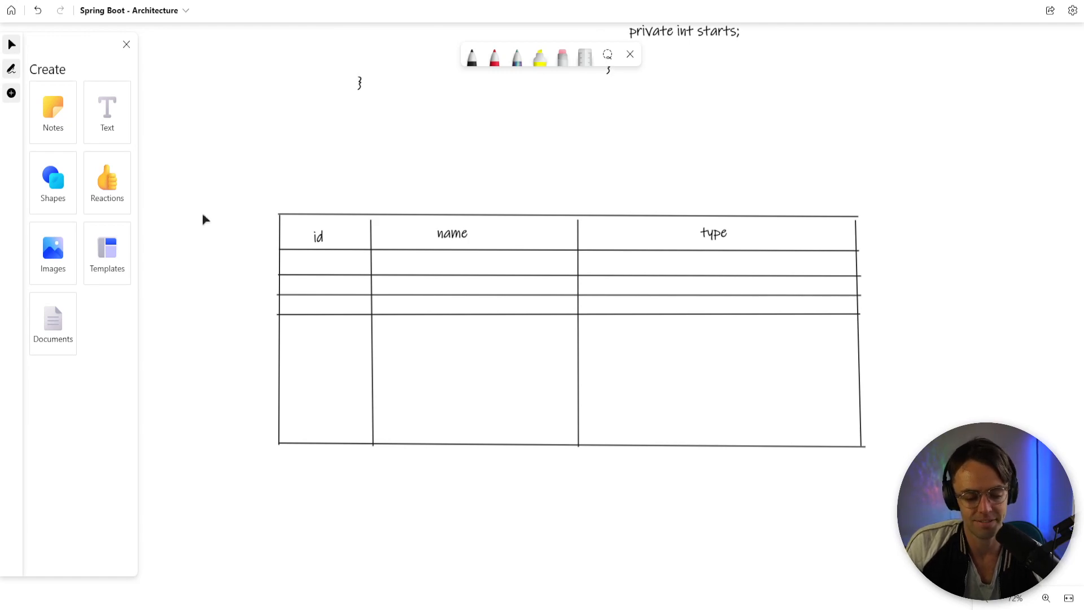
pyautogui.moveTo(216, 99)
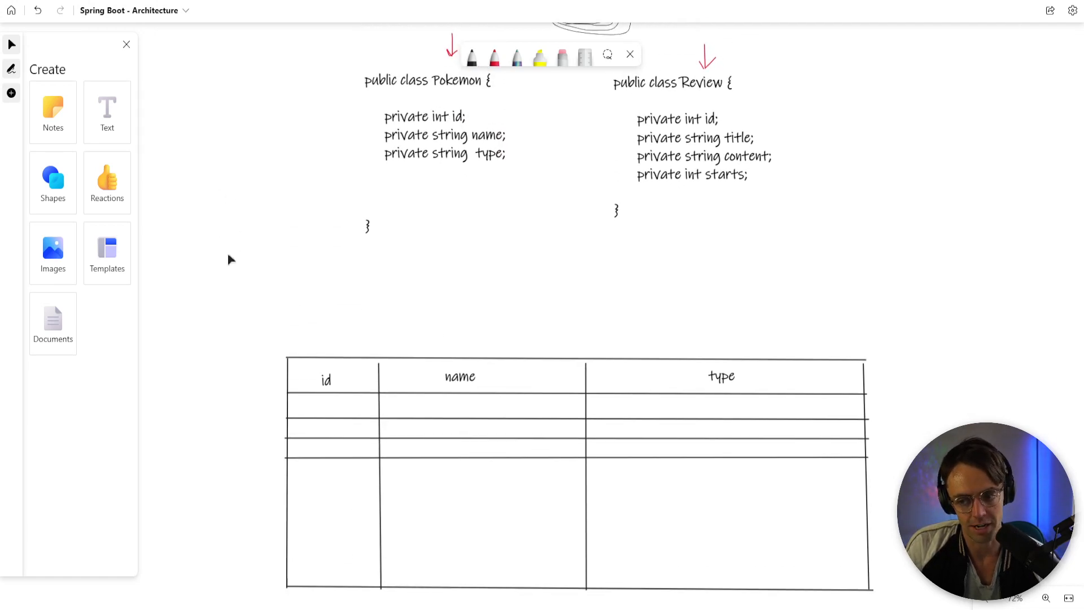
pyautogui.scroll(-3)
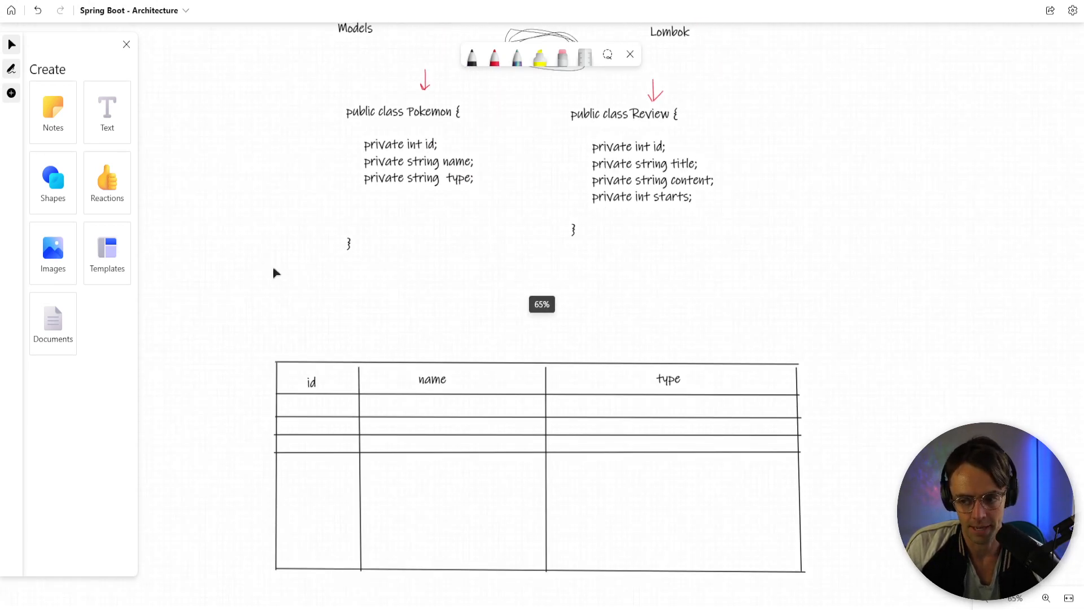
pyautogui.moveTo(441, 137)
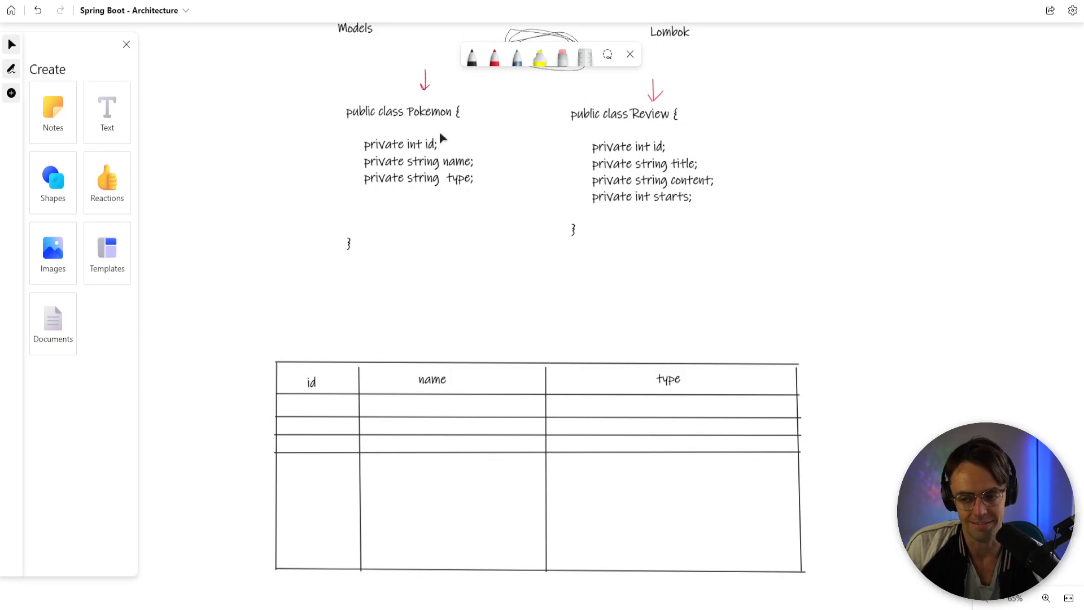
pyautogui.click(411, 125)
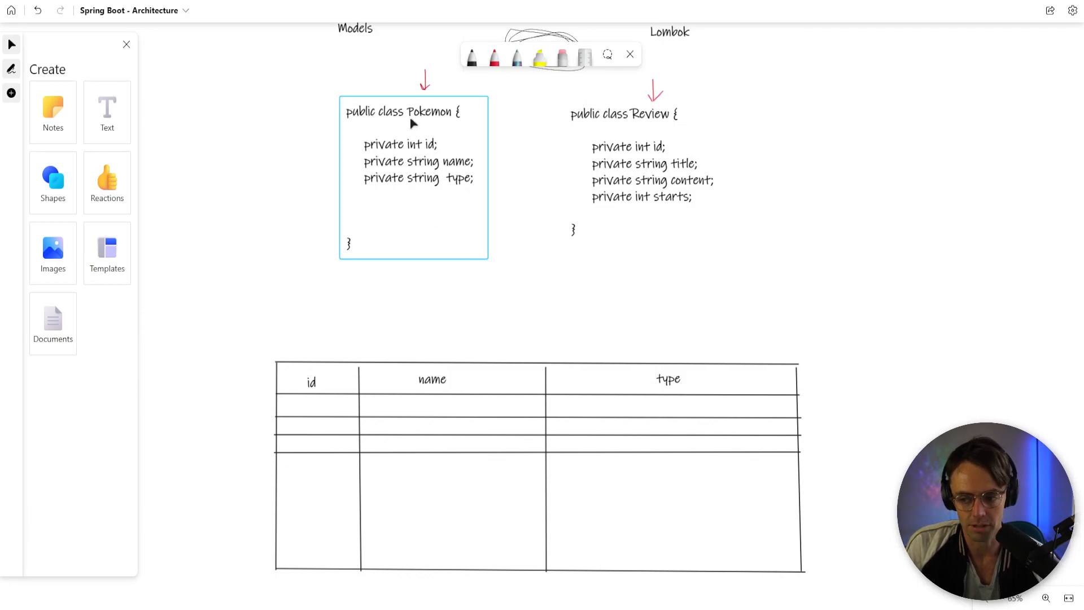
pyautogui.moveTo(436, 199)
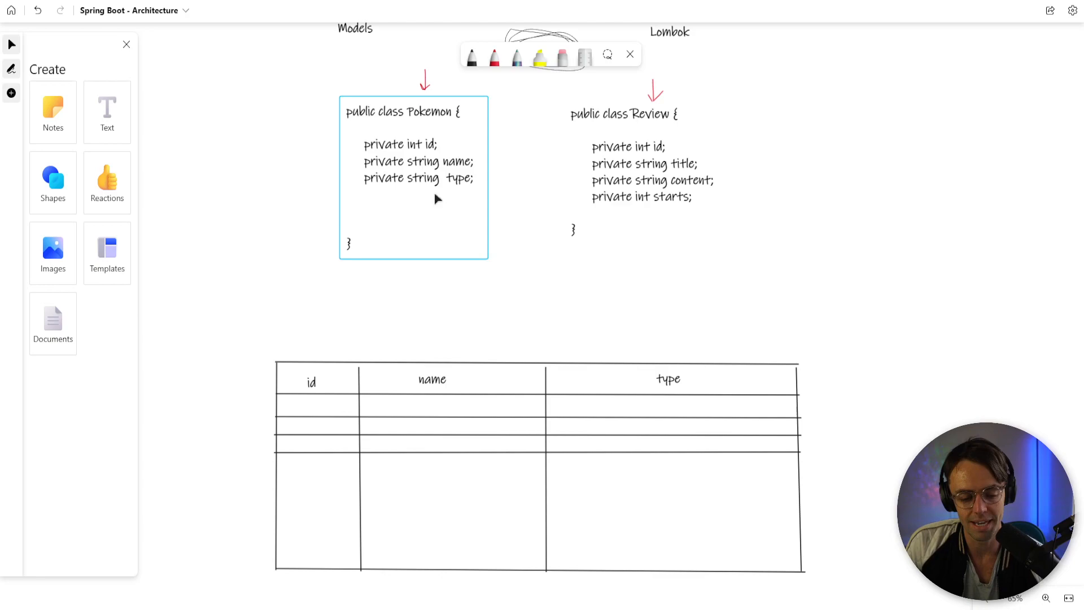
pyautogui.moveTo(450, 111)
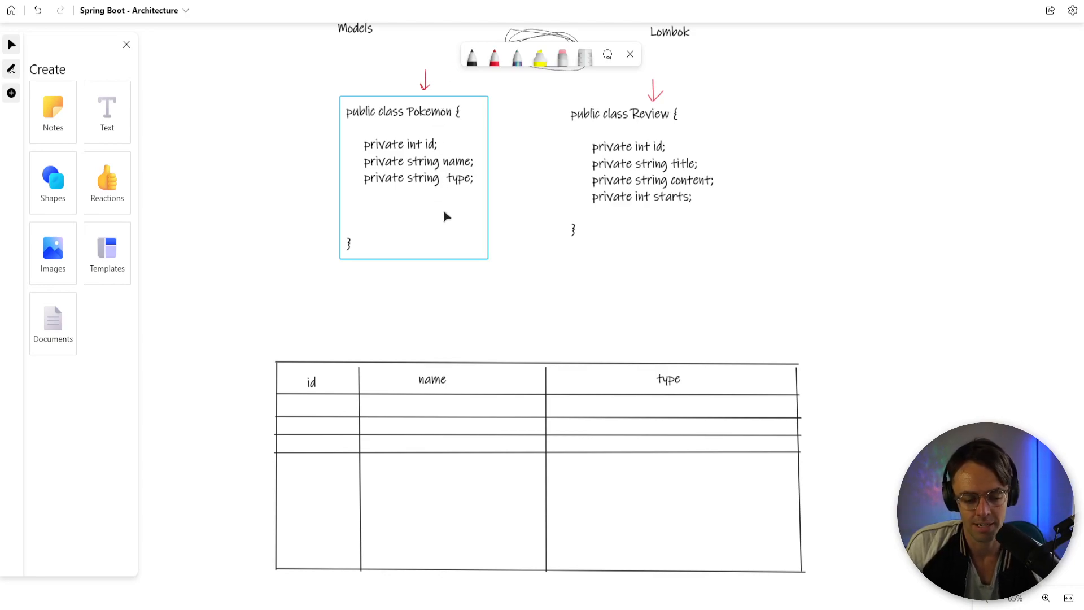
pyautogui.moveTo(415, 129)
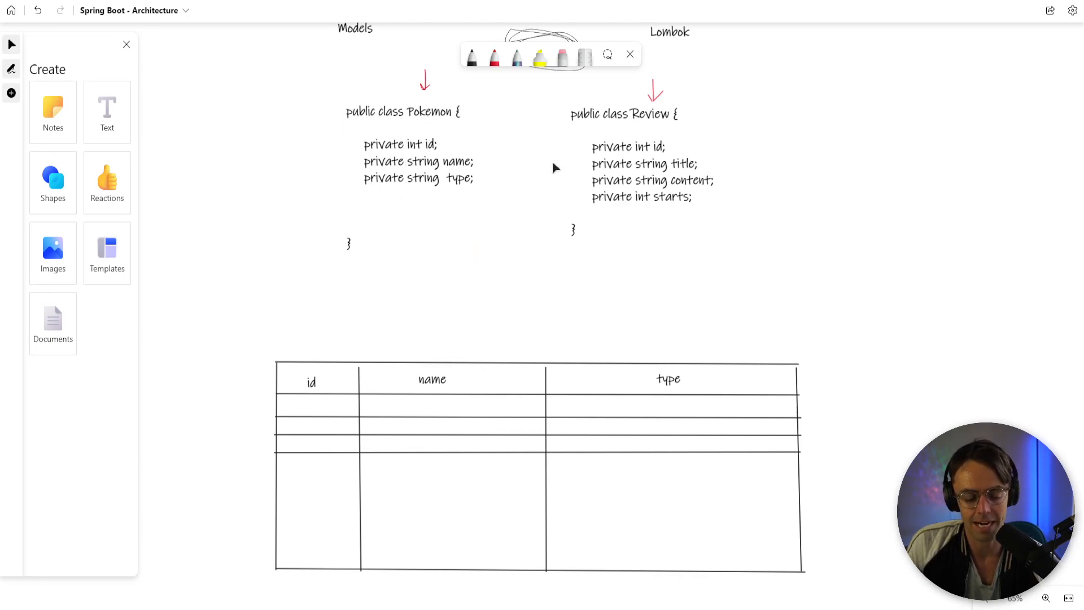
pyautogui.moveTo(447, 84)
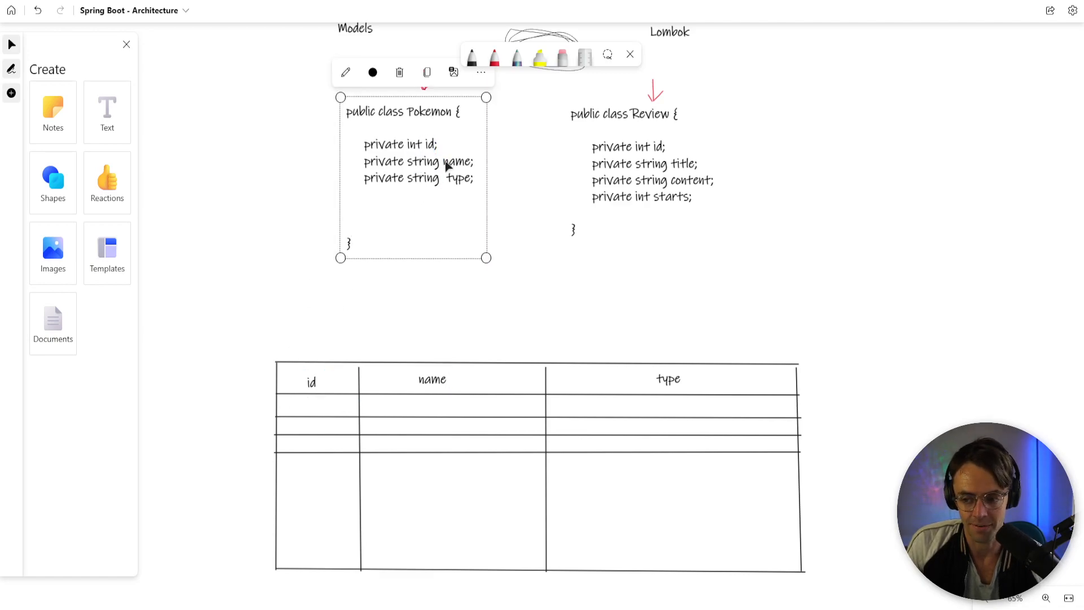
pyautogui.click(432, 379)
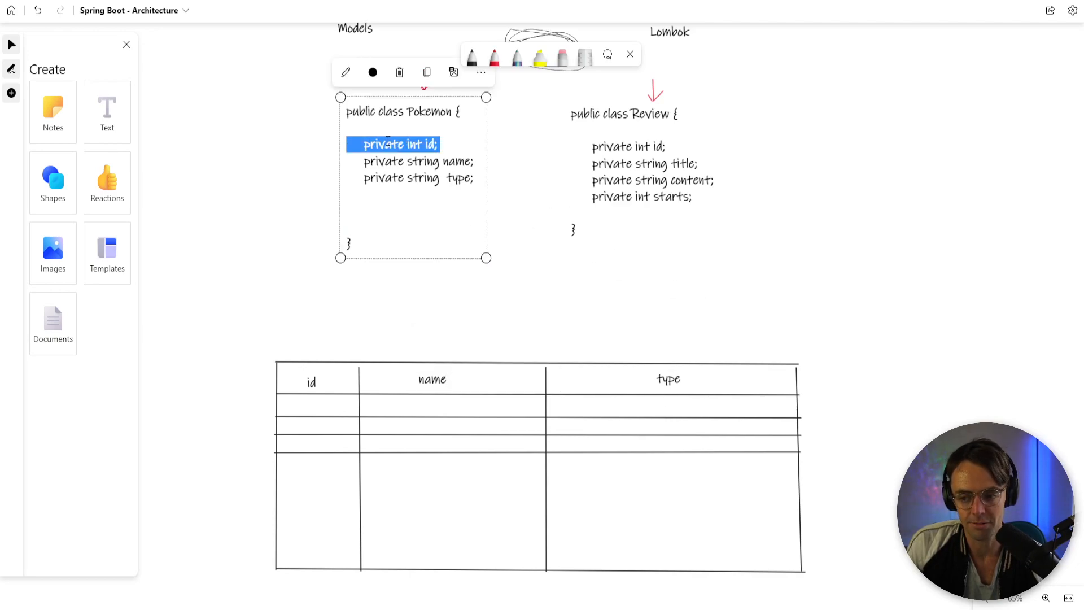
pyautogui.doubleClick(424, 177)
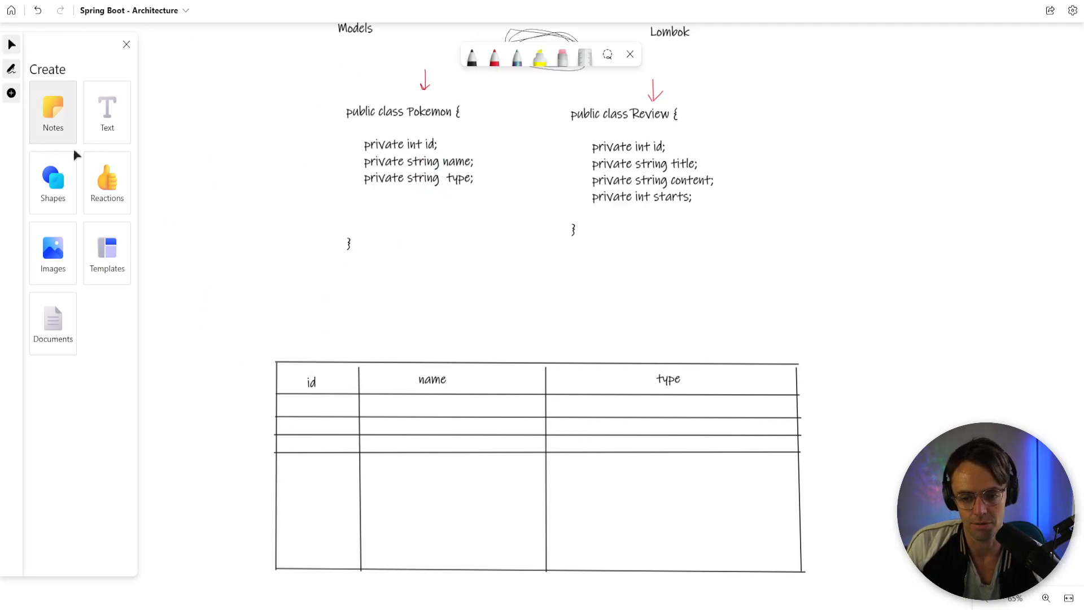
pyautogui.moveTo(201, 303)
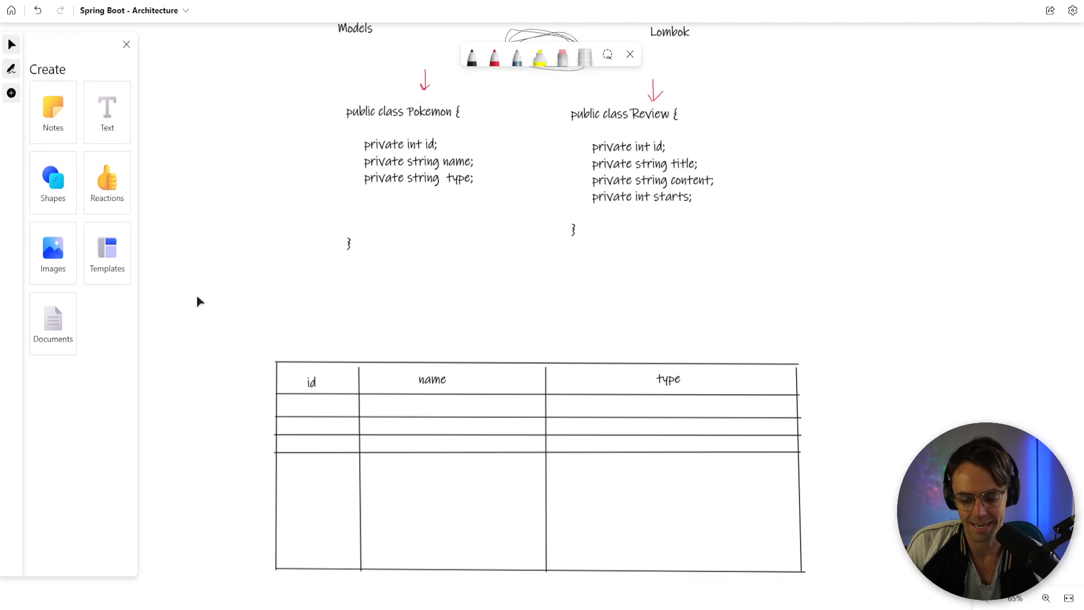
pyautogui.moveTo(196, 300)
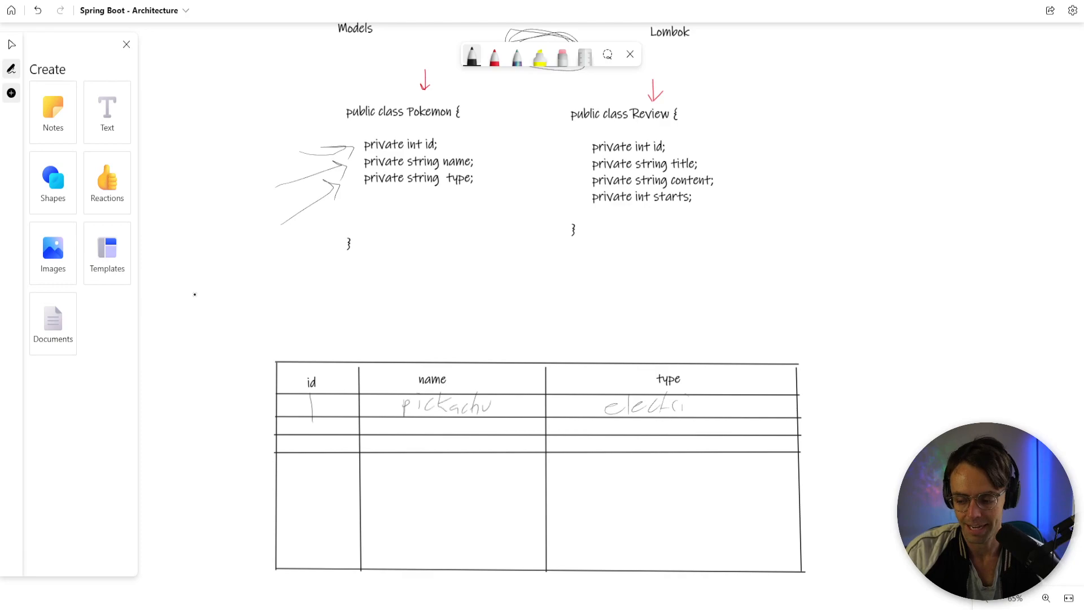
# Scroll down the board to the Pokemon fields and the table's first row
pyautogui.scroll(-3)
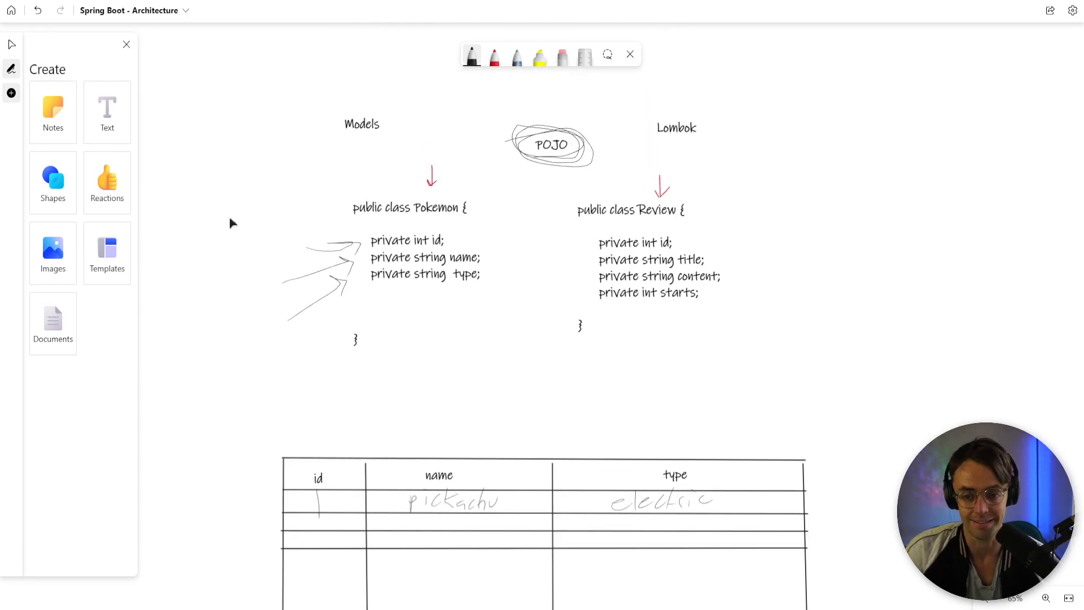
pyautogui.scroll(-3)
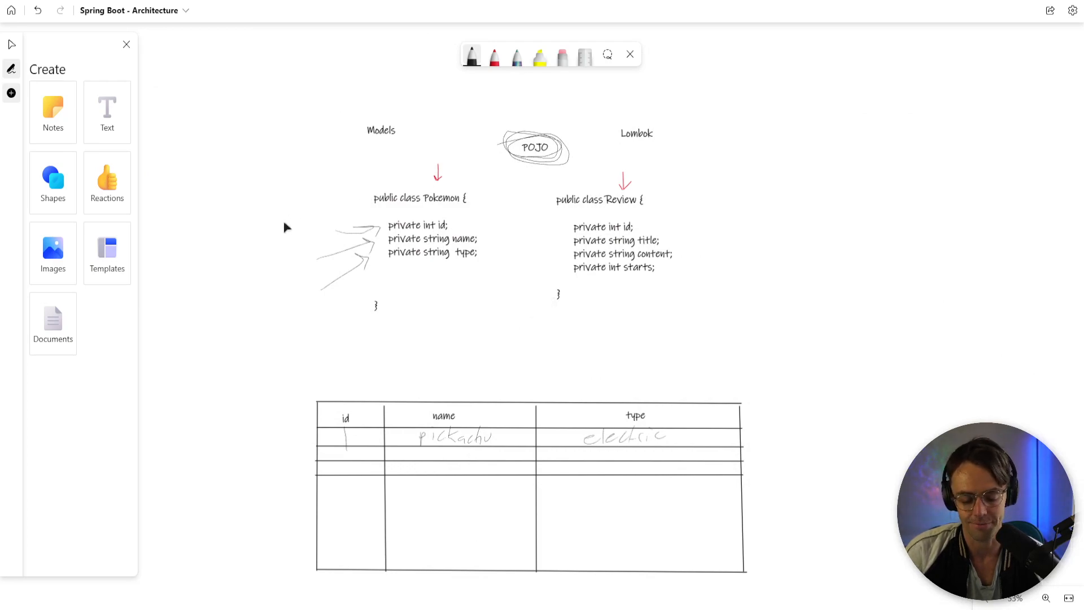
pyautogui.moveTo(169, 272)
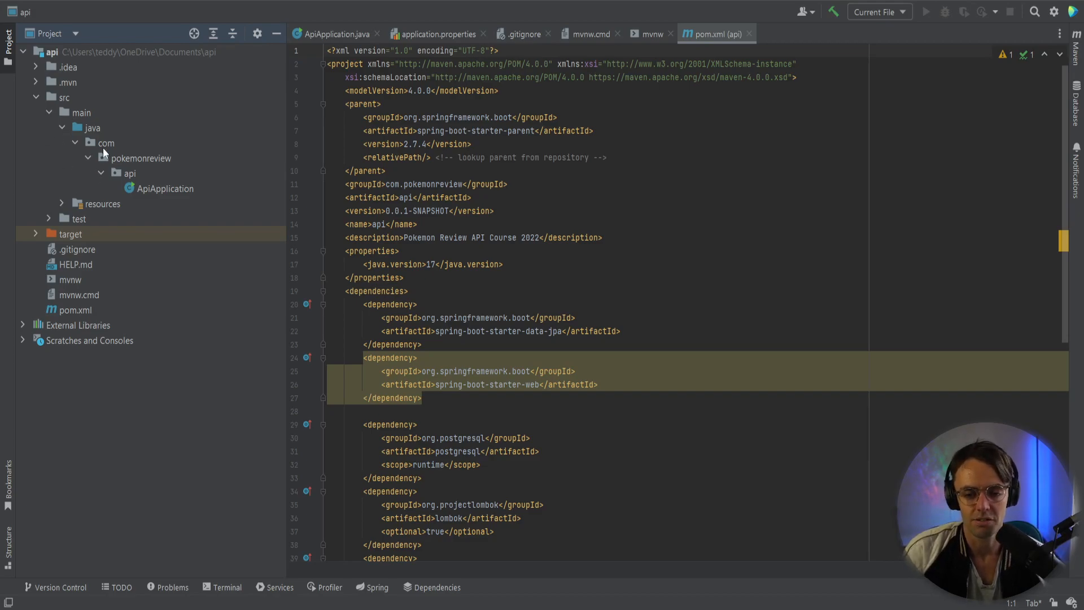
# Expand com and select the api package in the project tree
pyautogui.click(105, 143)
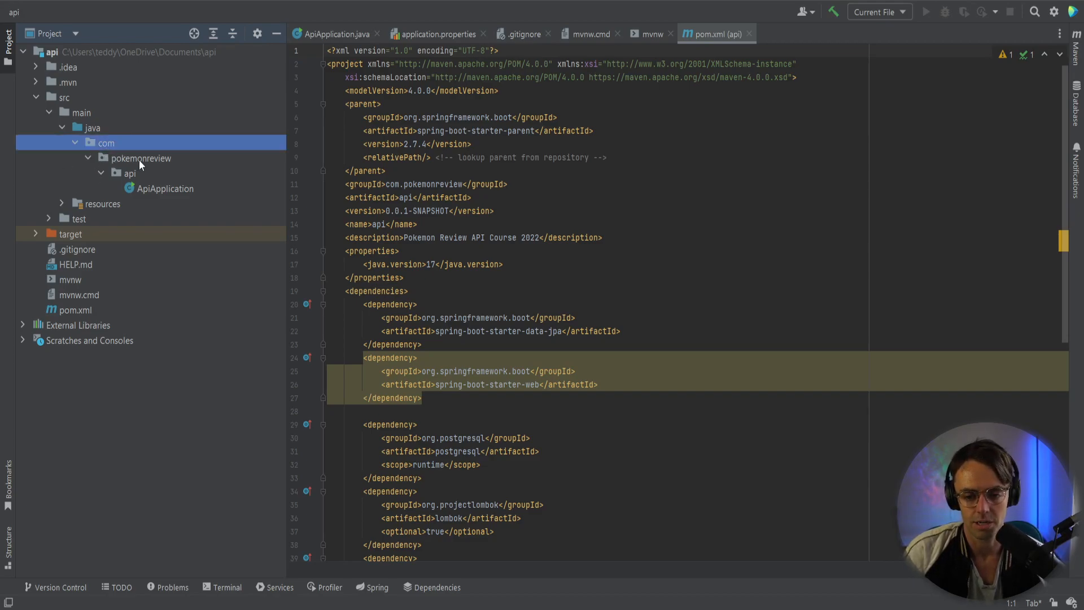
pyautogui.click(130, 172)
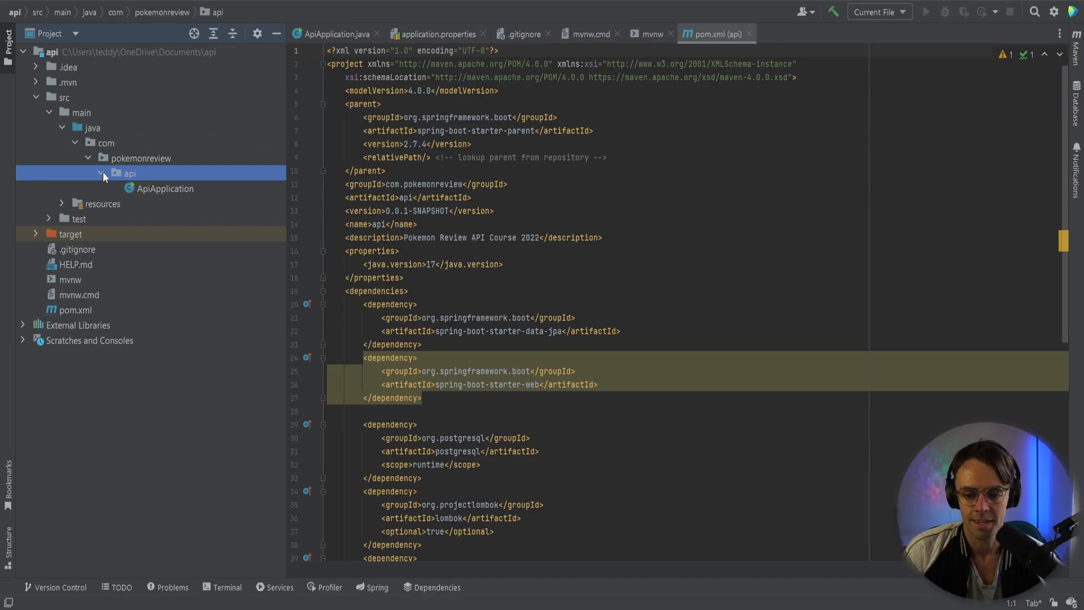
pyautogui.moveTo(138, 179)
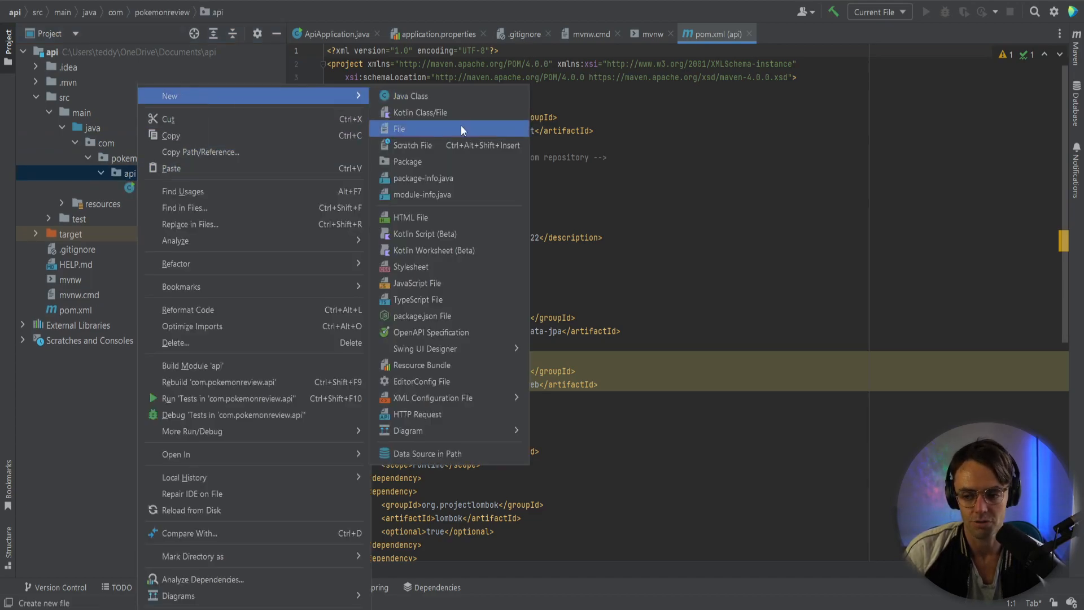
# Create a new package named models inside com.pokemonreview.api
pyautogui.click(408, 162)
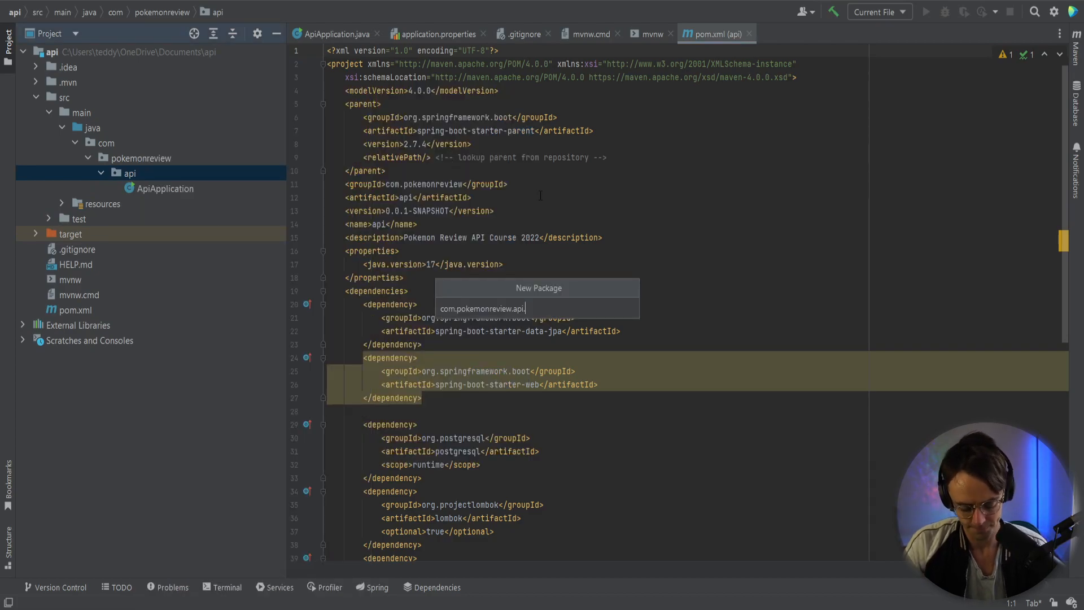
pyautogui.write('model')
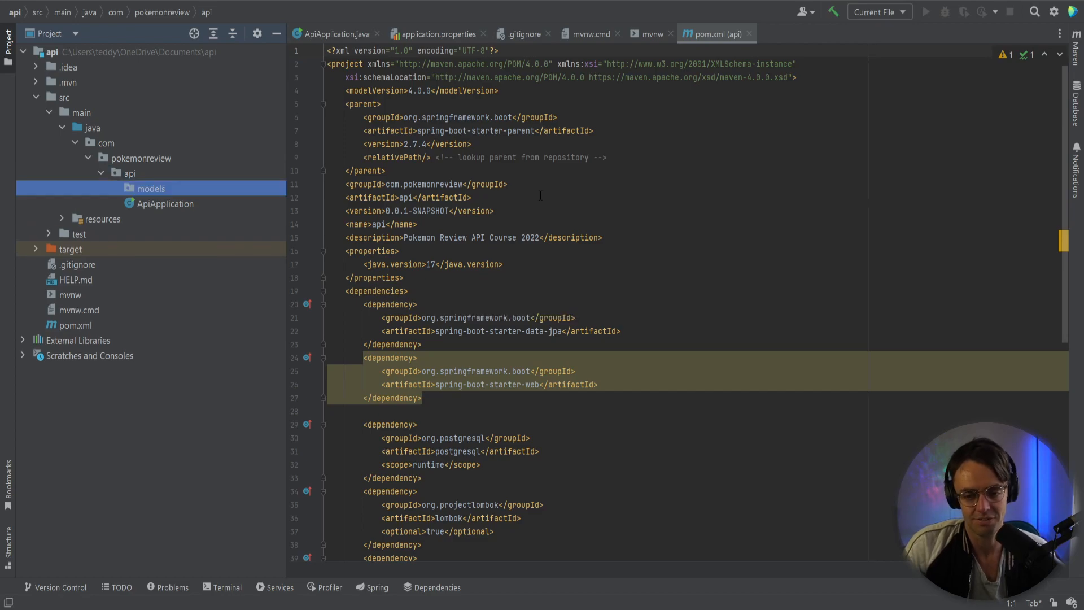
# Create a new Java class in models, trying PokemonEntity and UserEntity names before settling on Pokemon
pyautogui.rightClick(149, 189)
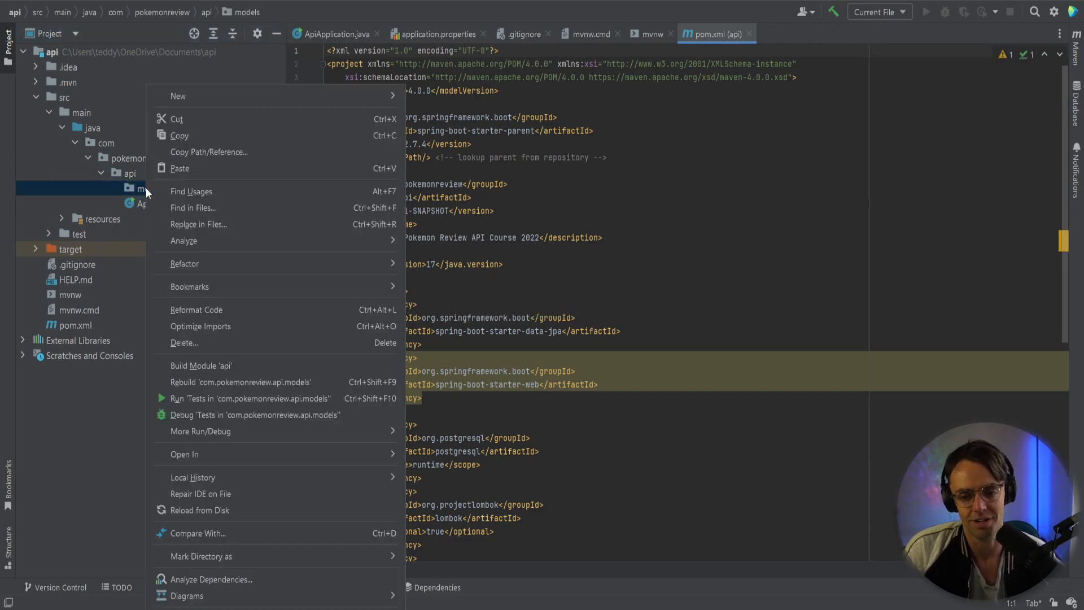
pyautogui.click(177, 95)
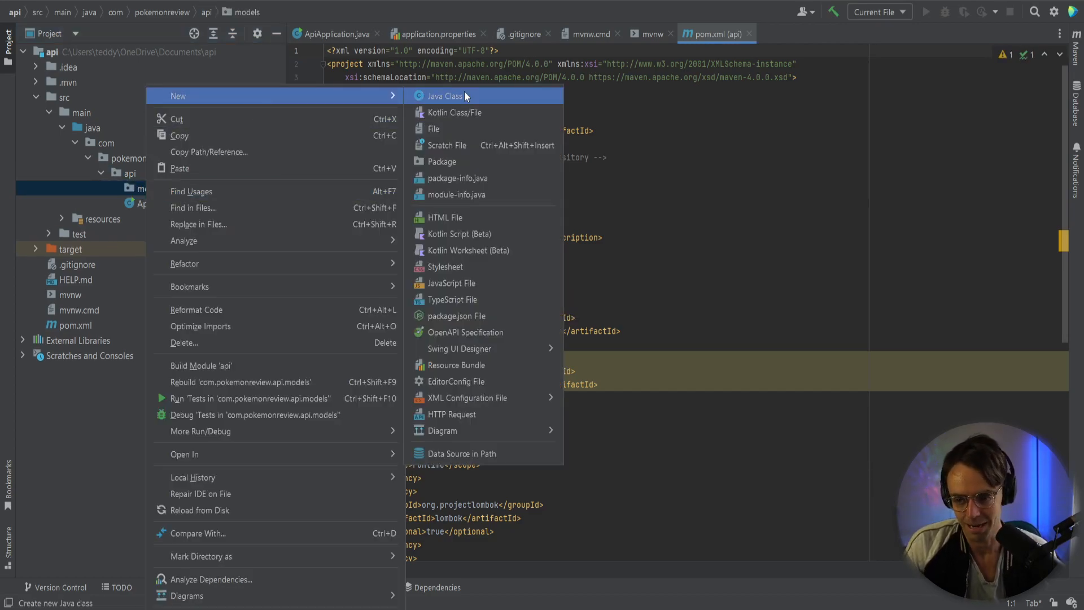
pyautogui.moveTo(189, 95)
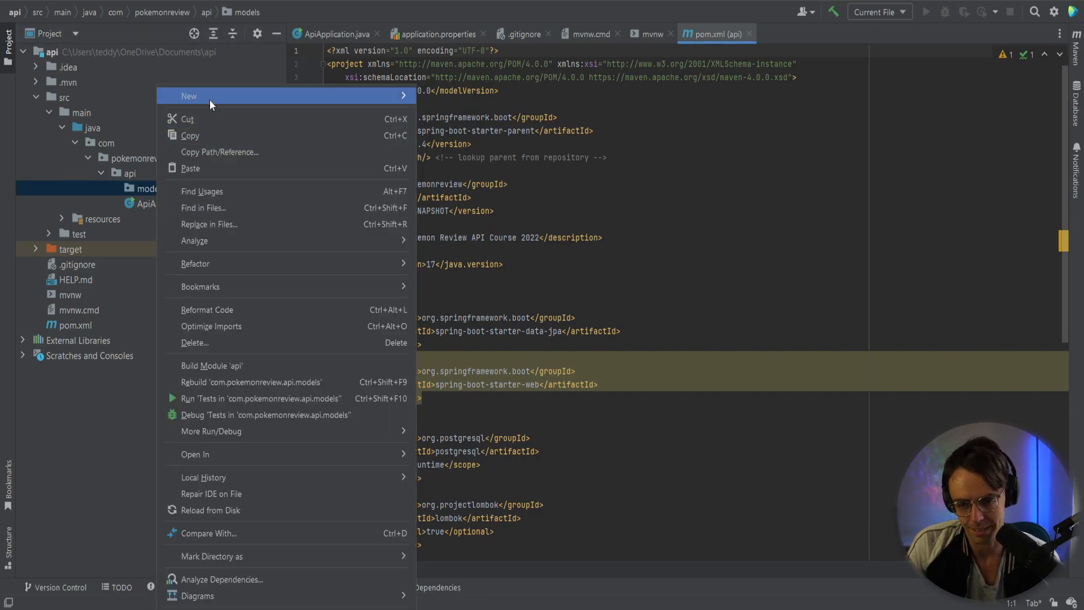
pyautogui.click(189, 94)
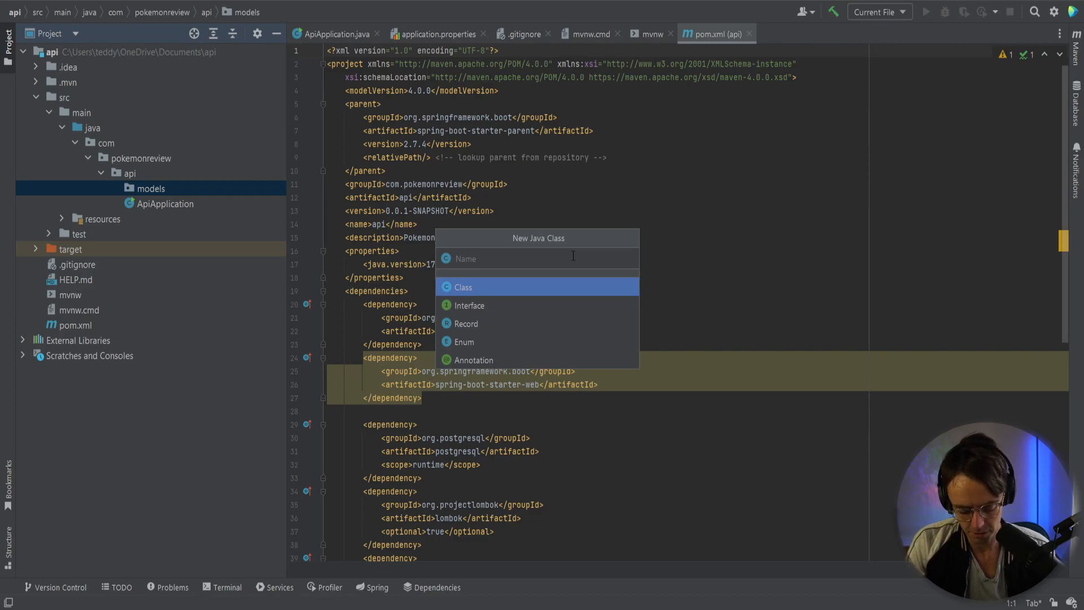
pyautogui.write('Poke')
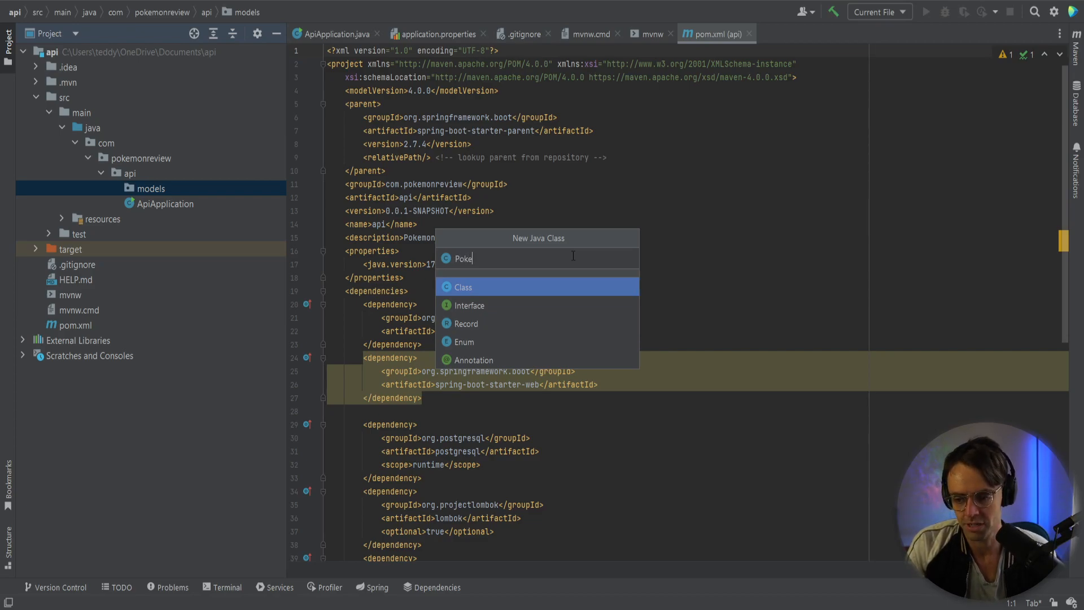
pyautogui.write('mon')
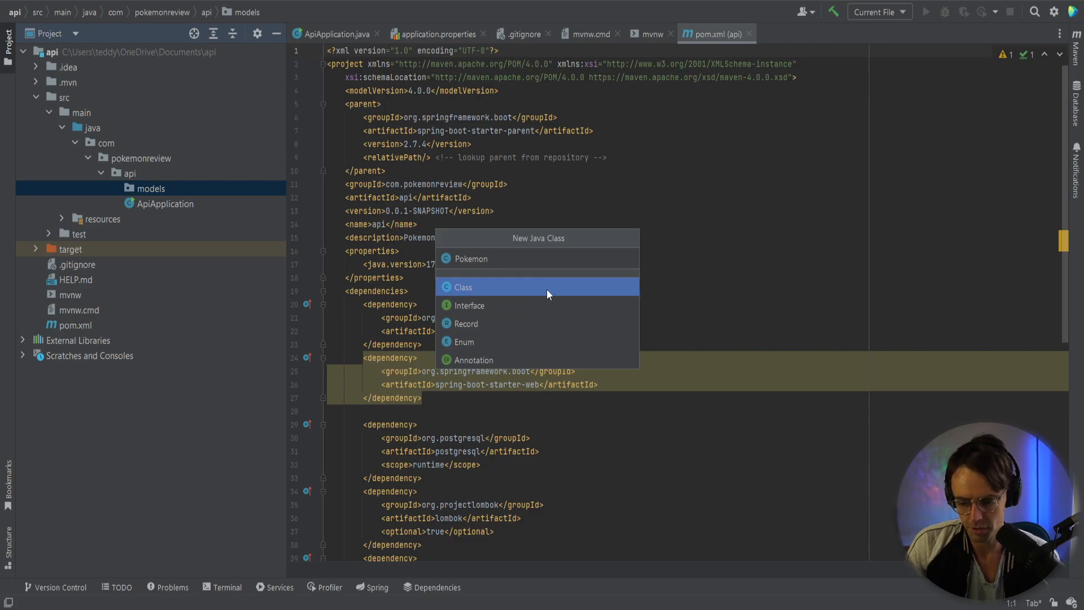
pyautogui.write('En')
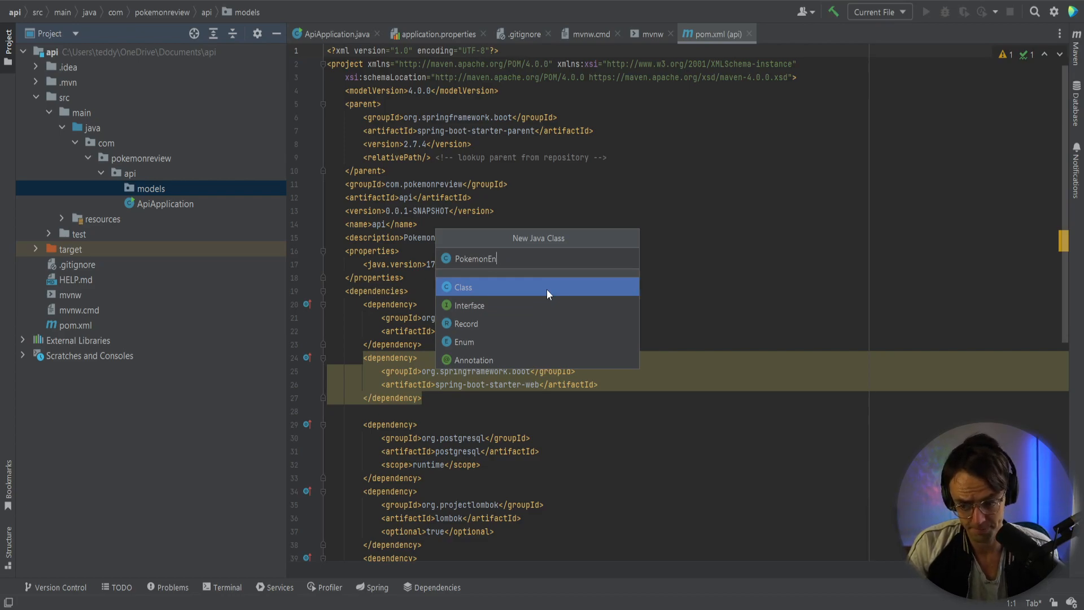
pyautogui.write('tity')
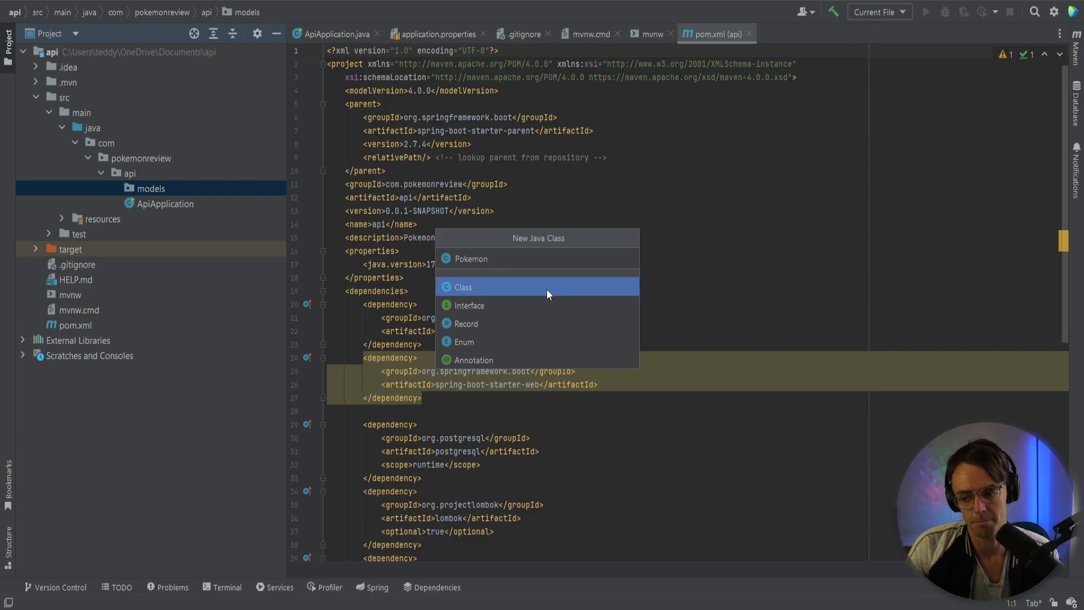
pyautogui.write('U')
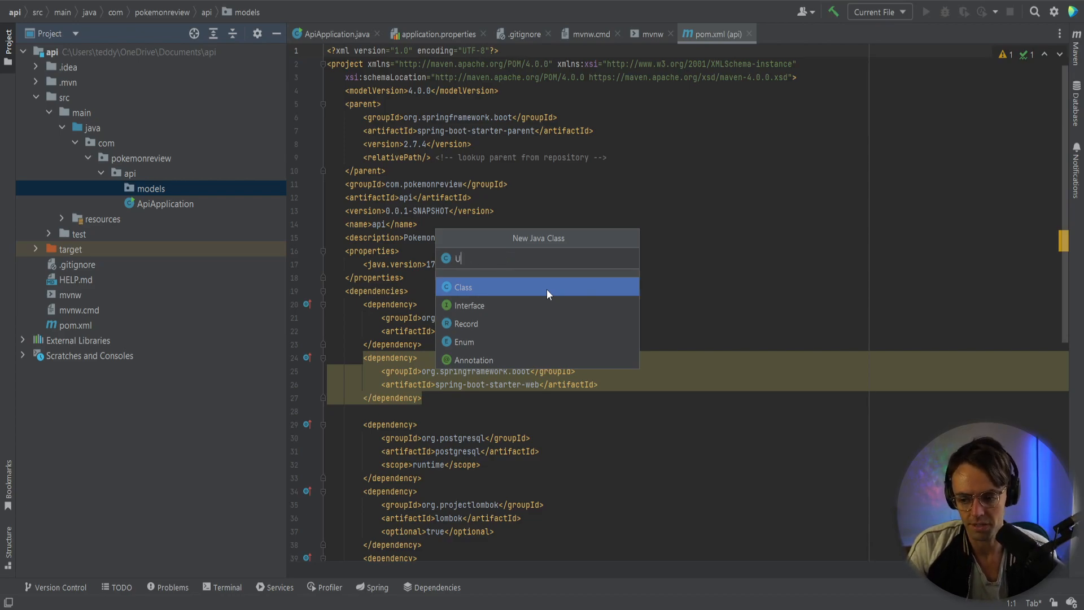
pyautogui.write('serEn')
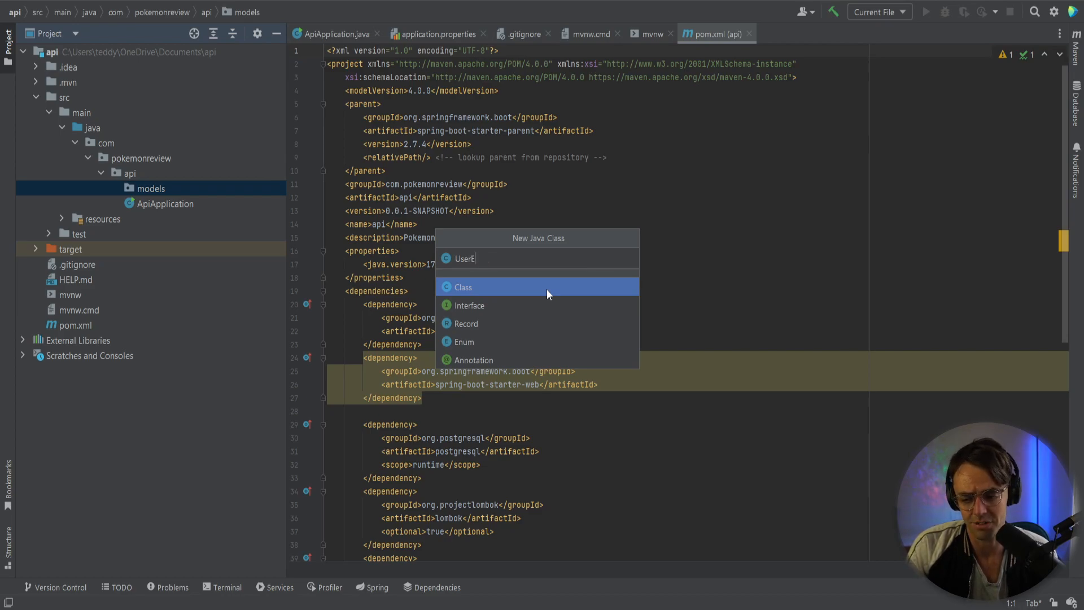
pyautogui.write('Pokemon')
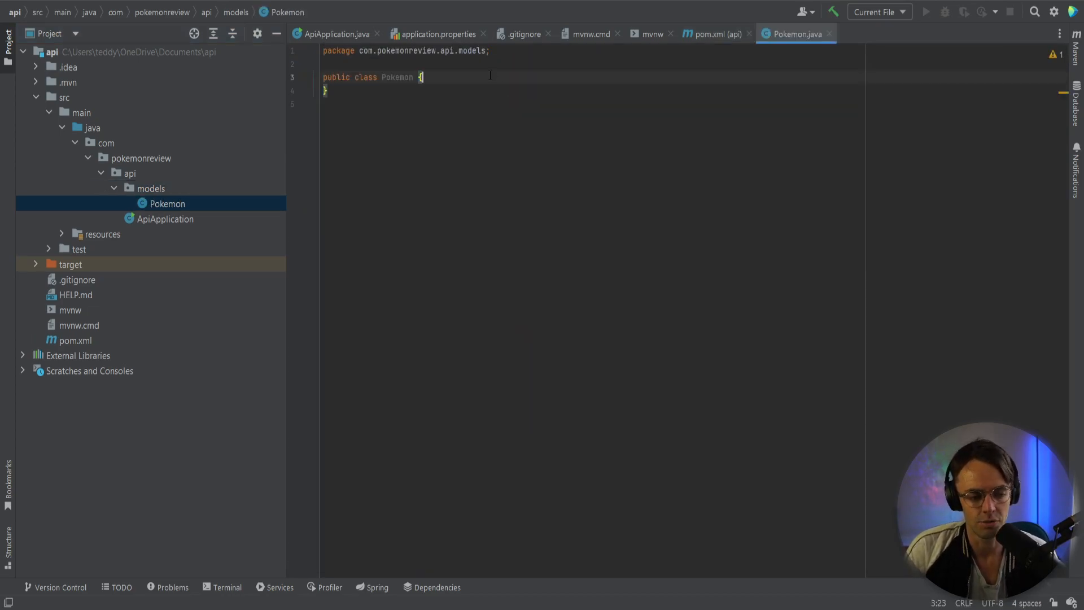
# Declare private int id, private String name and private String type, then begin a public getter
pyautogui.write('prive')
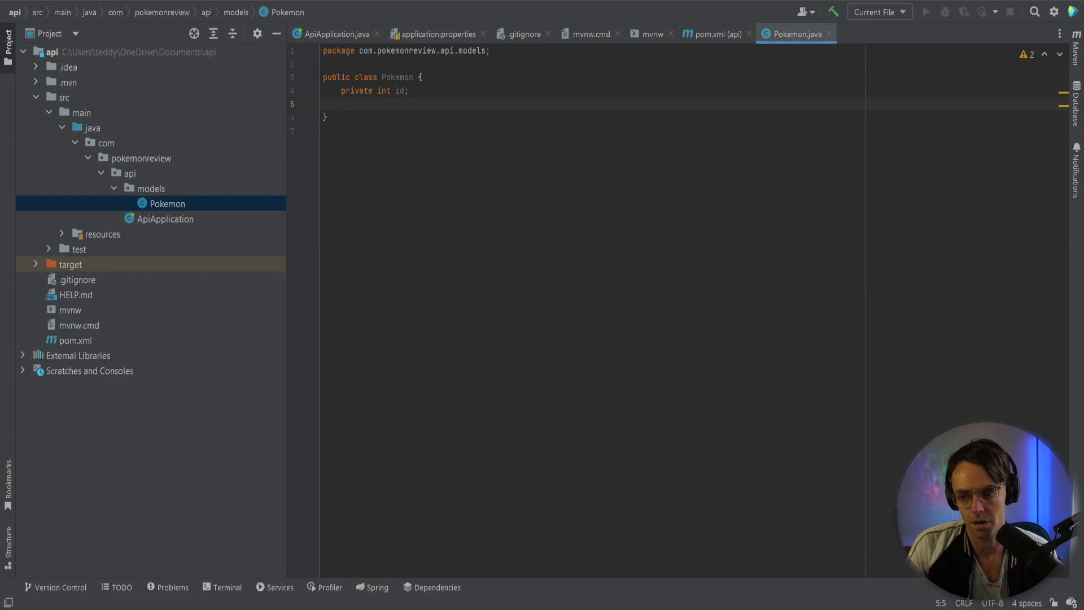
pyautogui.write('pricate')
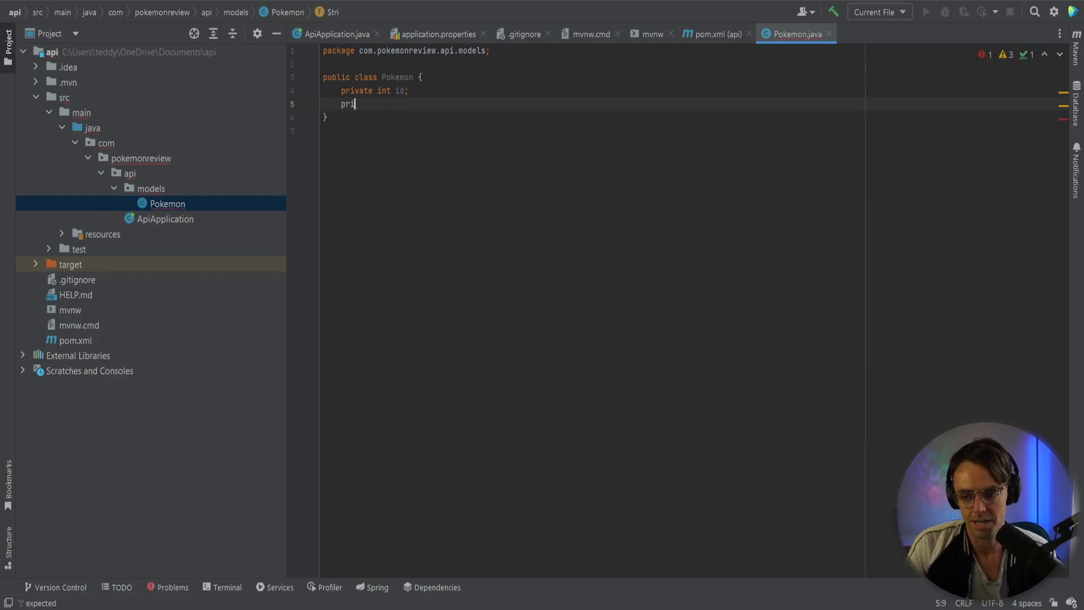
pyautogui.write('vate')
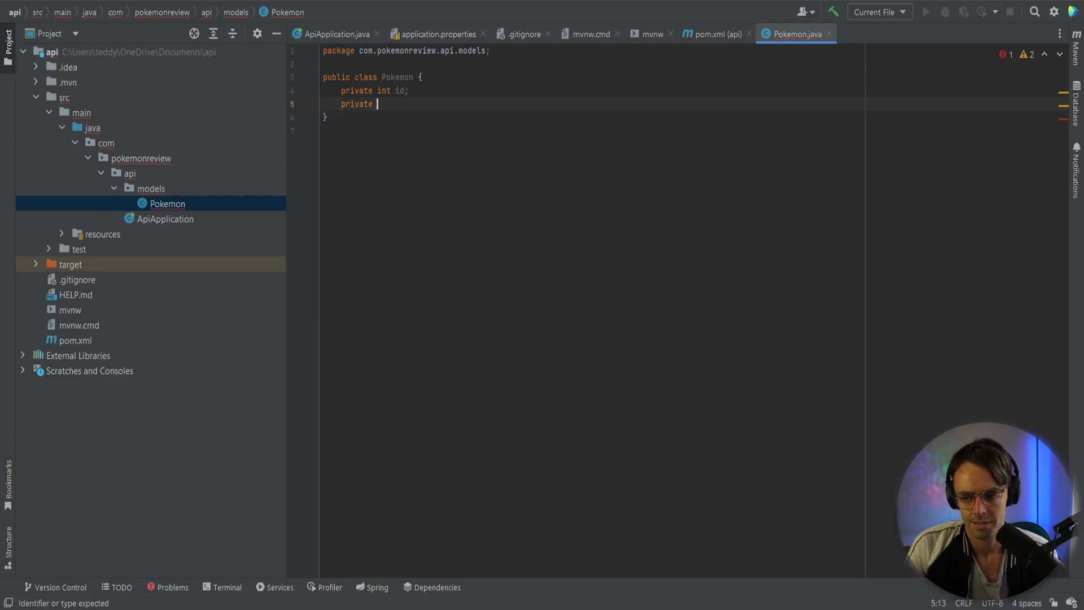
pyautogui.write('String name;')
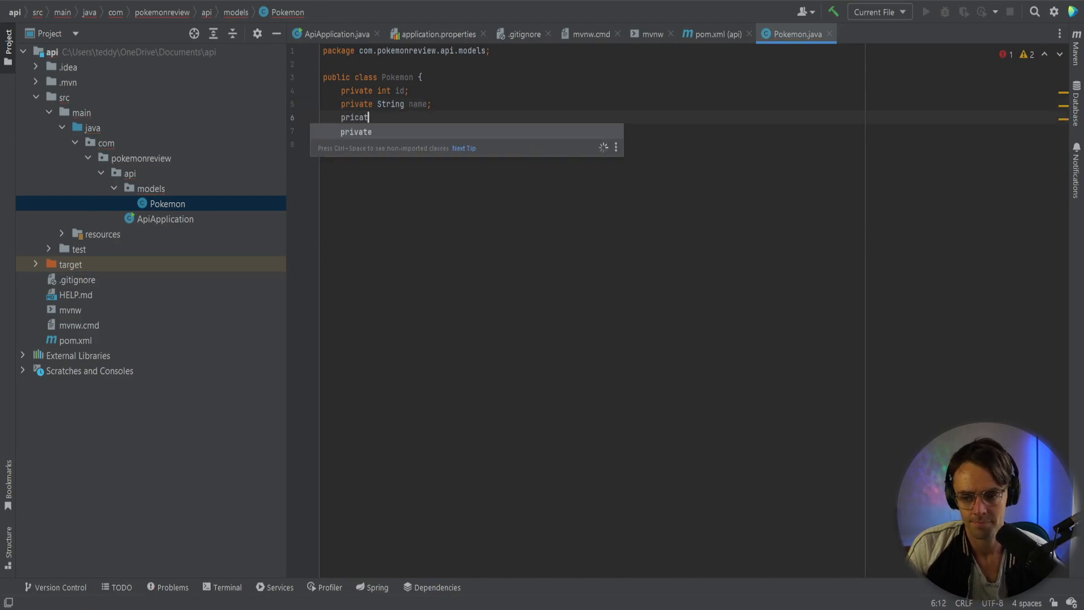
pyautogui.write('private St')
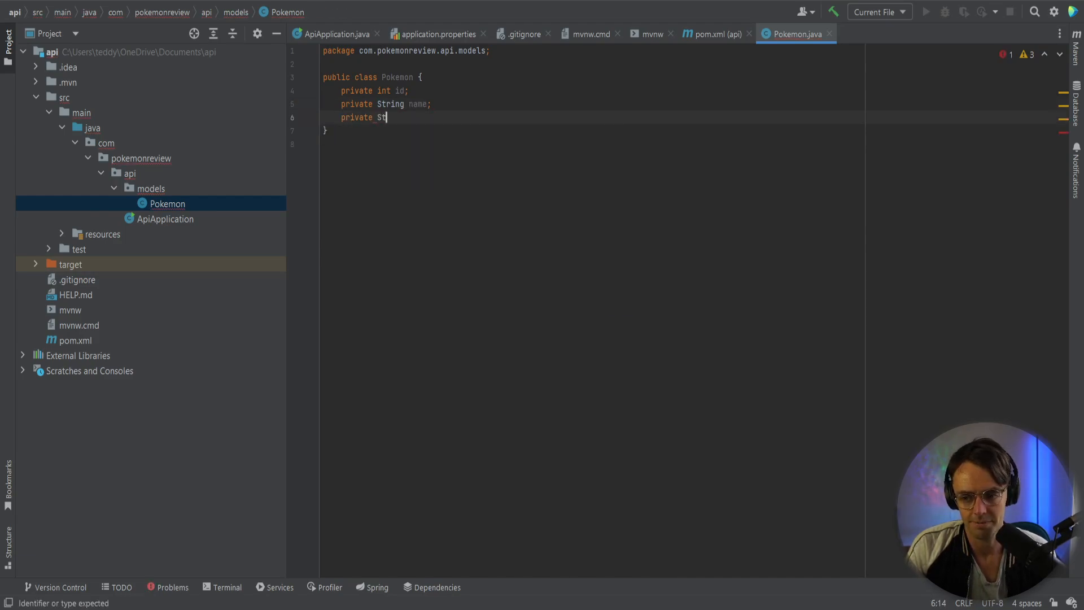
pyautogui.write('ring type;')
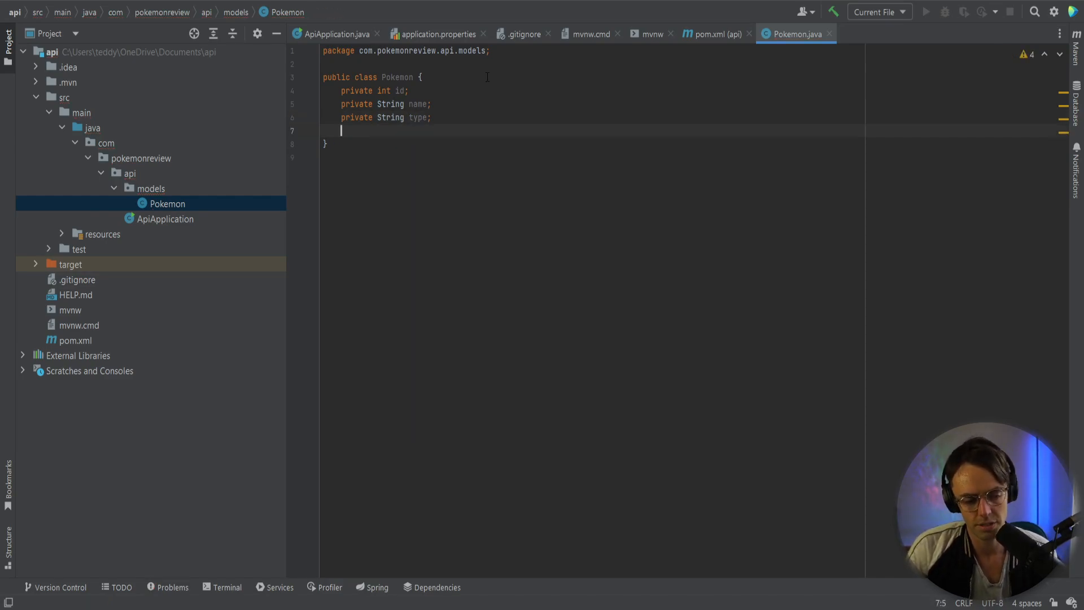
pyautogui.write('public int getId(')
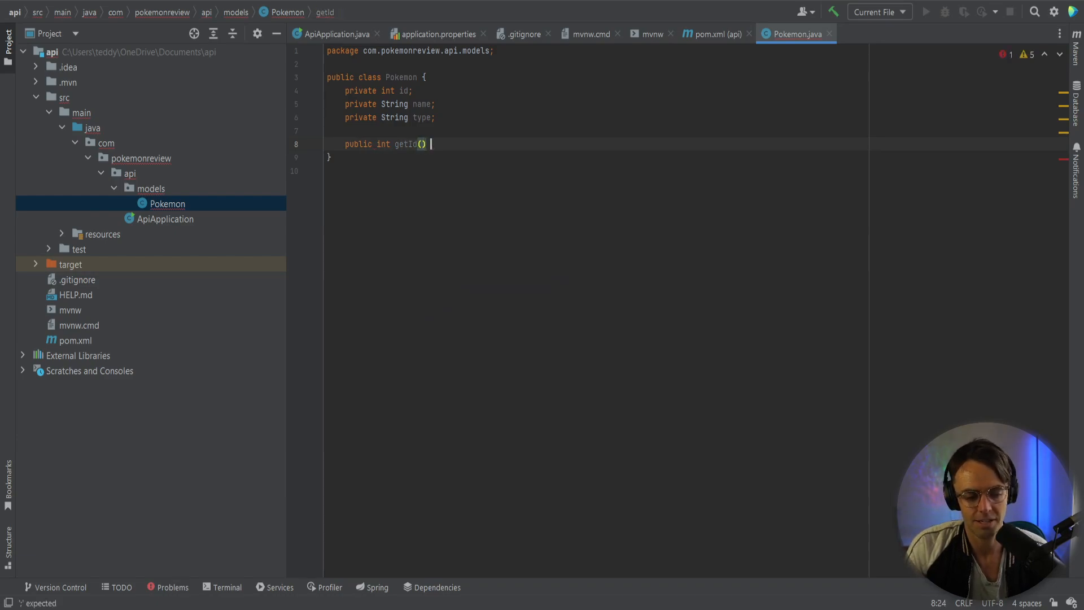
# Complete getId so it returns id
pyautogui.write('{')
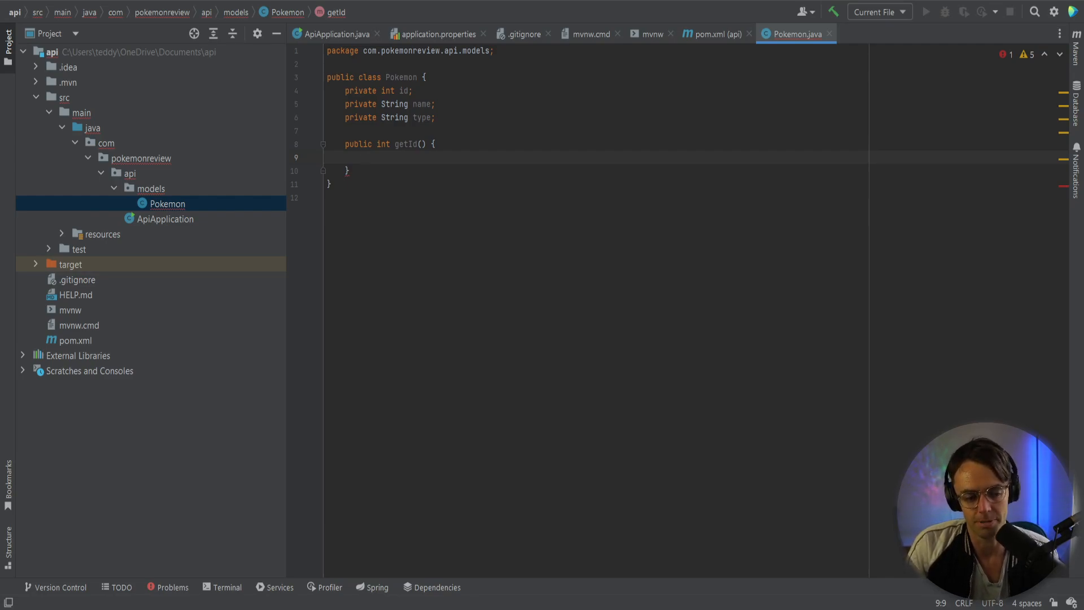
pyautogui.write('return')
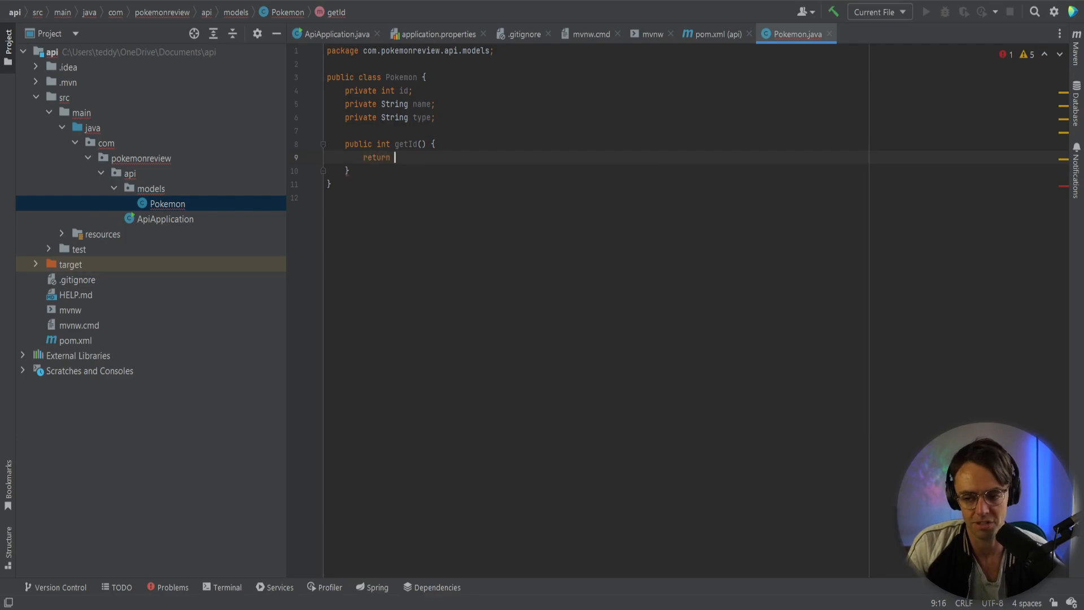
pyautogui.write('id;')
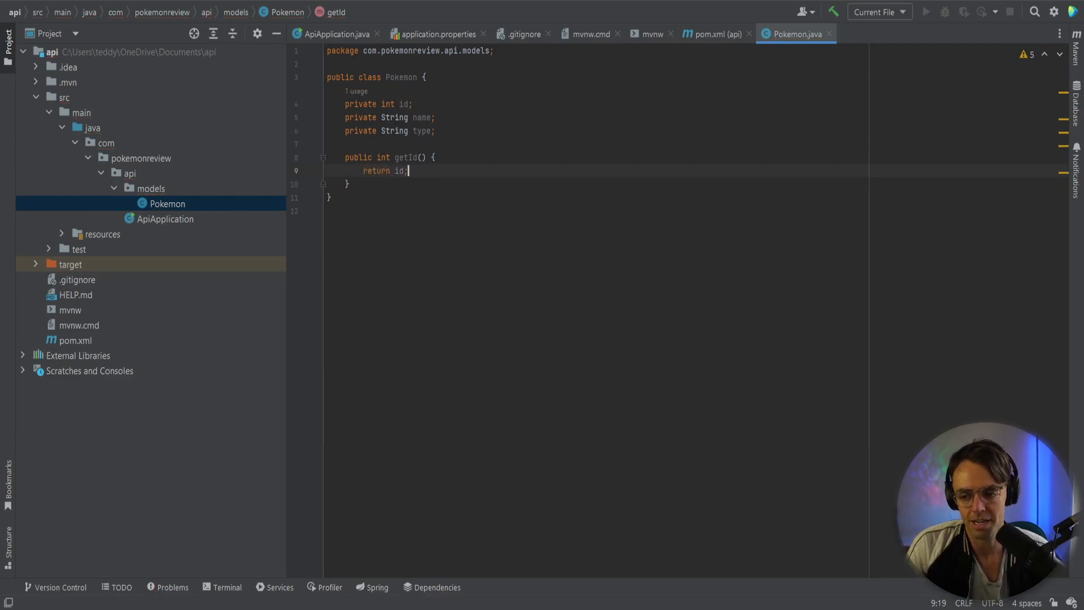
pyautogui.press('enter')
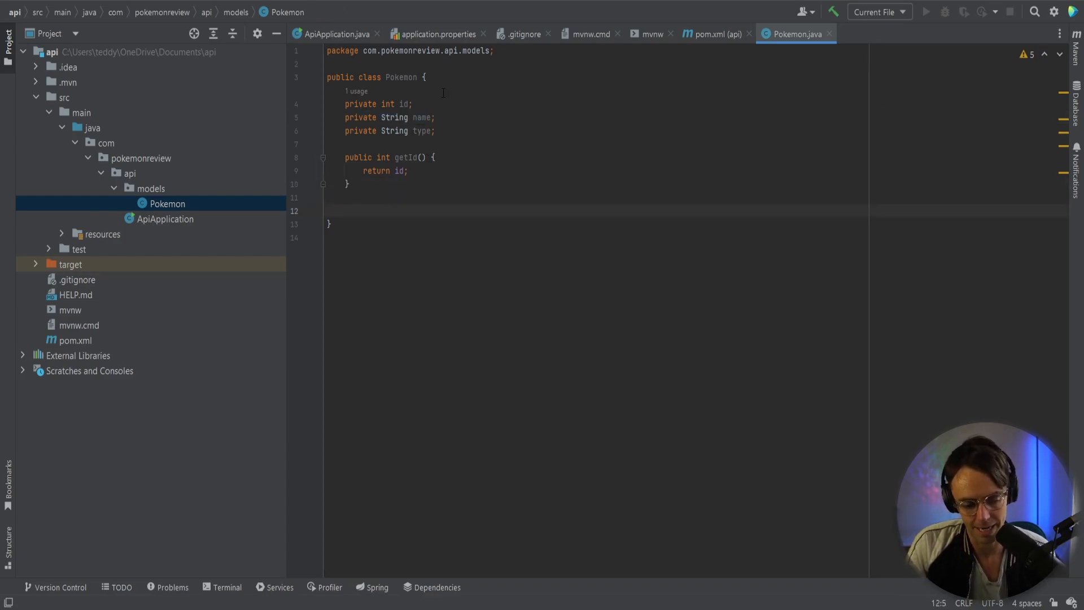
# Write public void setId(int id) assigning this.id = id
pyautogui.write('public')
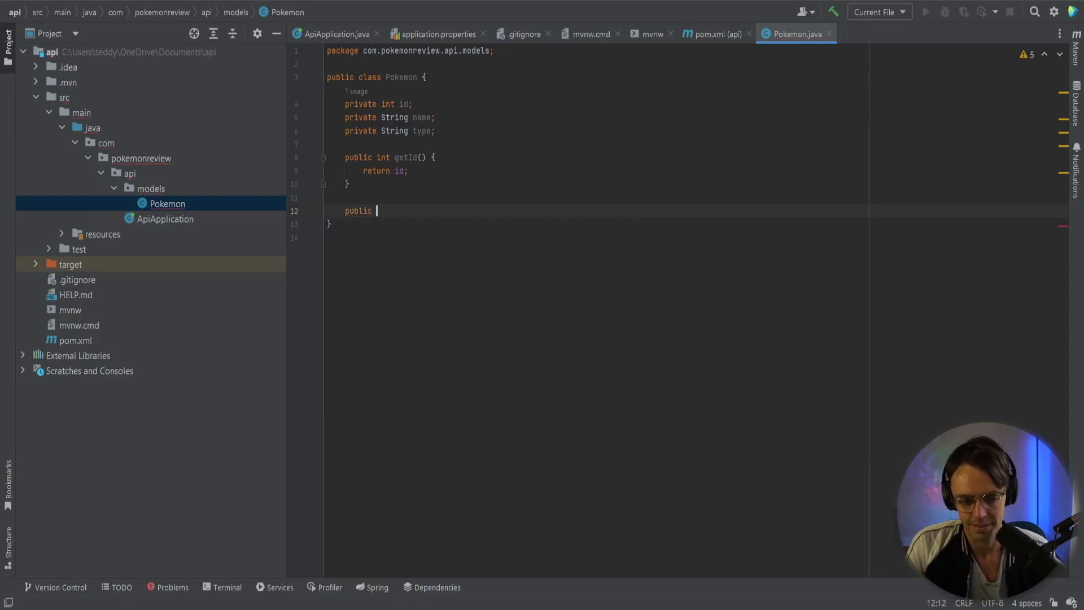
pyautogui.write('void setId')
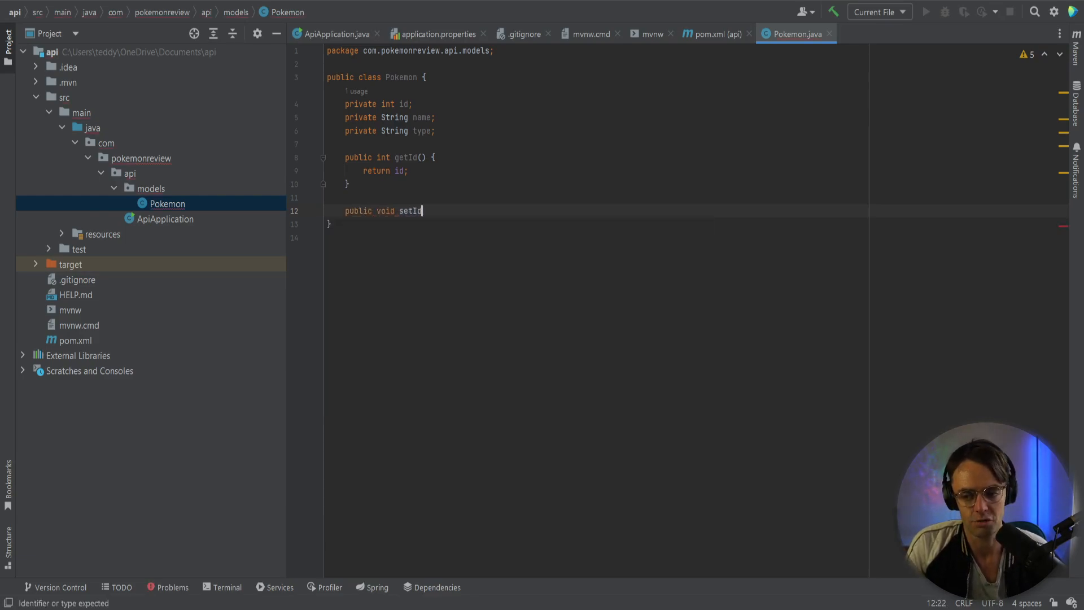
pyautogui.write('(int id) {')
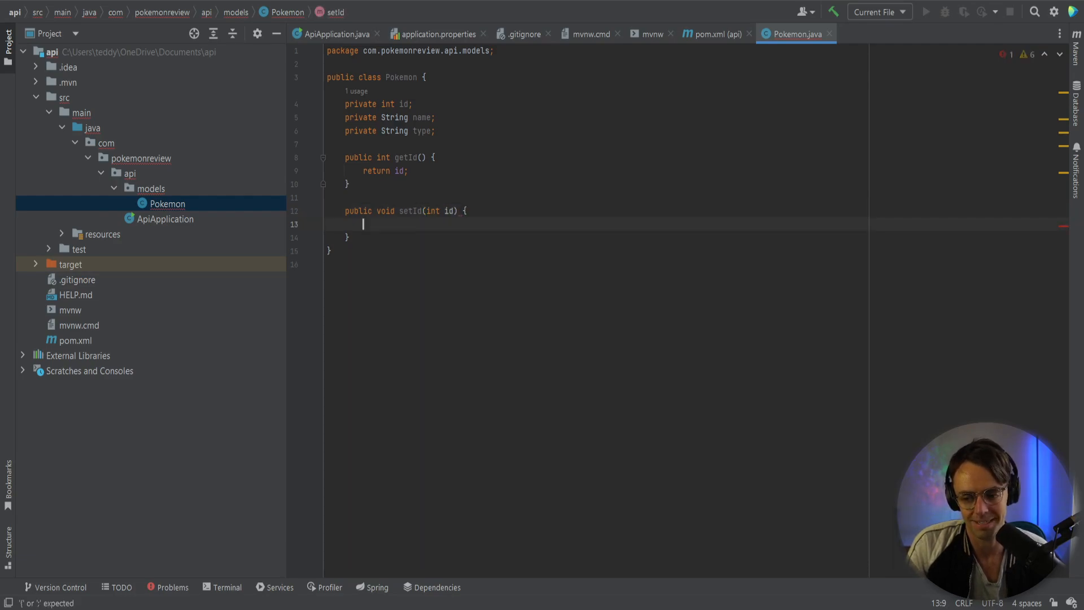
pyautogui.write('this.id = id;')
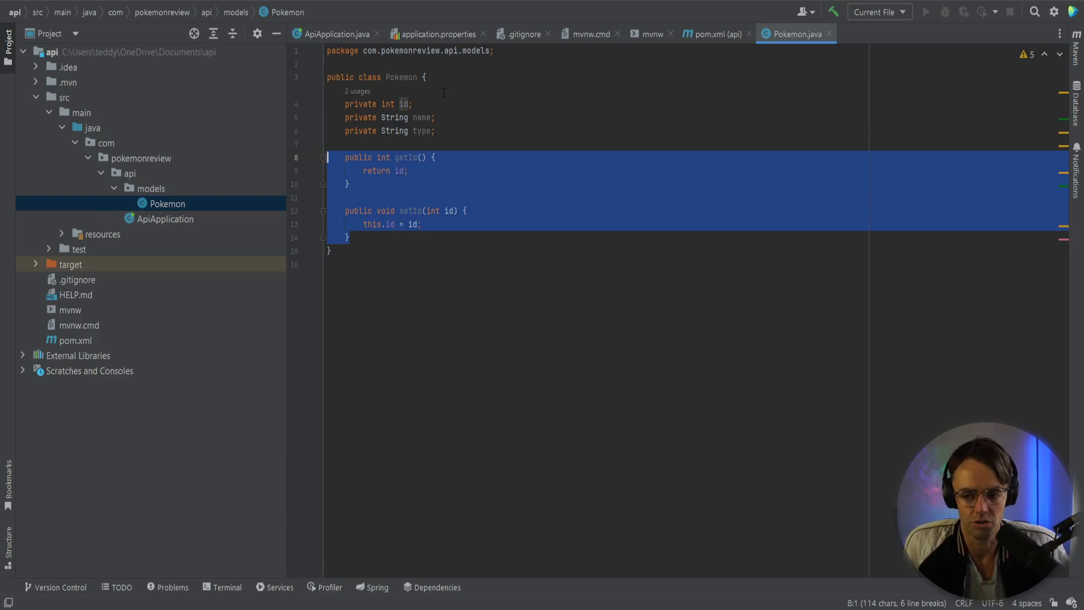
# Select the getId and setId method blocks together and delete them
pyautogui.click(368, 104)
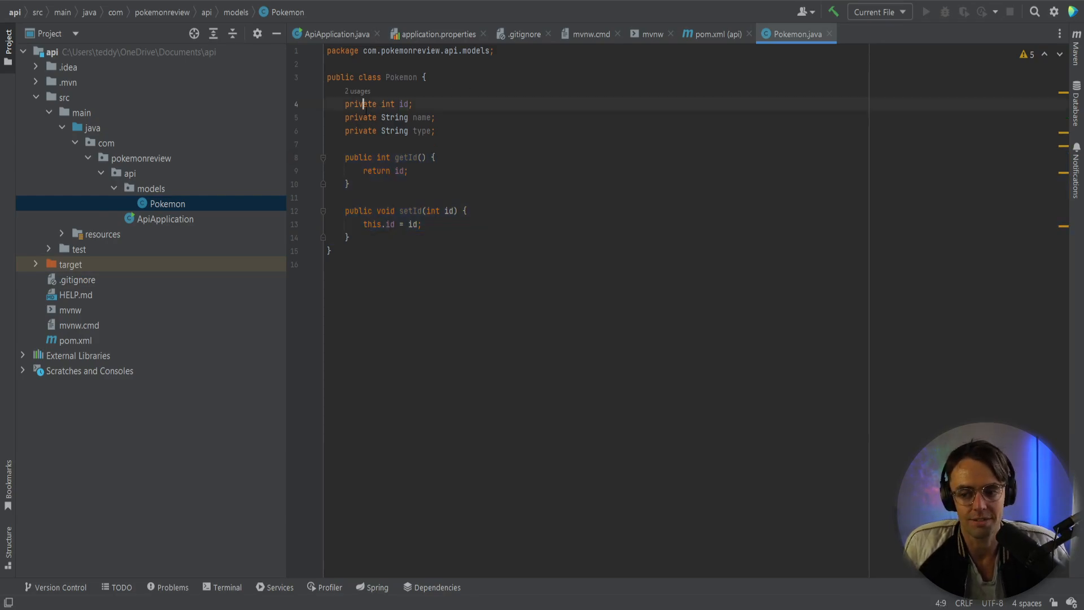
pyautogui.tripleClick(378, 104)
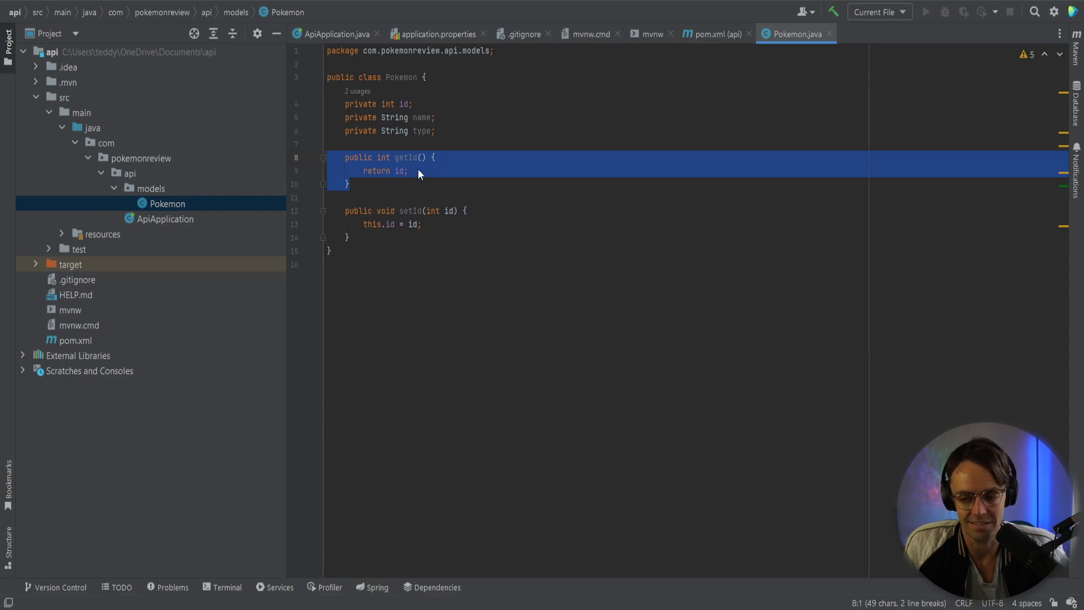
pyautogui.moveTo(467, 183)
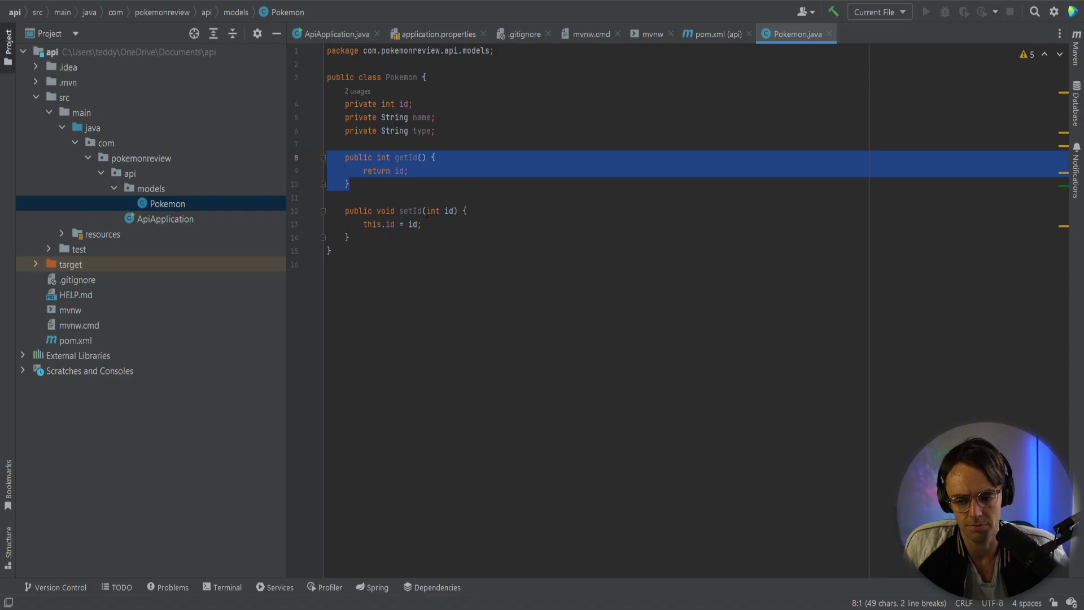
pyautogui.click(367, 211)
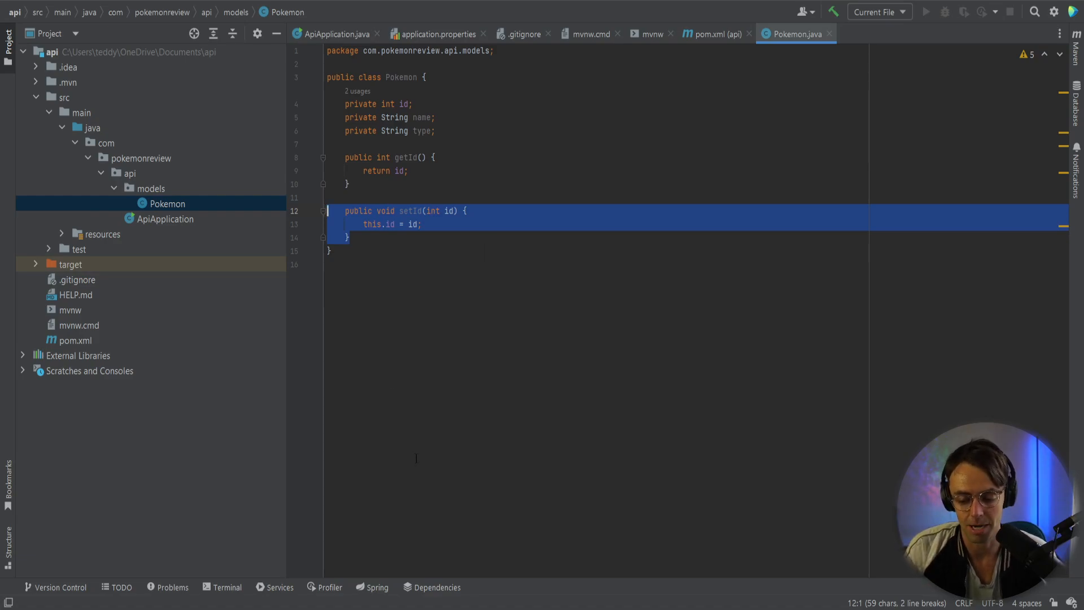
pyautogui.click(328, 251)
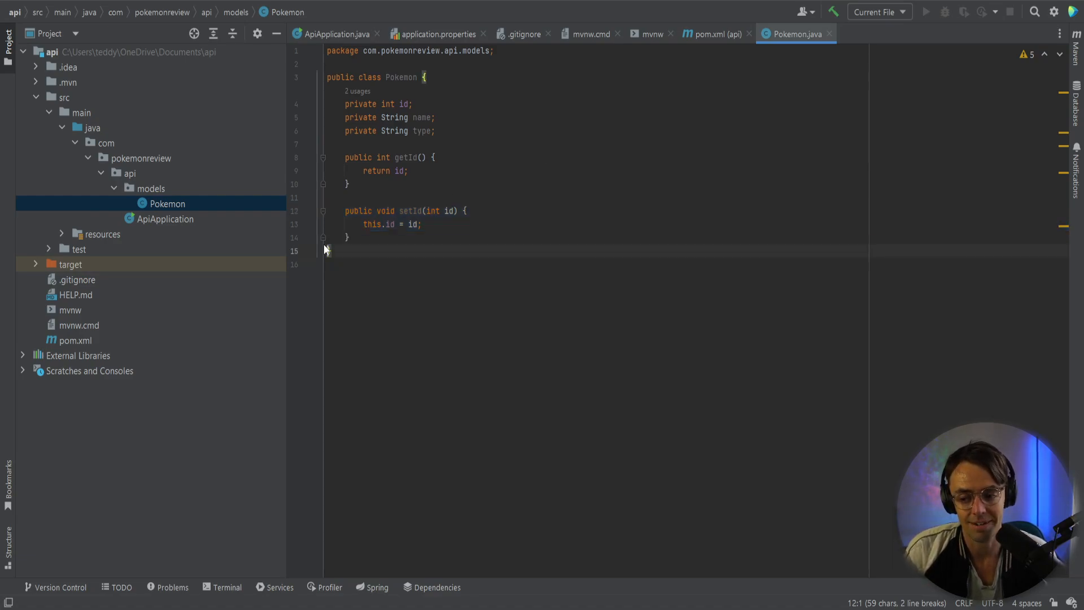
pyautogui.moveTo(332, 157); pyautogui.dragTo(349, 237)
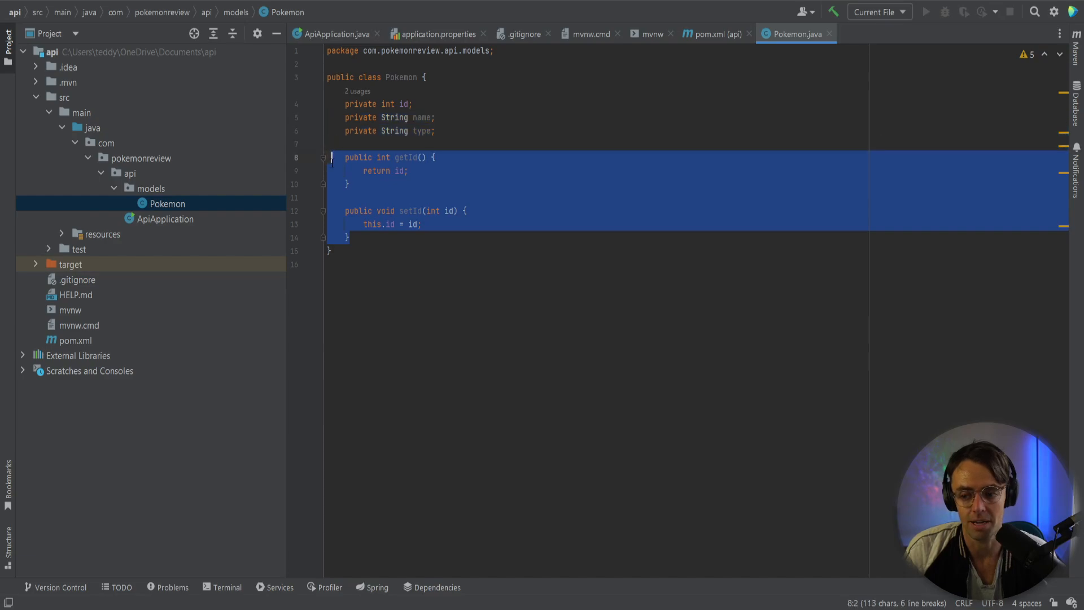
pyautogui.press('Delete')
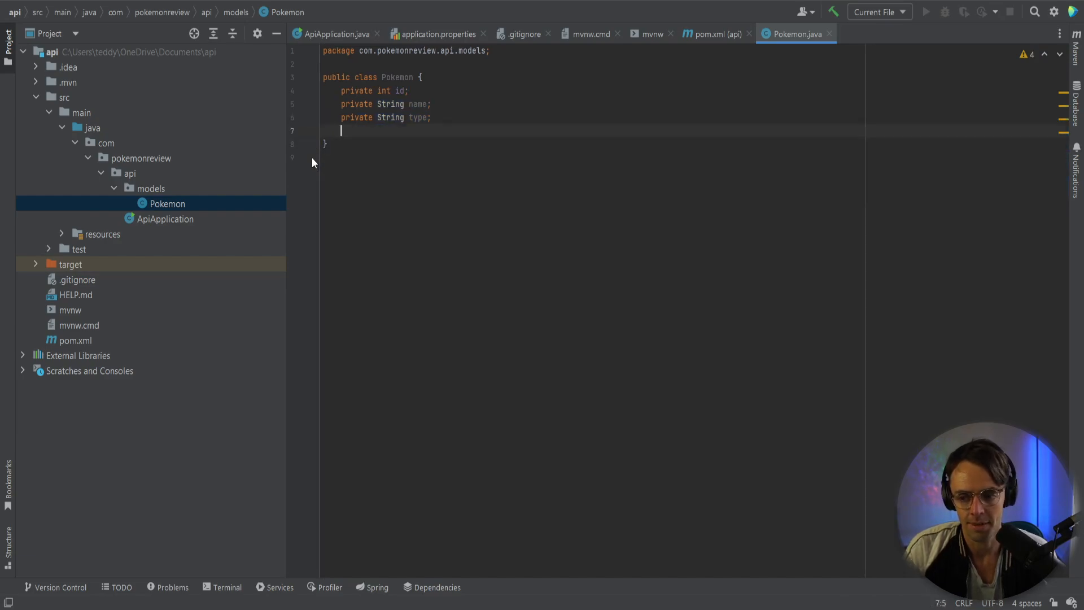
# Generate a constructor taking id, name and type that assigns all three fields
pyautogui.press('backspace')
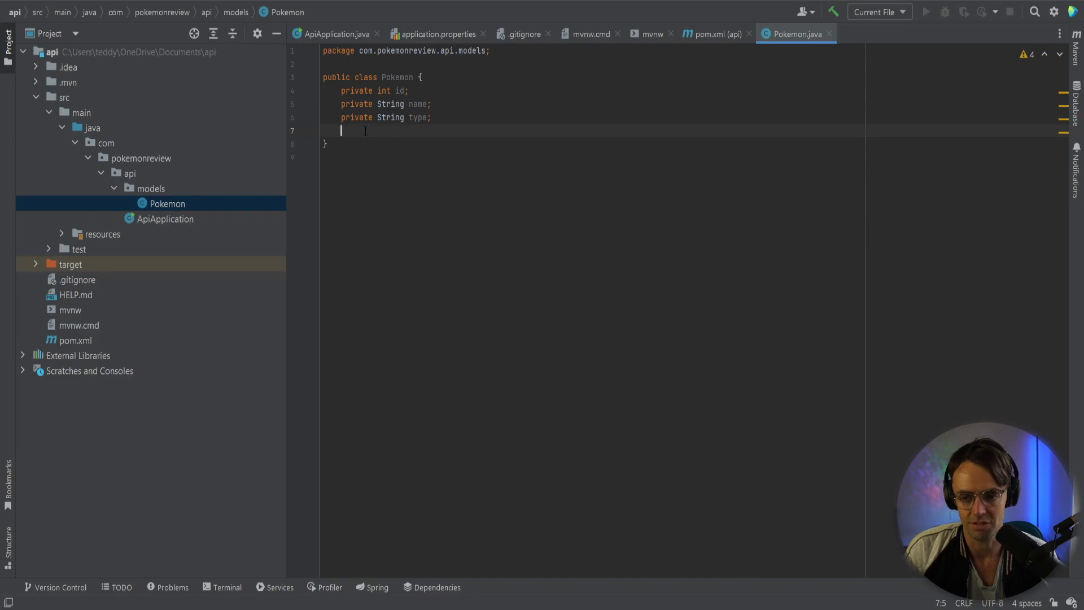
pyautogui.rightClick(365, 131)
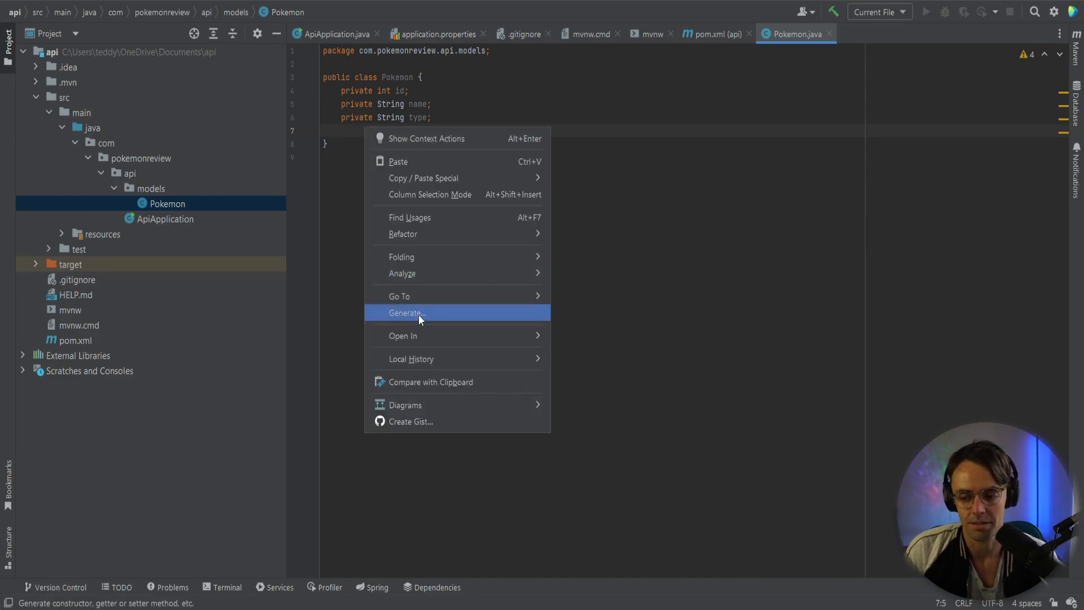
pyautogui.click(406, 313)
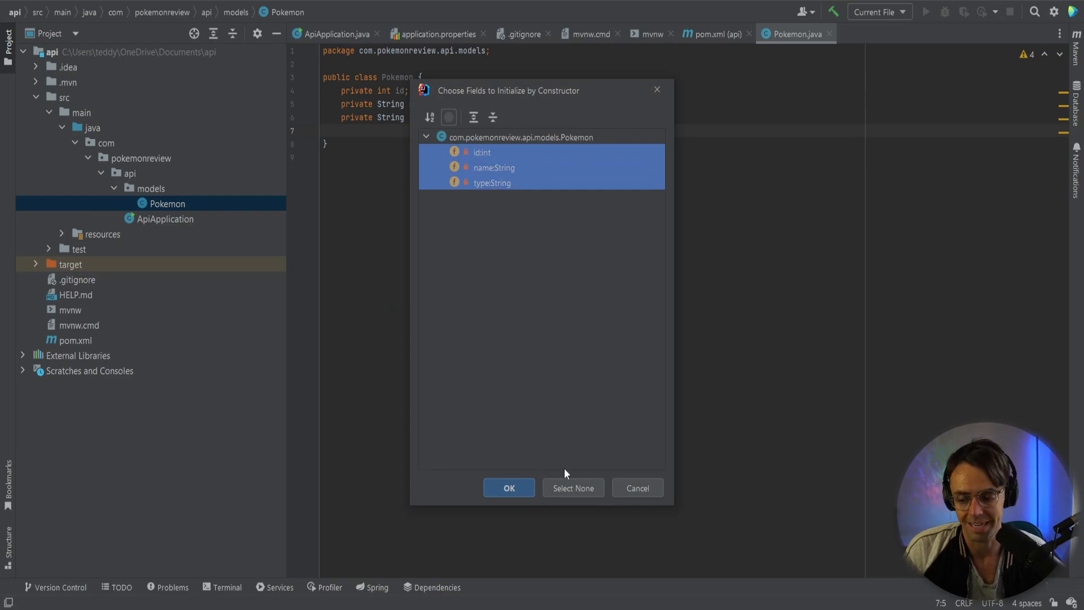
pyautogui.click(510, 488)
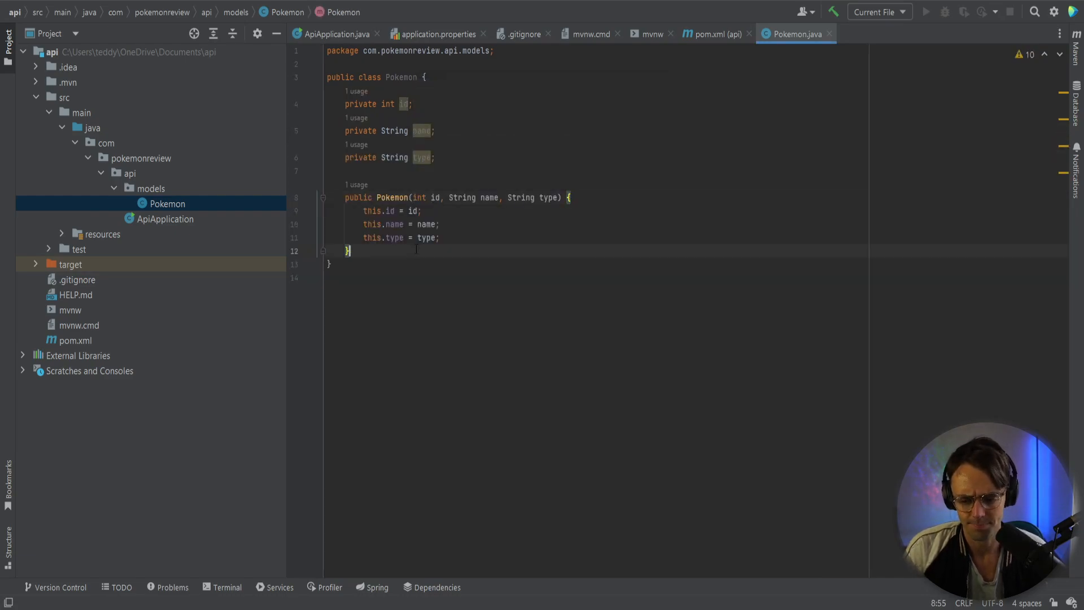
pyautogui.press('Enter')
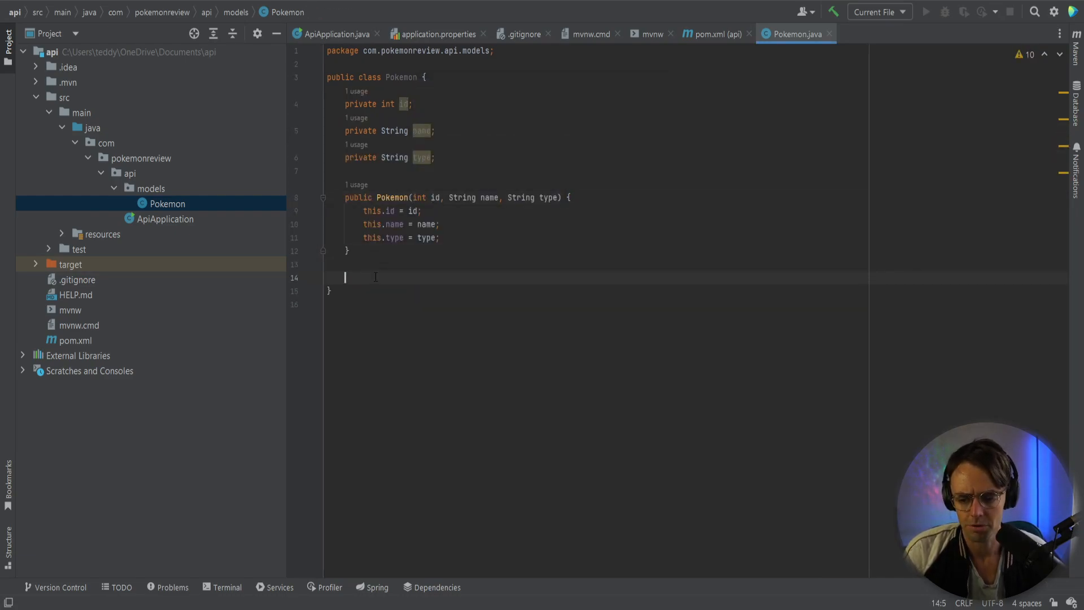
# Generate getters and setters for the id, name and type fields via Generate > Getter and Setter
pyautogui.rightClick(375, 278)
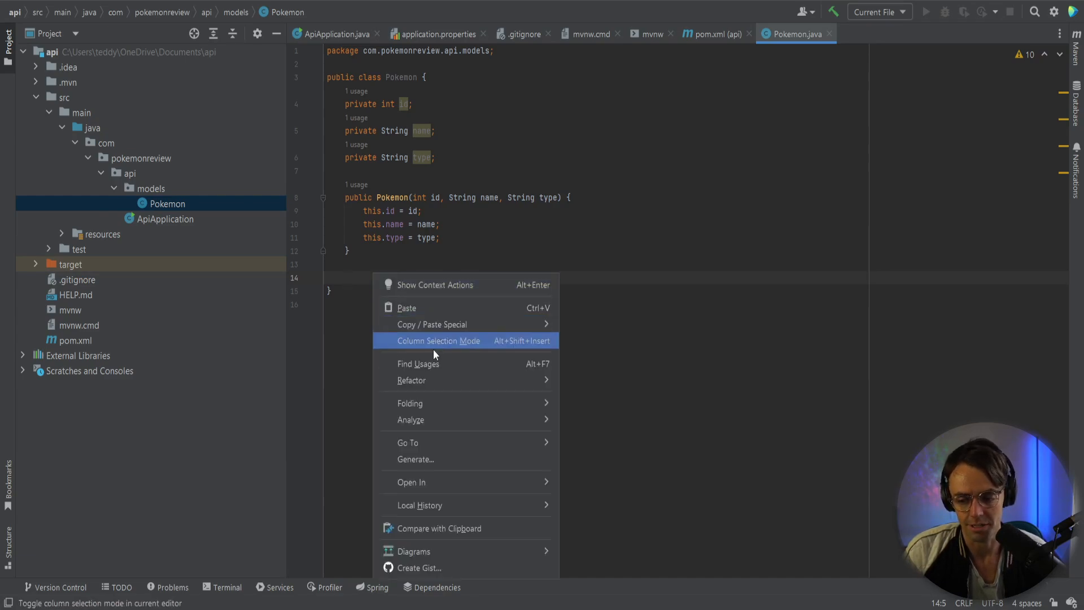
pyautogui.click(415, 460)
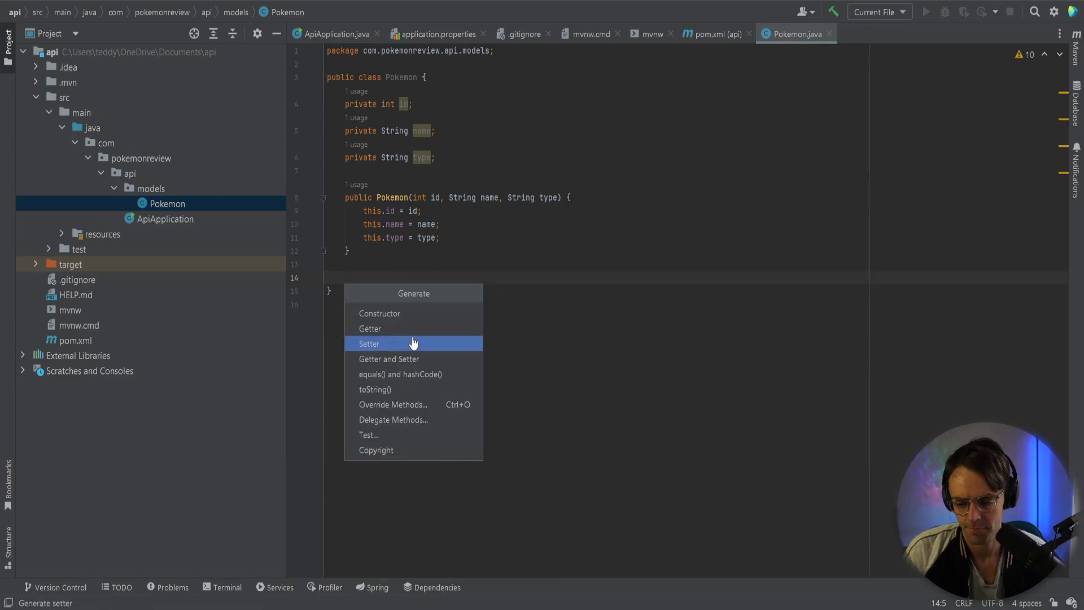
pyautogui.click(370, 344)
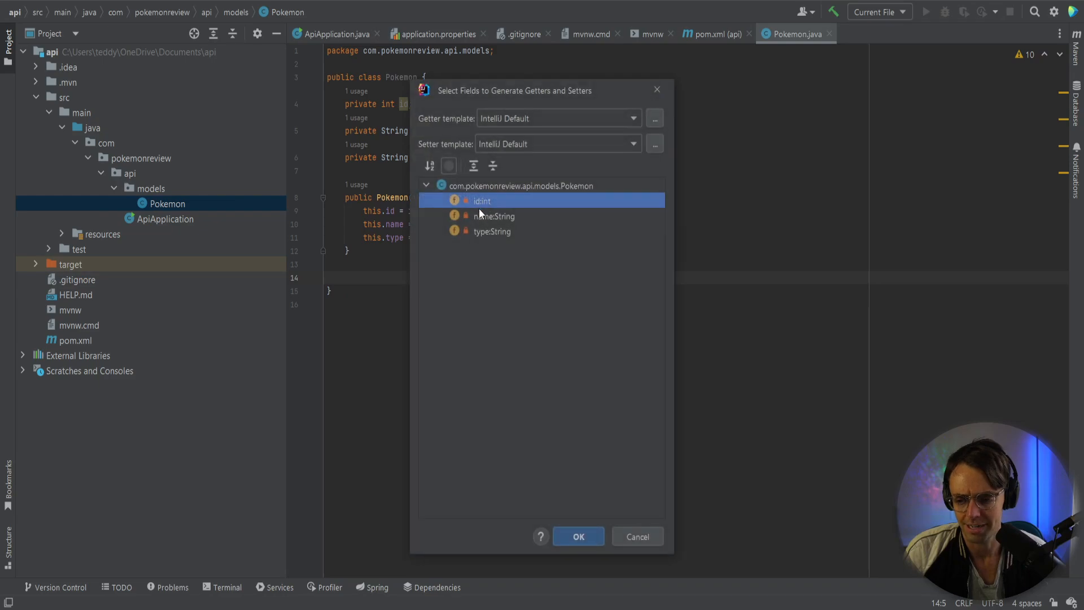
pyautogui.click(578, 535)
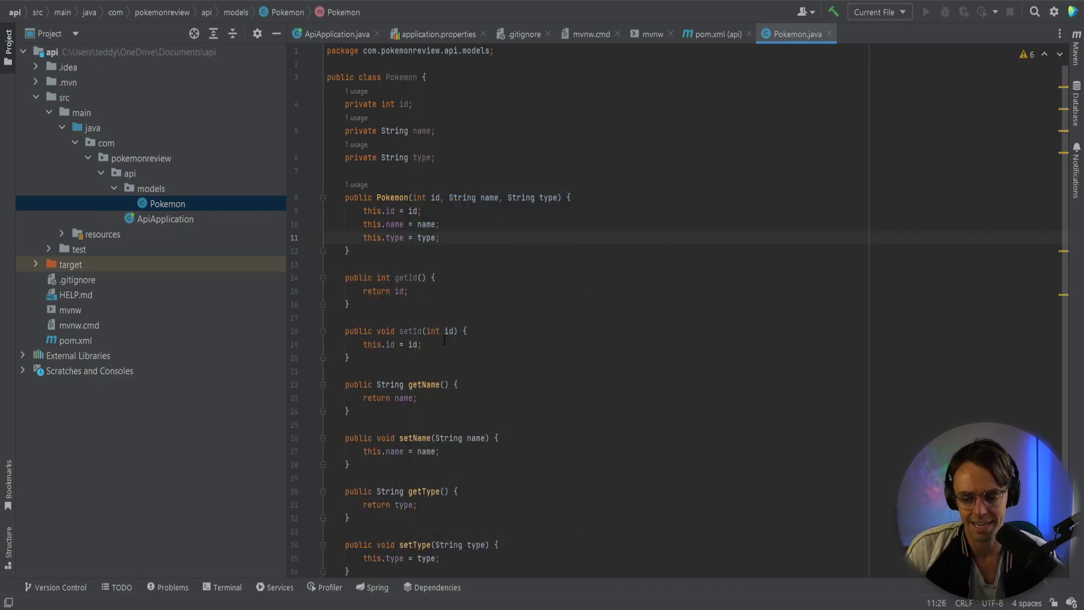
pyautogui.scroll(-3)
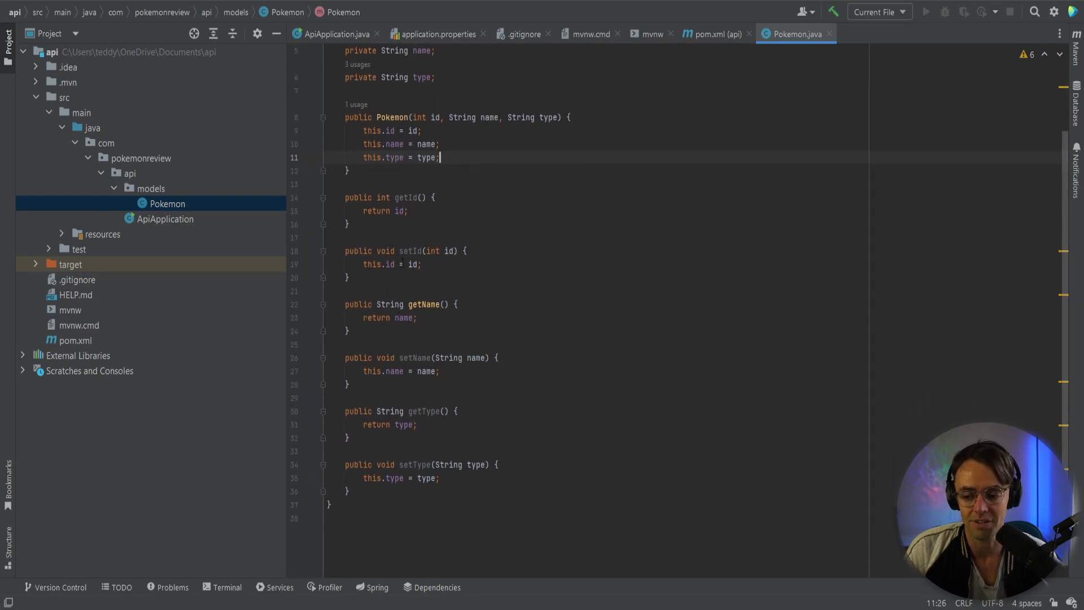
pyautogui.scroll(3)
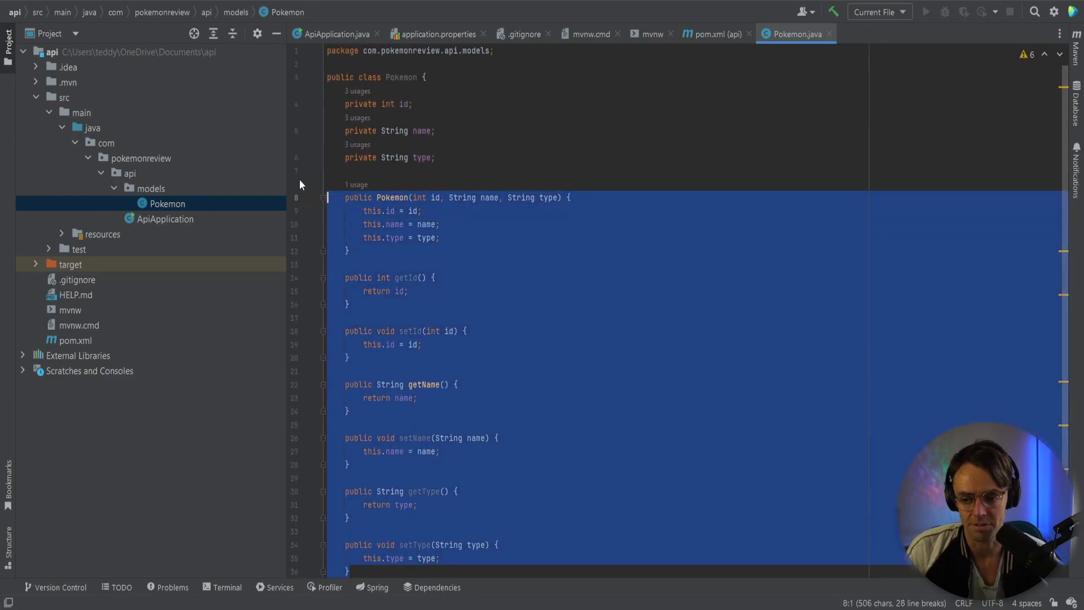
pyautogui.press('Delete')
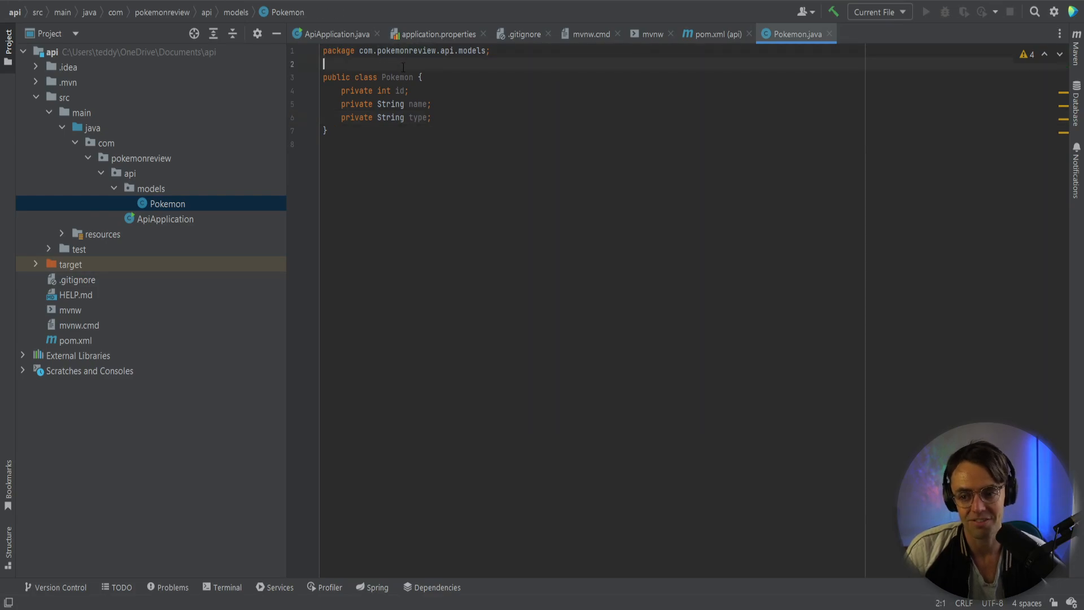
pyautogui.write('@')
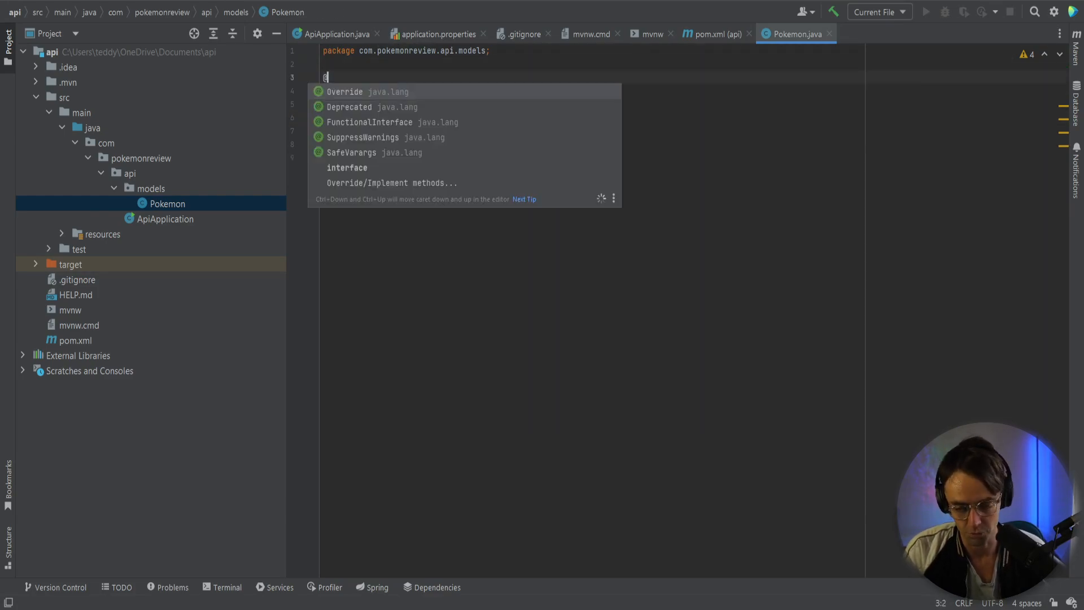
pyautogui.write('Data')
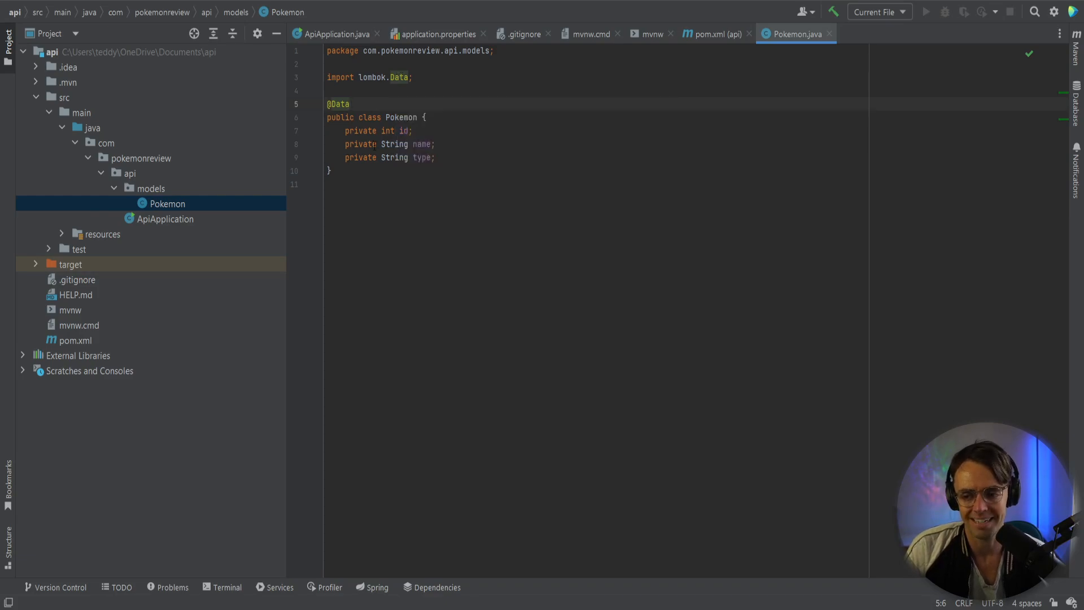
pyautogui.moveTo(531, 158)
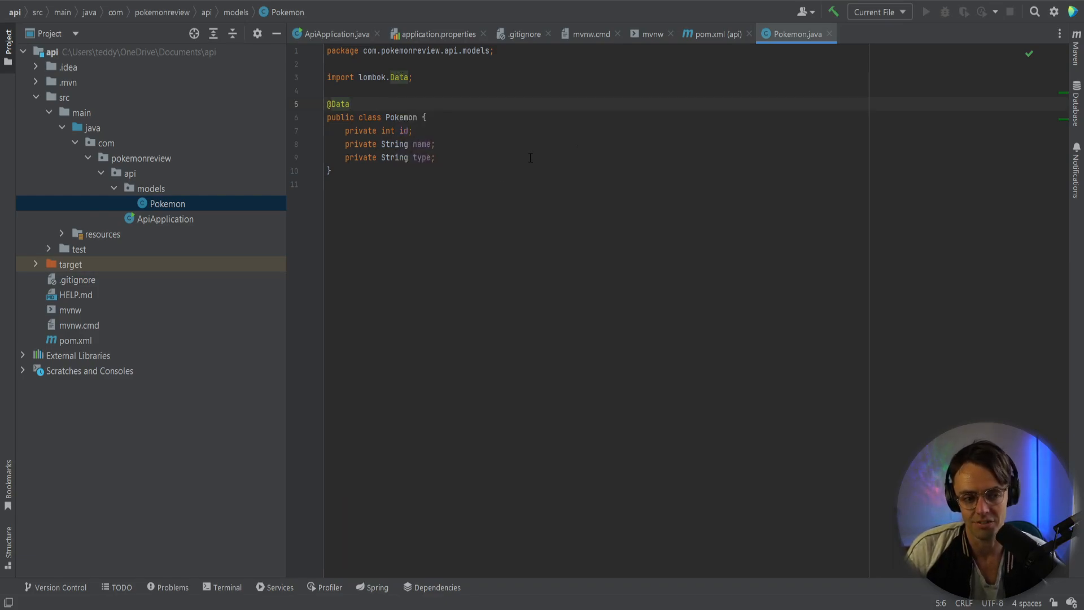
pyautogui.click(435, 157)
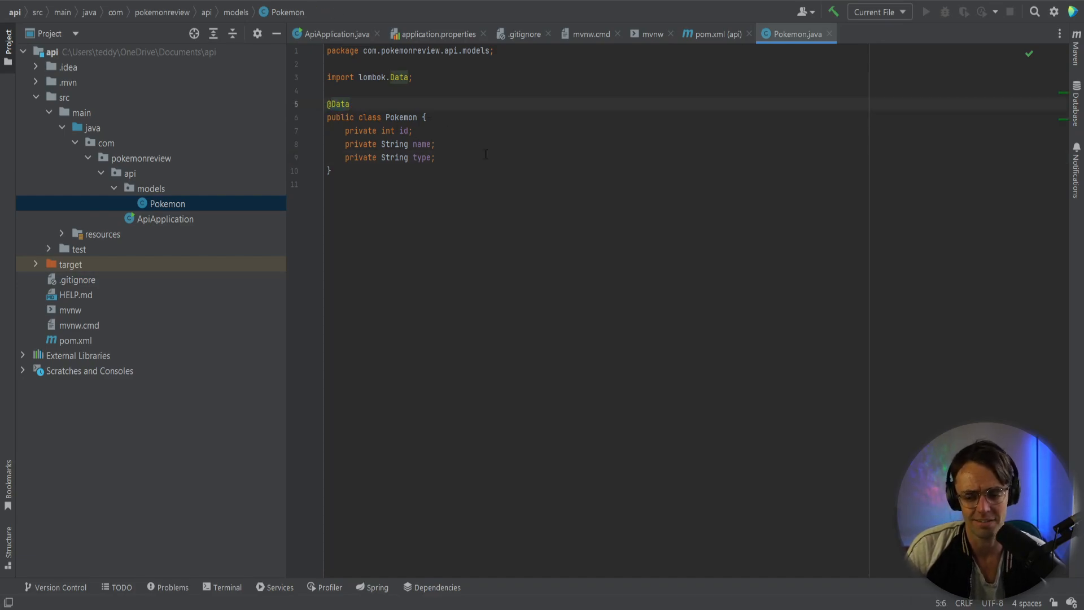
pyautogui.click(350, 104)
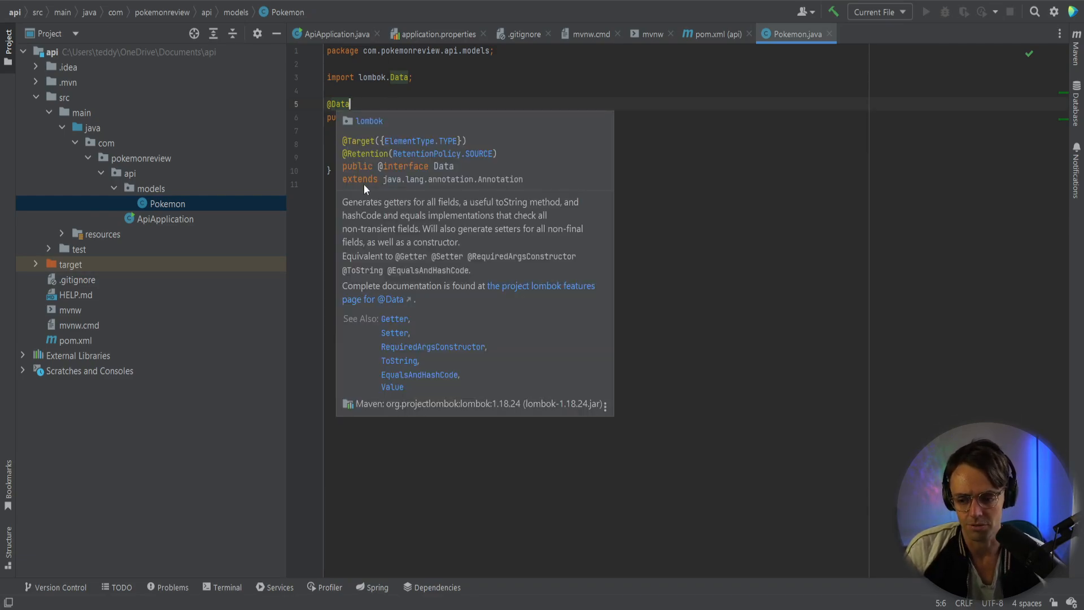
pyautogui.moveTo(538, 206)
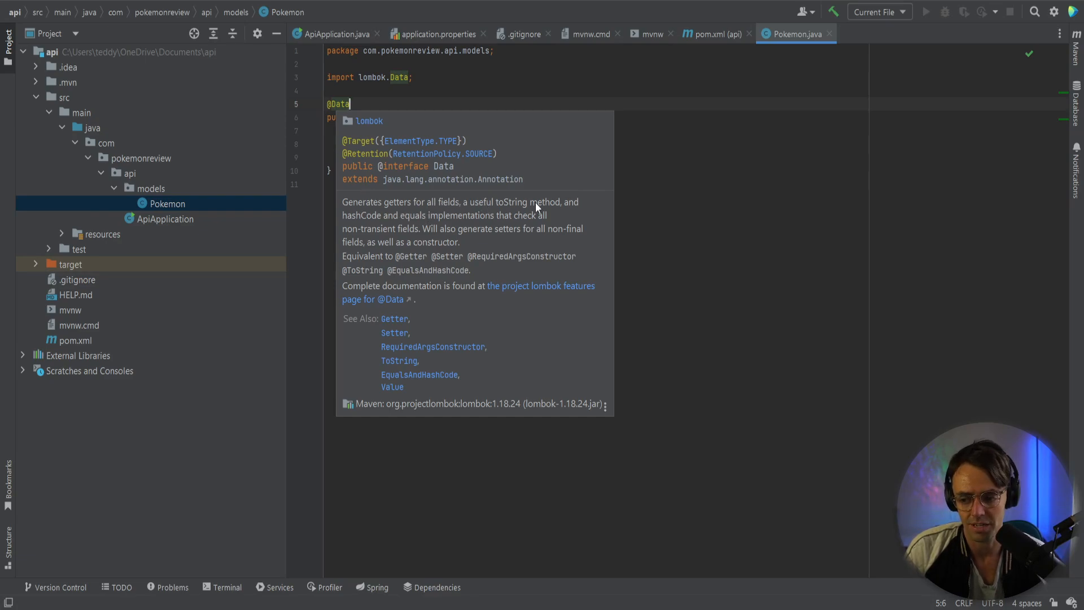
pyautogui.moveTo(571, 221)
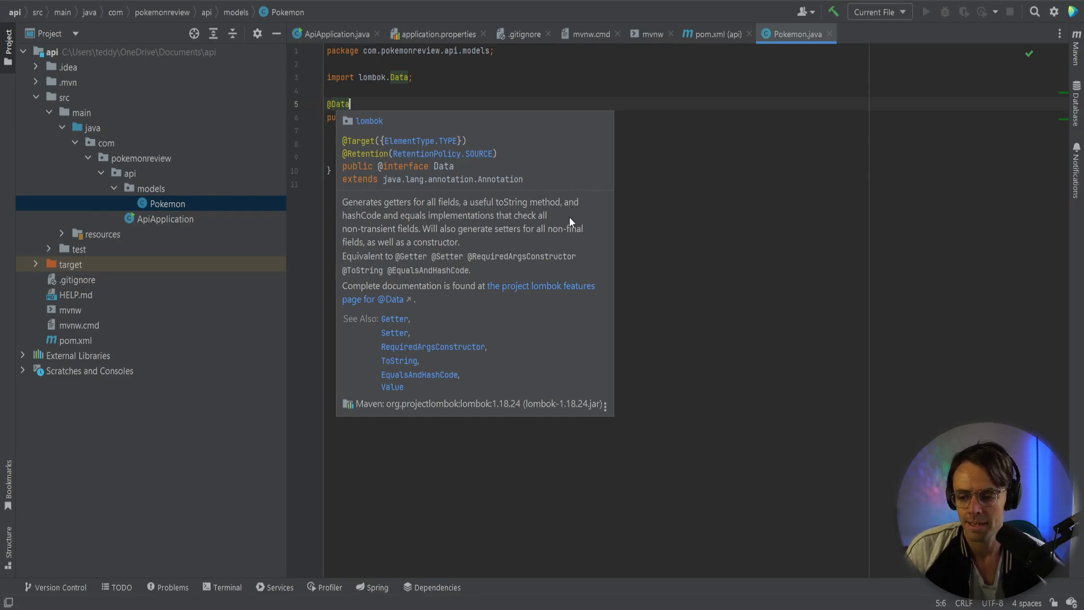
pyautogui.moveTo(482, 261)
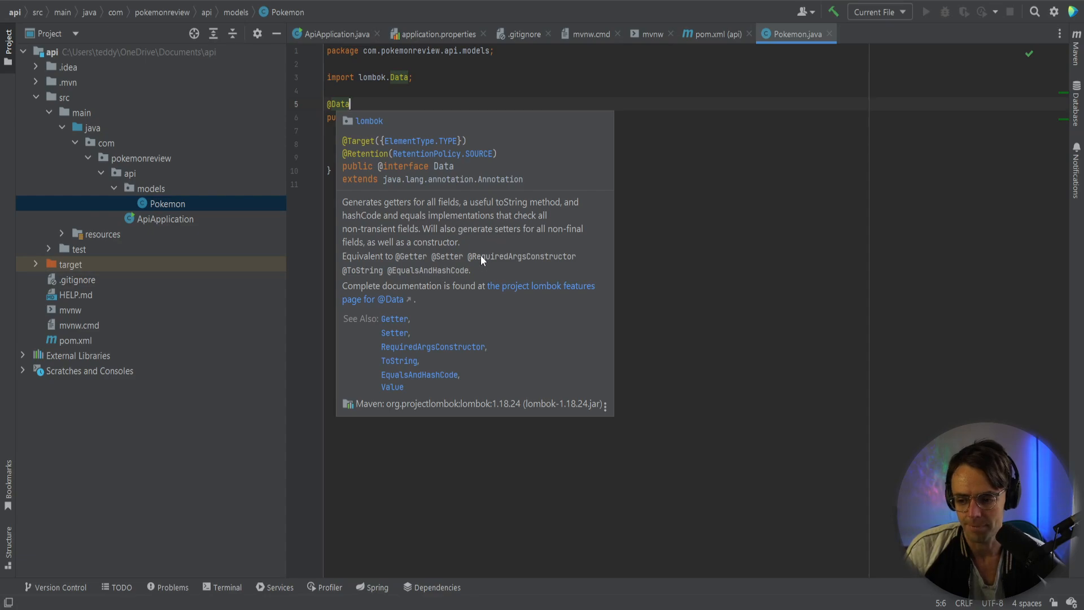
pyautogui.moveTo(407, 260)
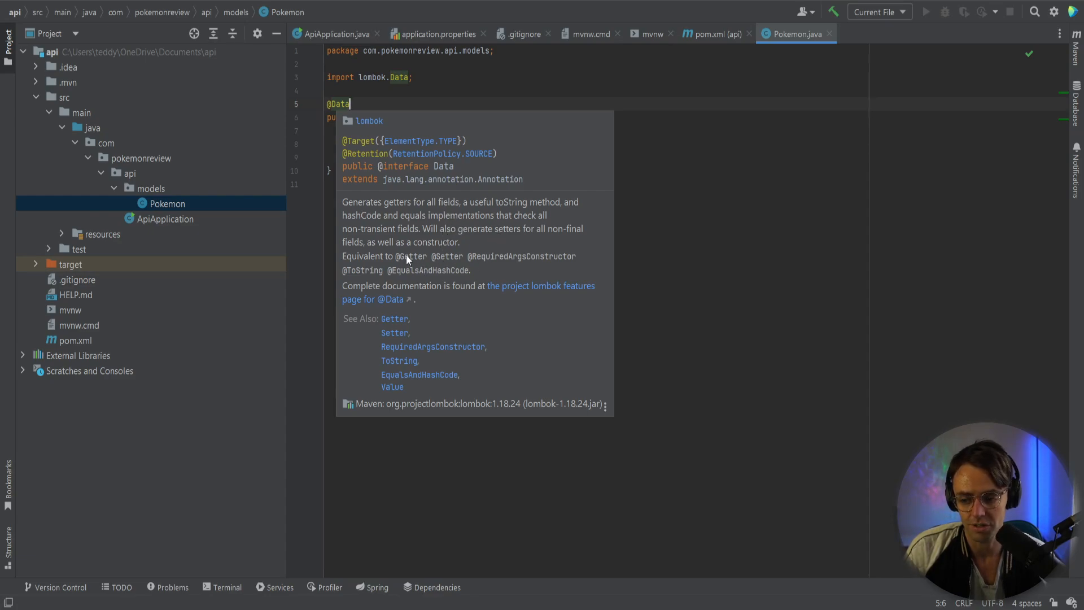
pyautogui.moveTo(545, 267)
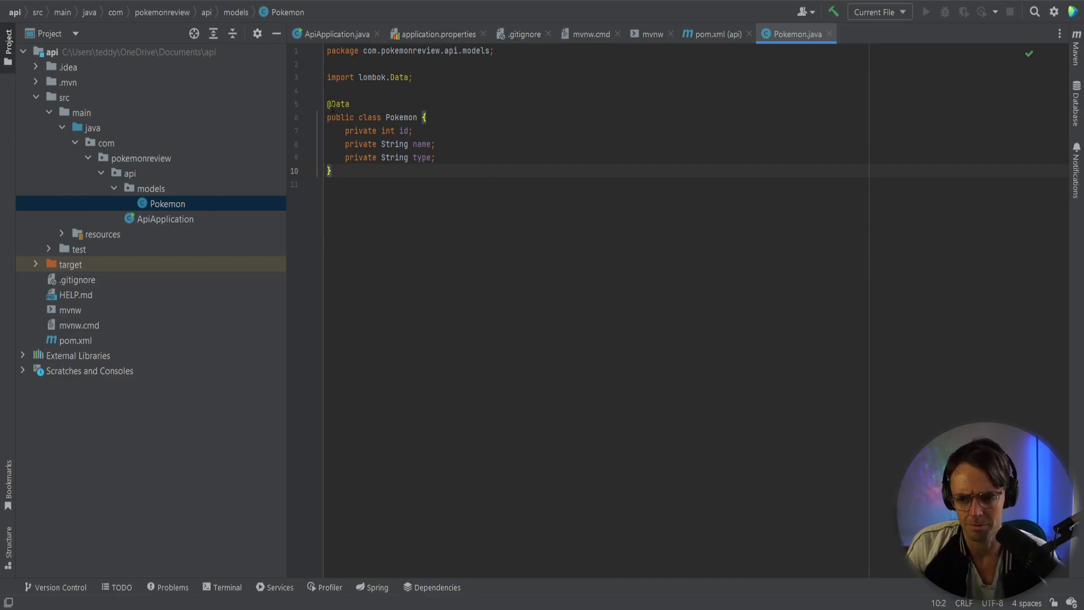
pyautogui.moveTo(158, 196)
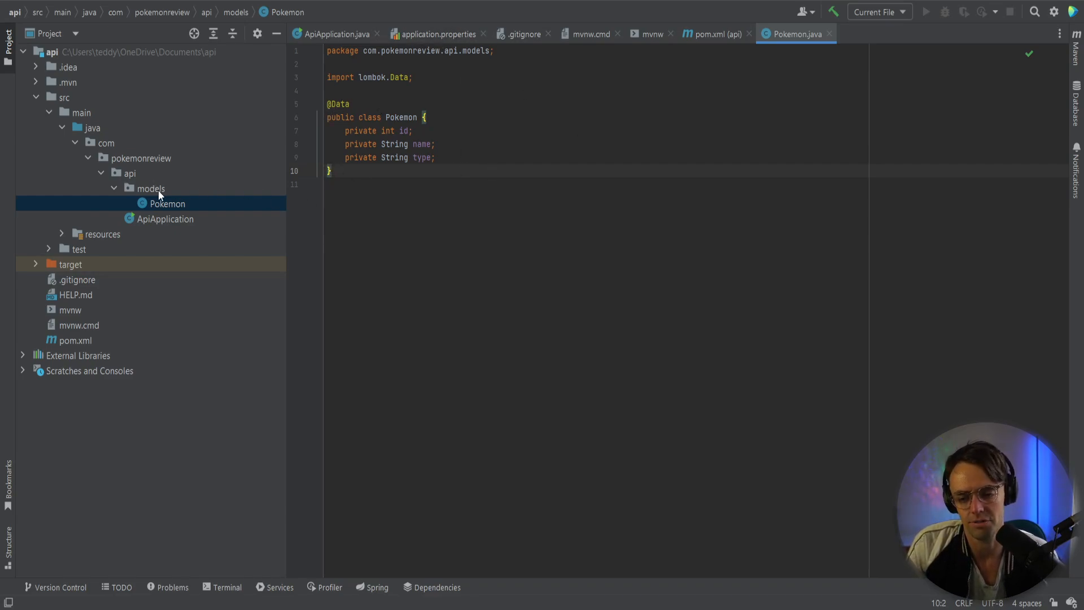
# Create a Review Java class in the models package and start typing its first private field
pyautogui.rightClick(150, 188)
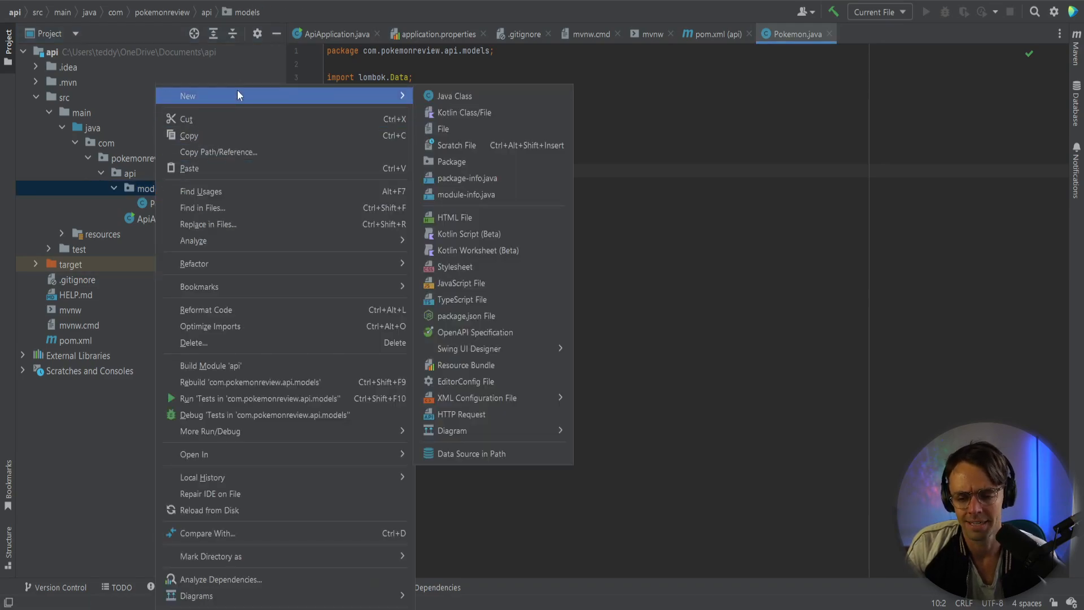
pyautogui.click(454, 95)
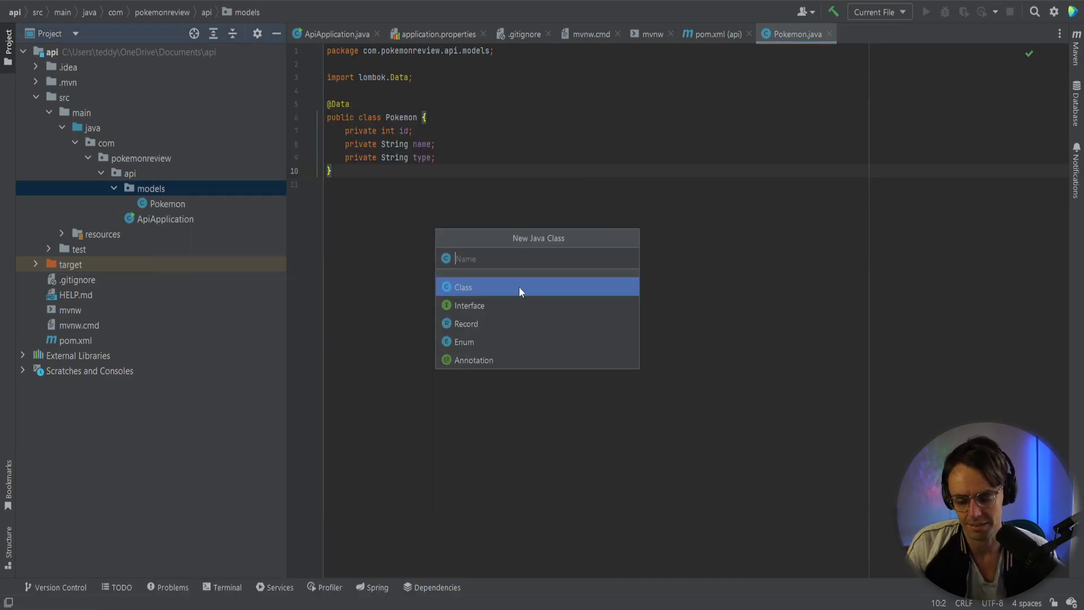
pyautogui.write('Revie')
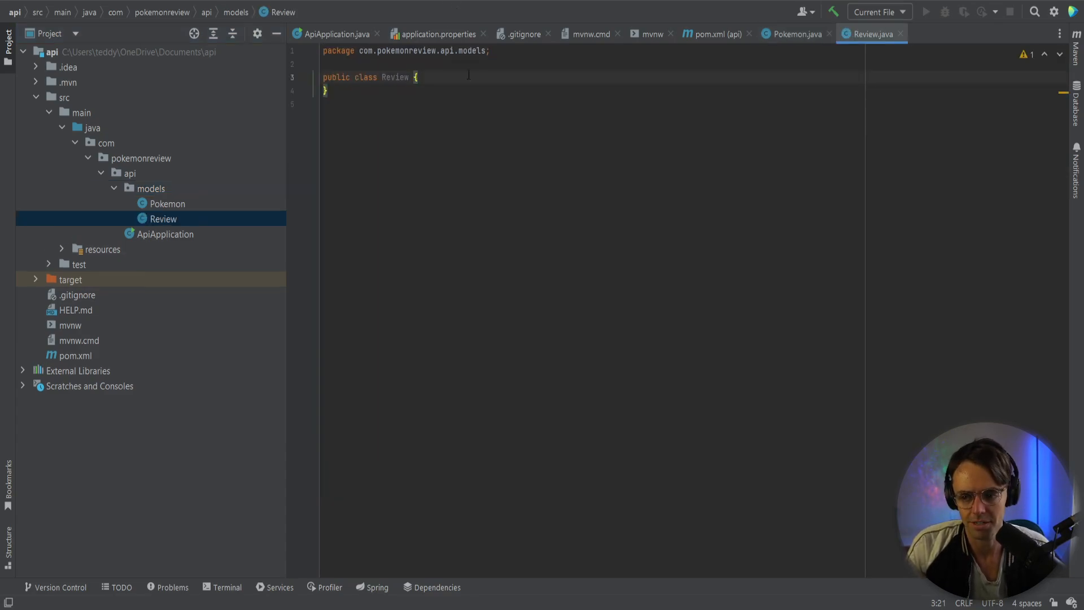
pyautogui.write('pruic')
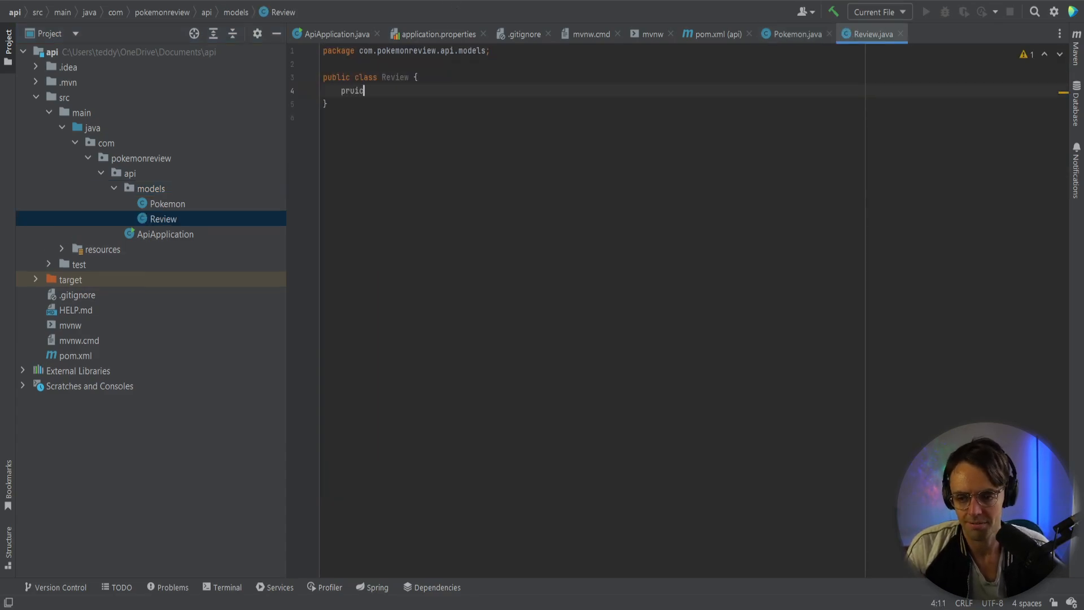
pyautogui.write('prvate')
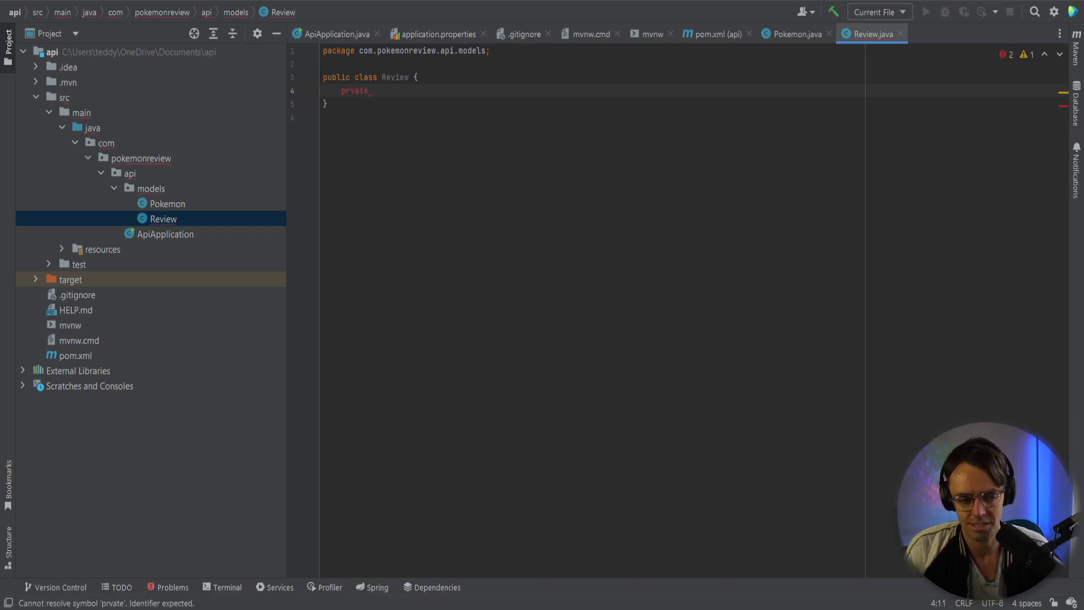
pyautogui.moveTo(263, 575)
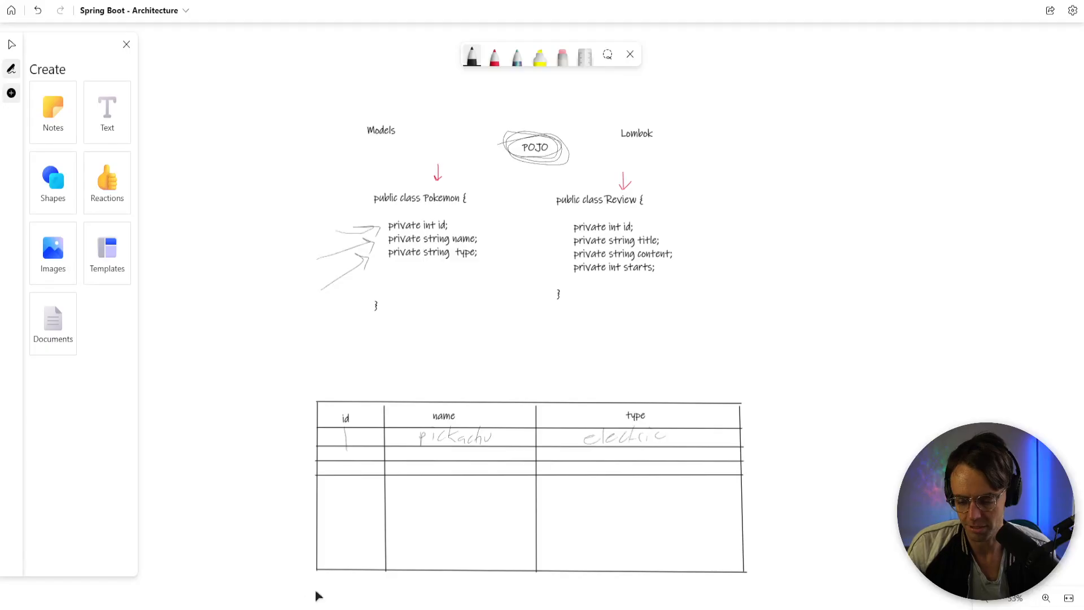
pyautogui.moveTo(780, 67)
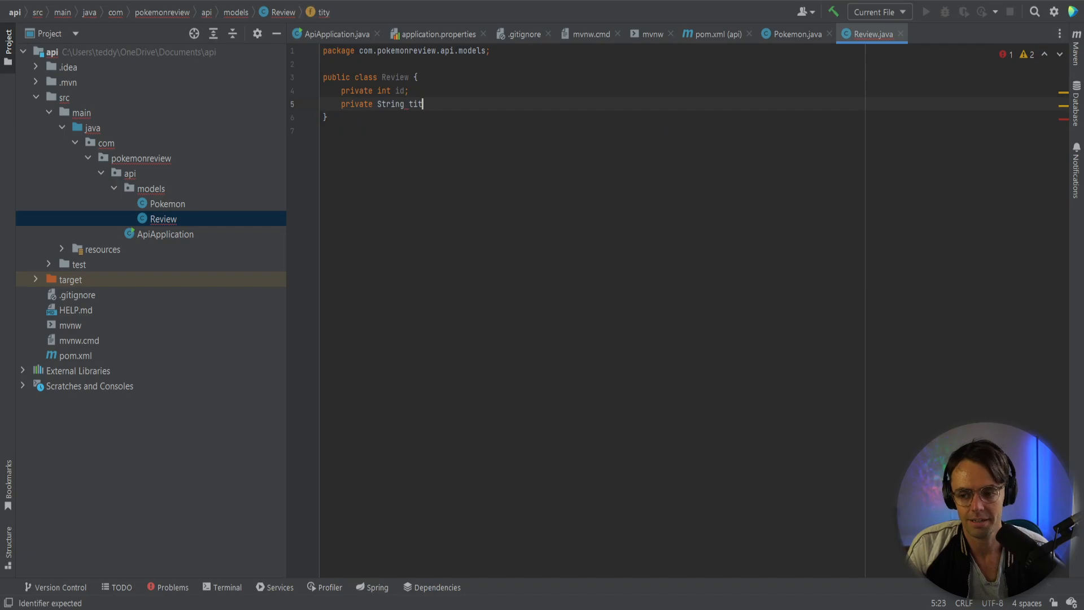
# Declare private String title, String content and int start fields, with a blank line above the class
pyautogui.write('le;')
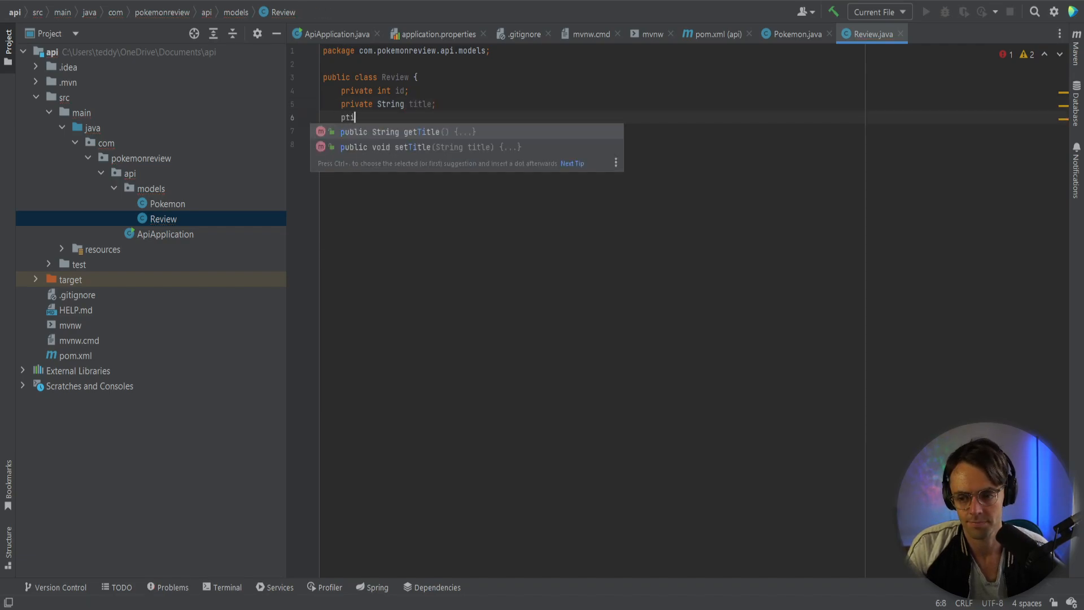
pyautogui.write('private String')
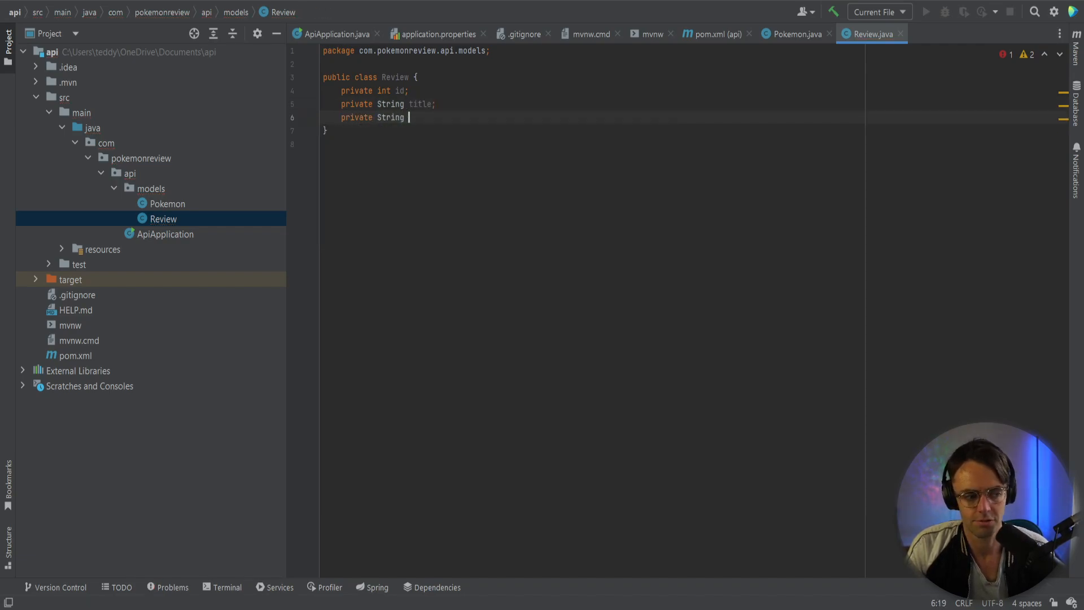
pyautogui.write('content;')
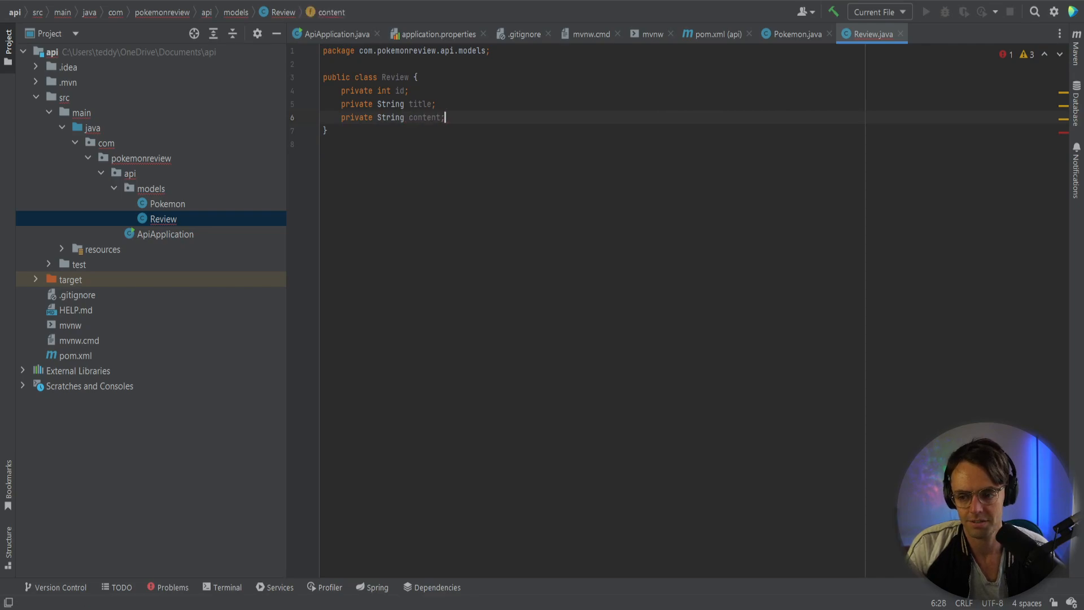
pyautogui.write('pricate')
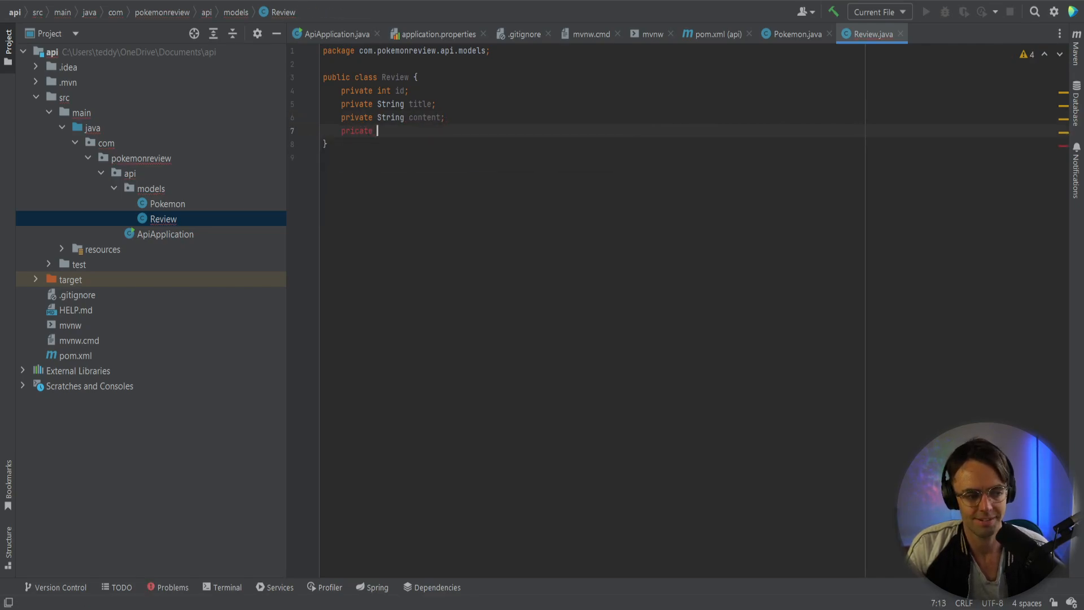
pyautogui.write('in_start;')
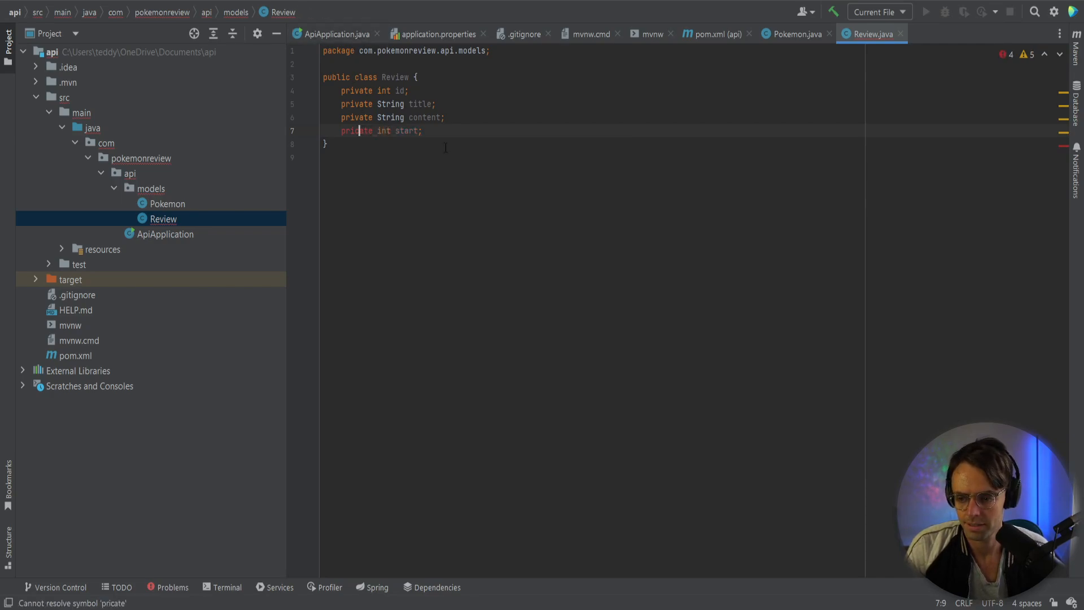
pyautogui.write('private')
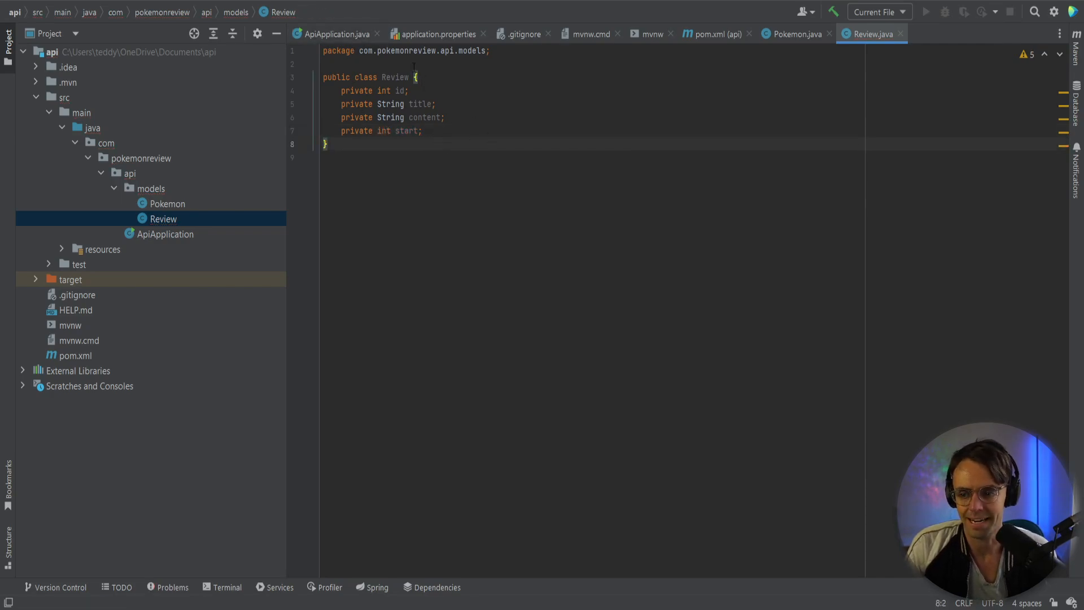
pyautogui.press('Enter')
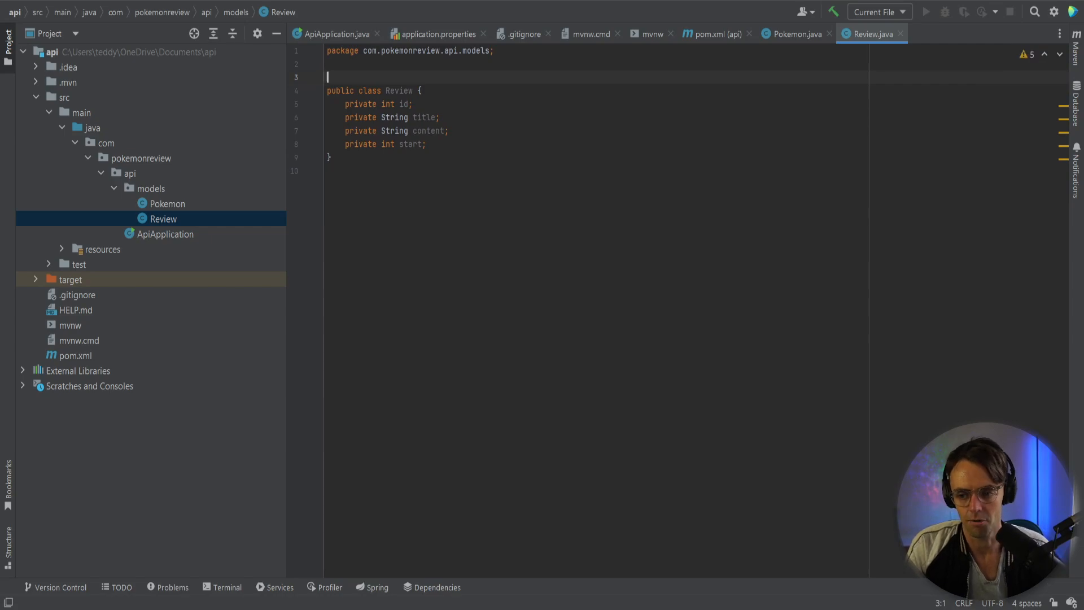
pyautogui.write('@Data')
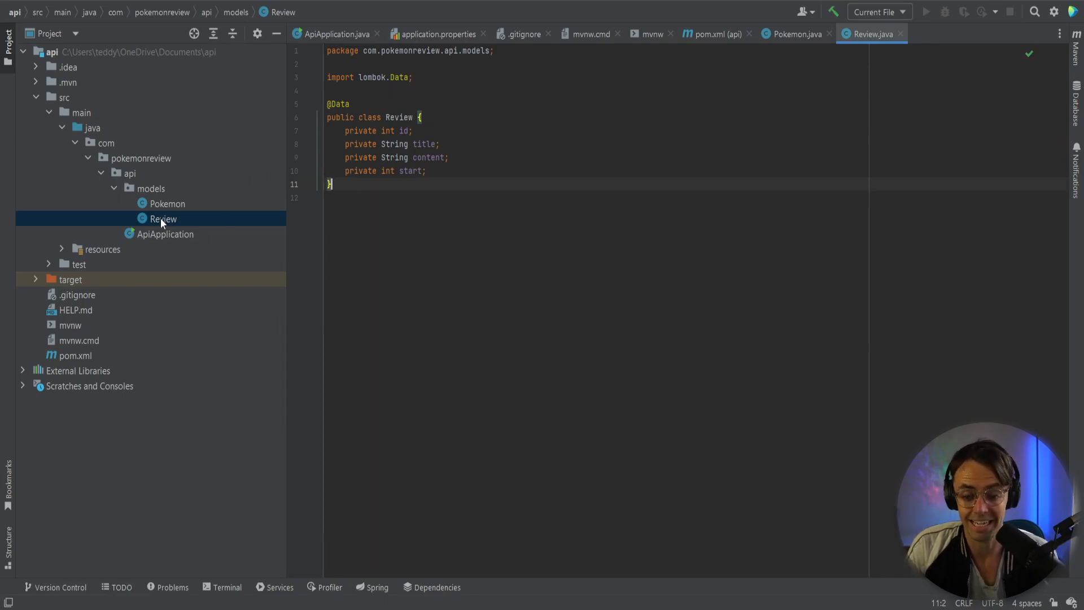
pyautogui.moveTo(436, 33)
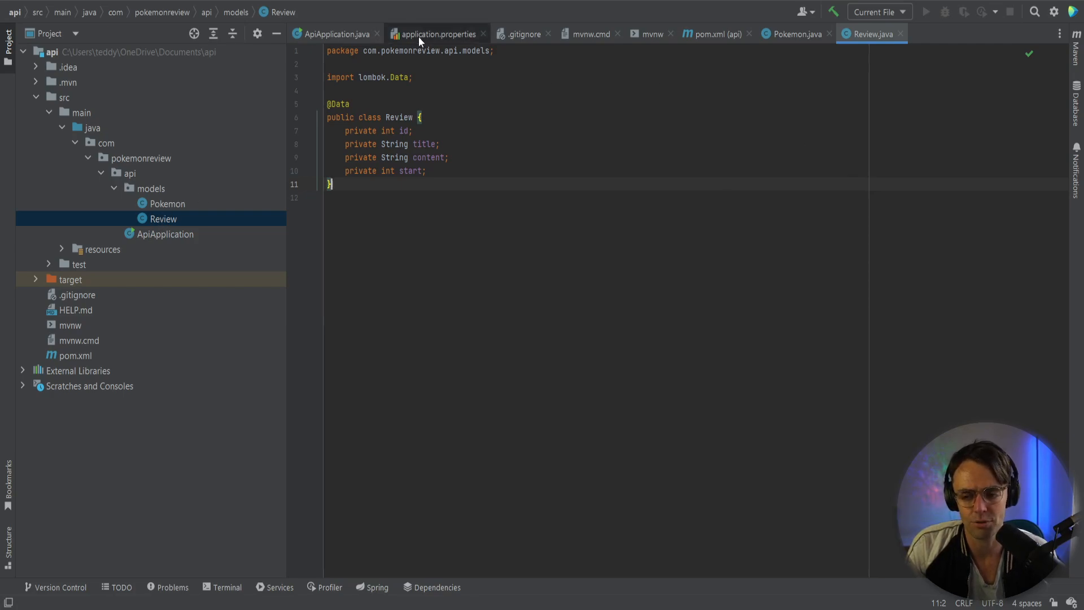
pyautogui.moveTo(524, 409)
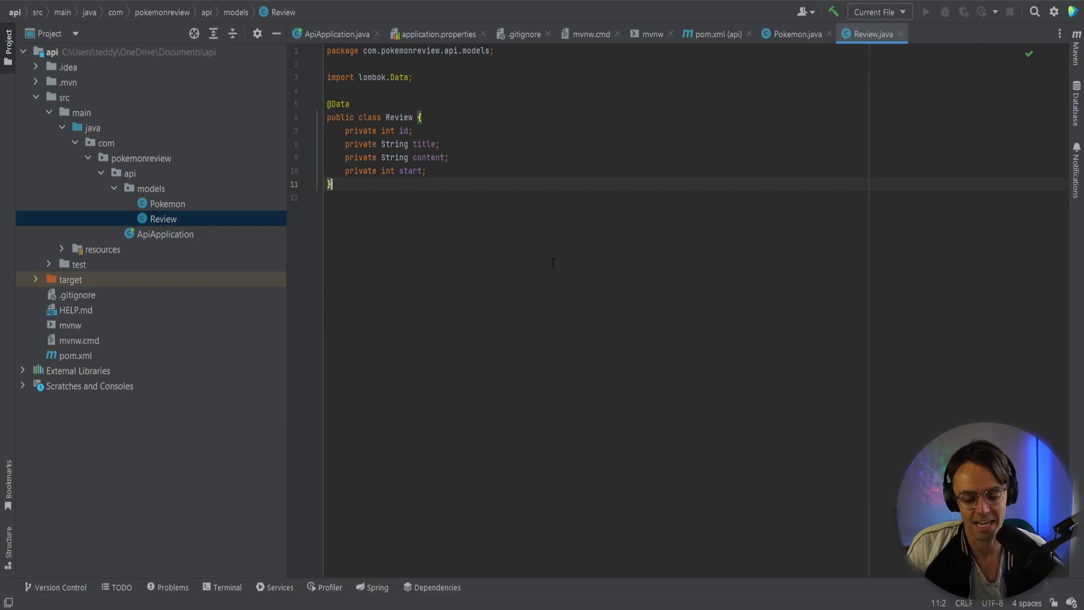
pyautogui.moveTo(467, 431)
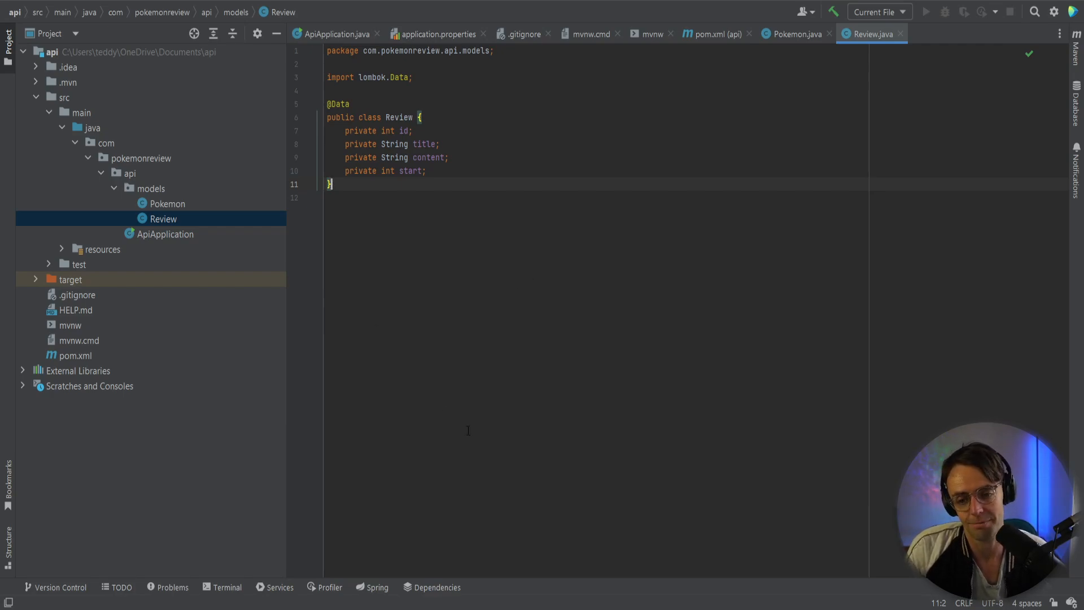
pyautogui.moveTo(309, 390)
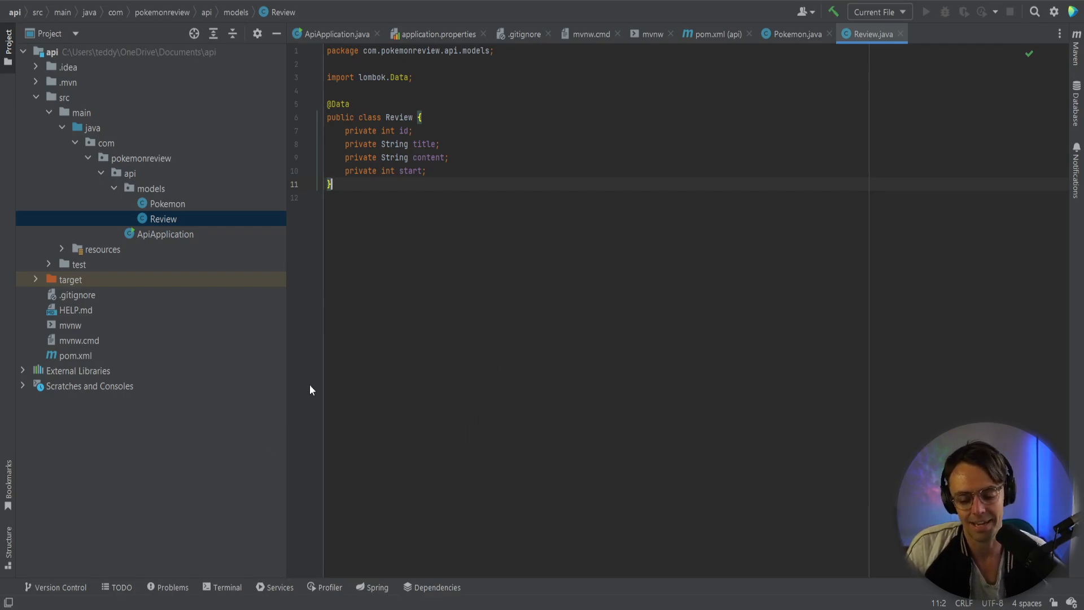